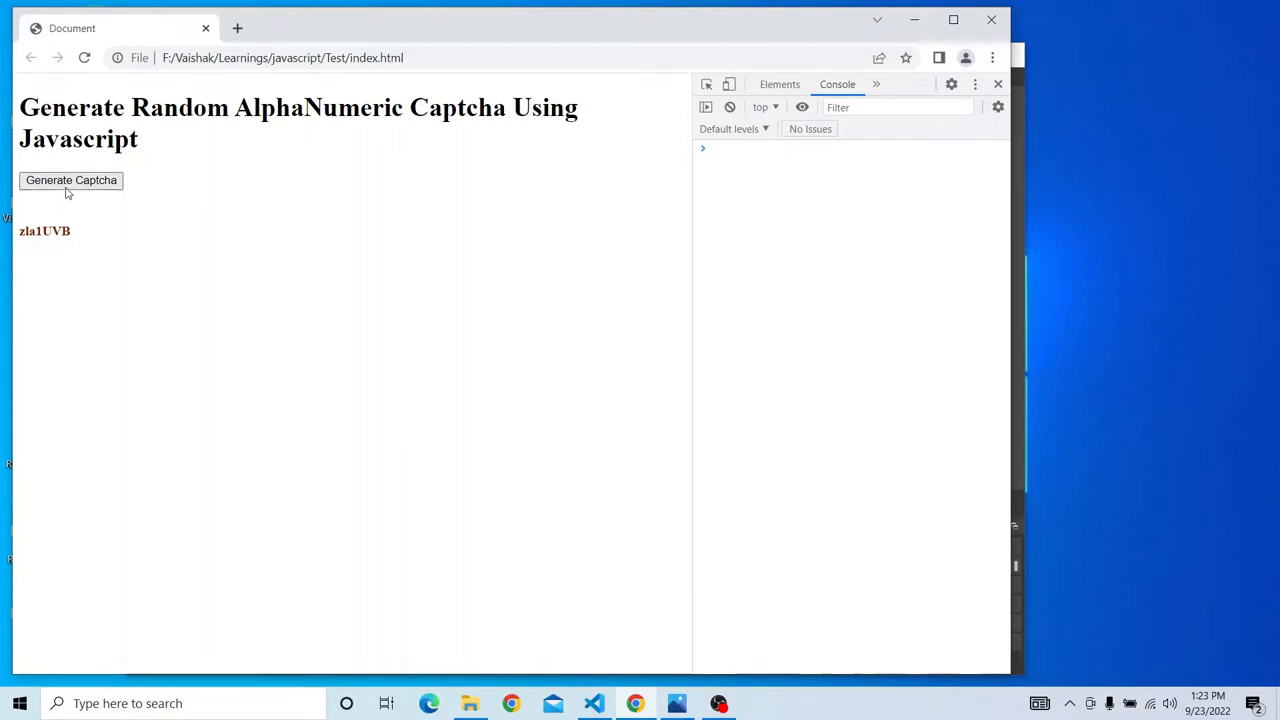
# Generate a few new random seven-character captchas on the demo page.
pyautogui.click(72, 180)
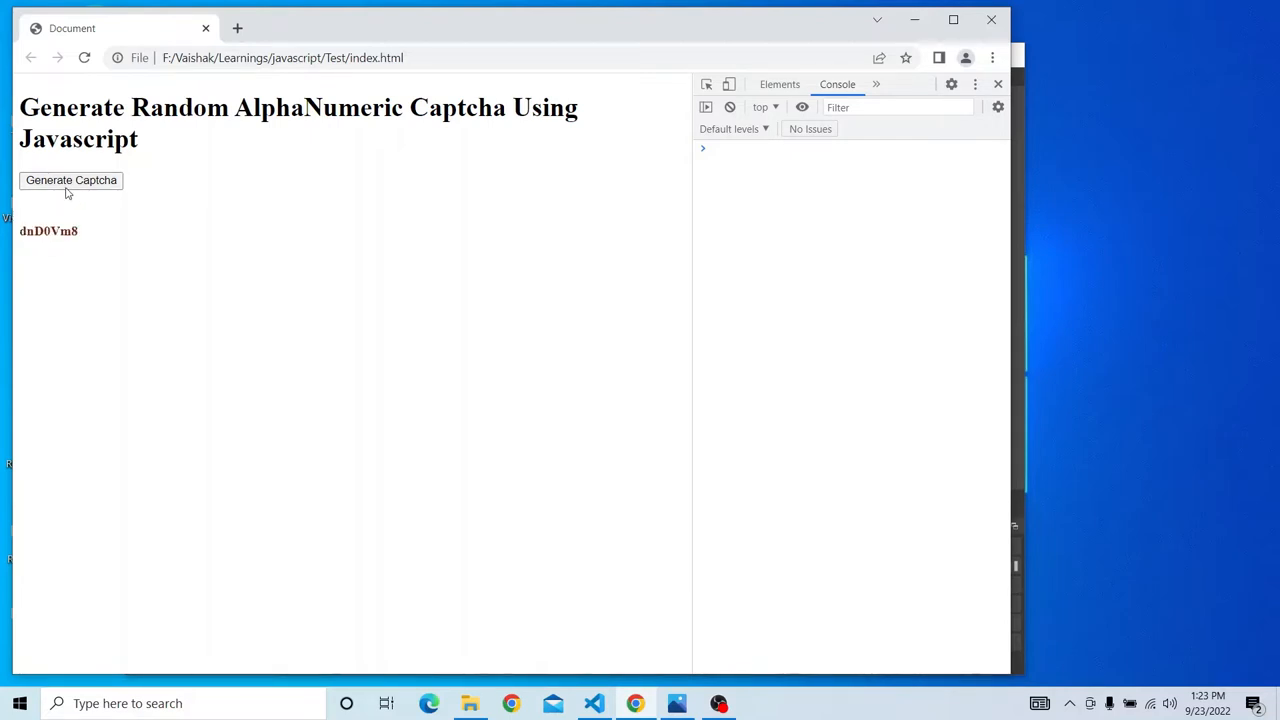
pyautogui.click(72, 180)
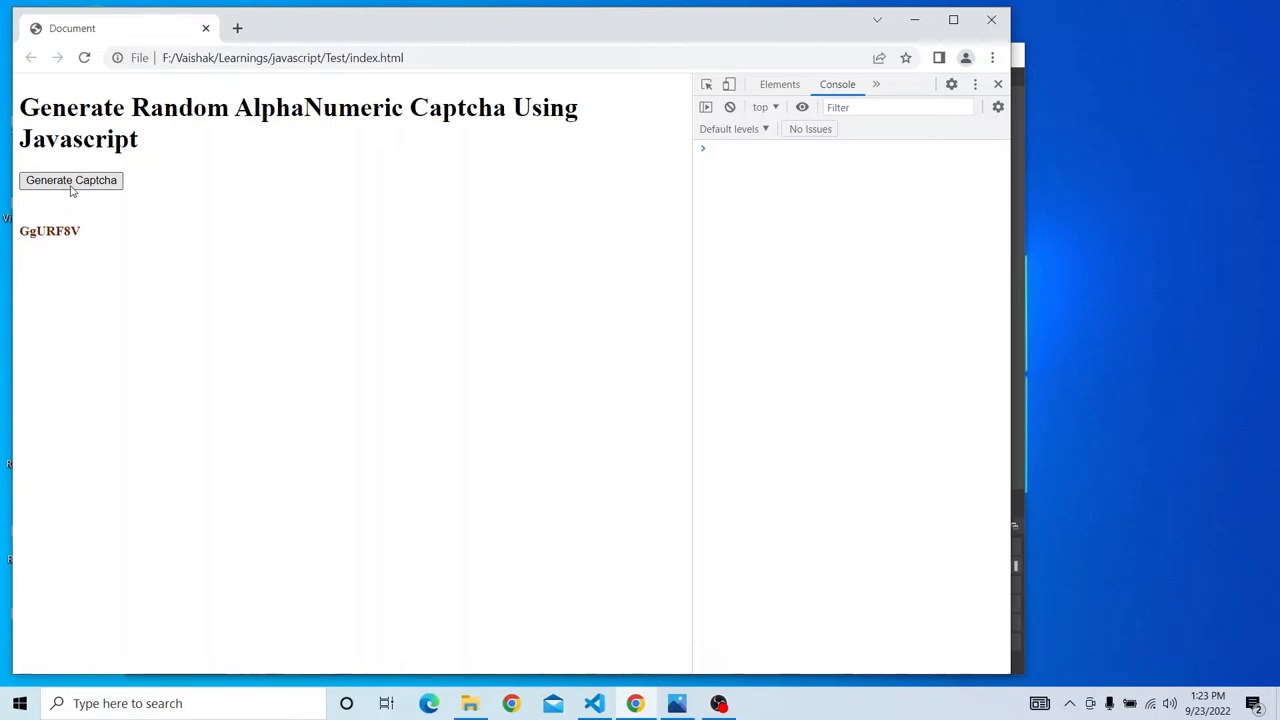
pyautogui.click(594, 704)
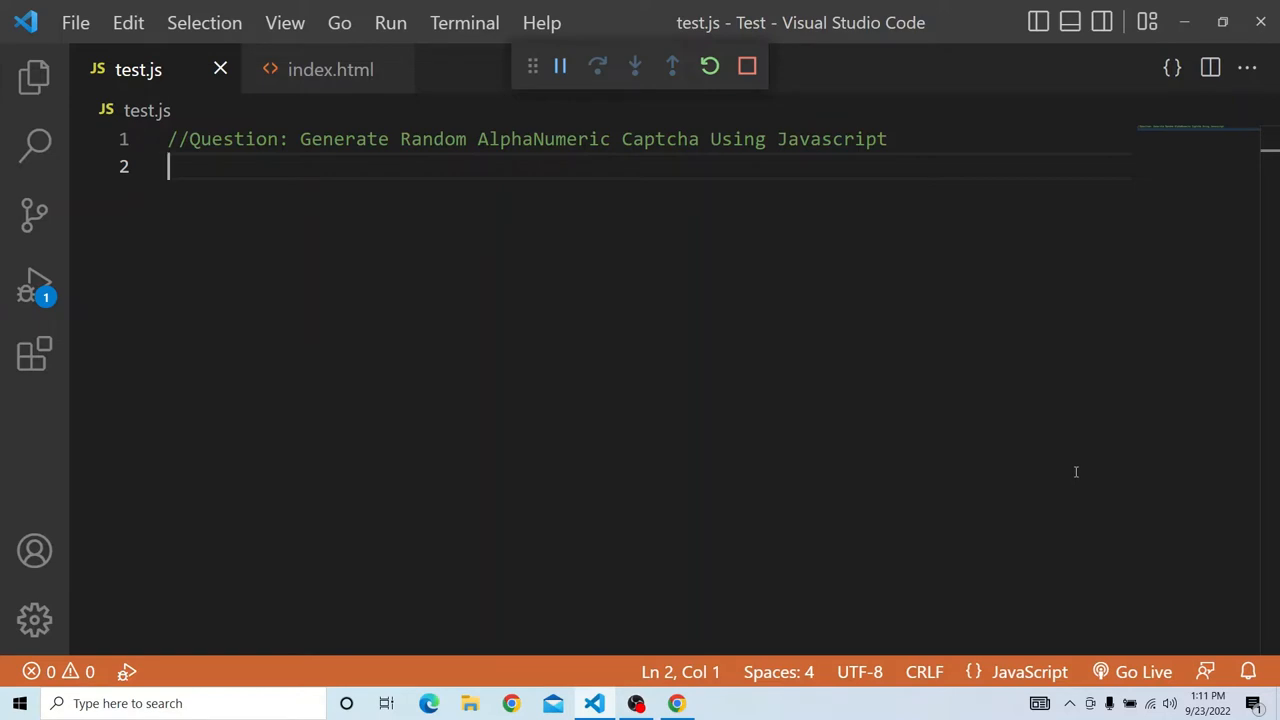
pyautogui.moveTo(330, 68)
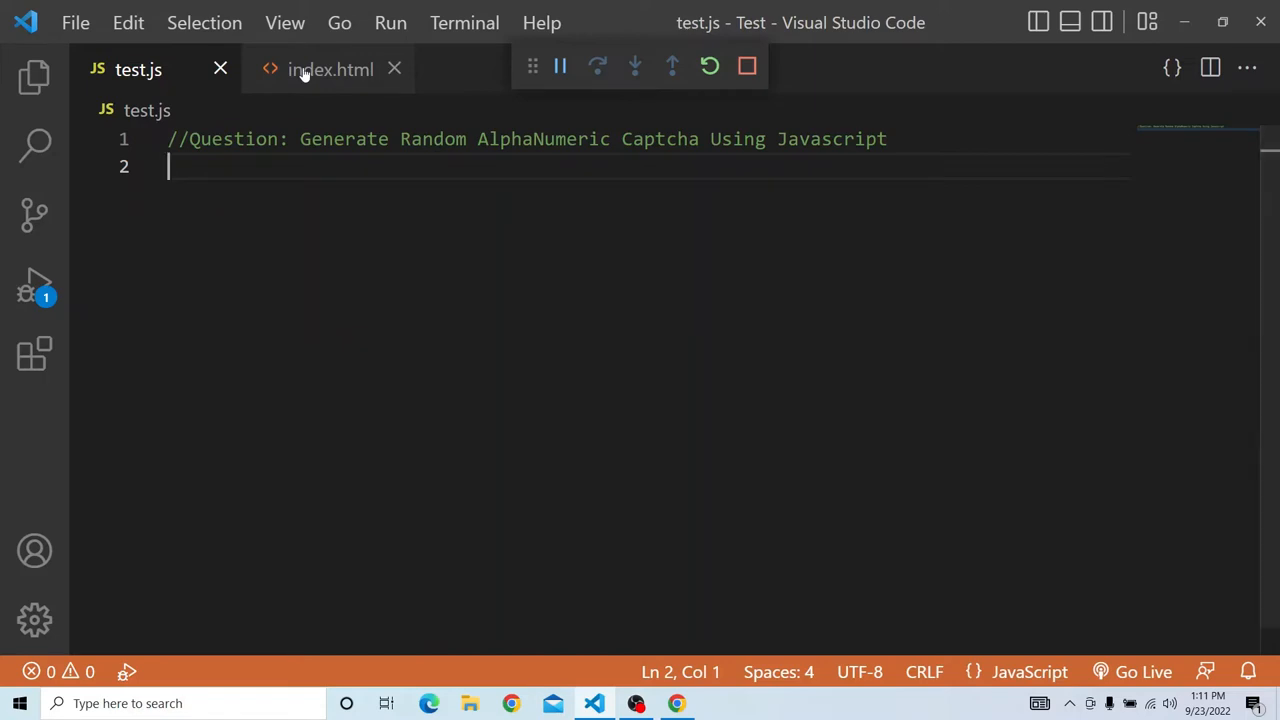
# Review index.html's captcha form, its Generate Captcha button and the empty randomChar h4.
pyautogui.click(332, 68)
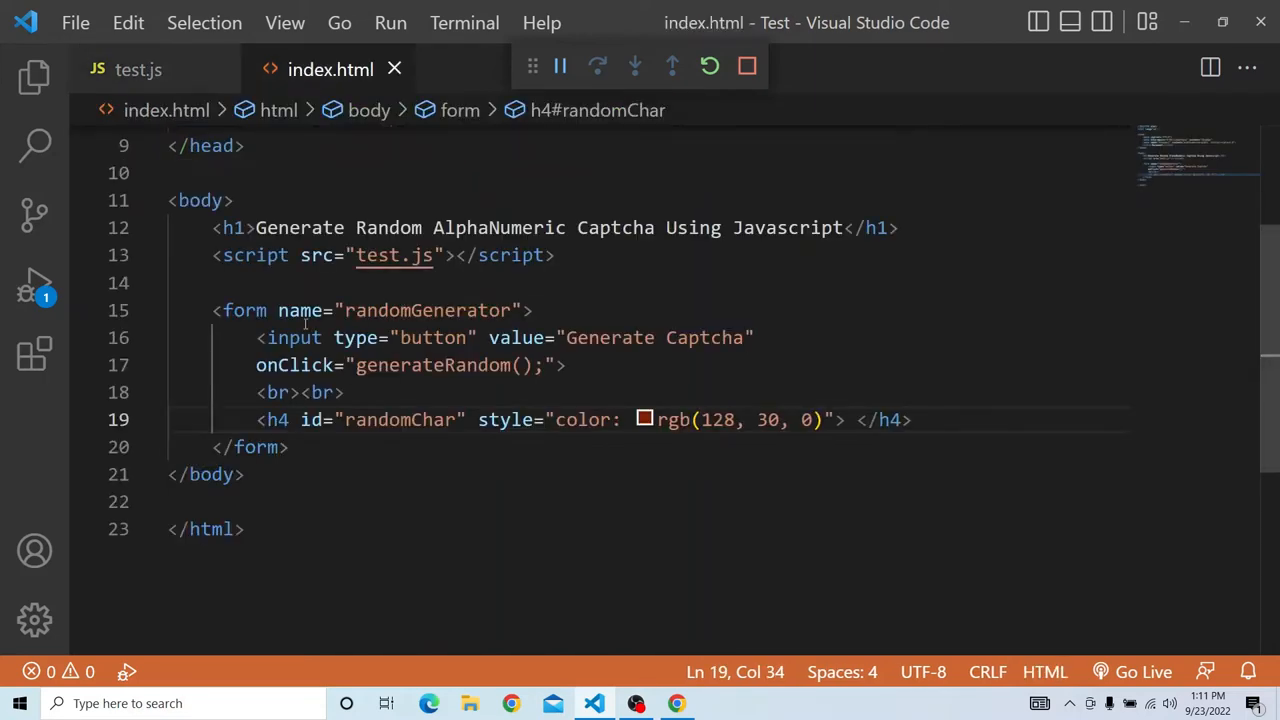
pyautogui.click(218, 310)
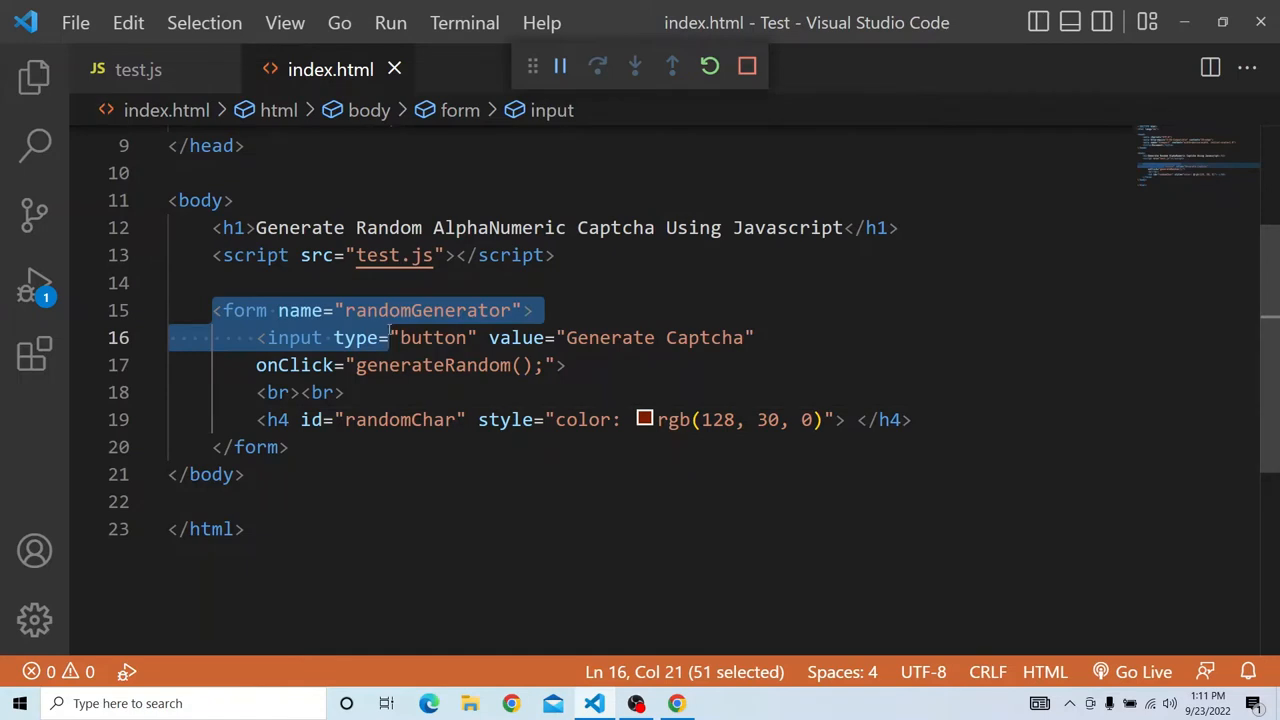
pyautogui.click(364, 310)
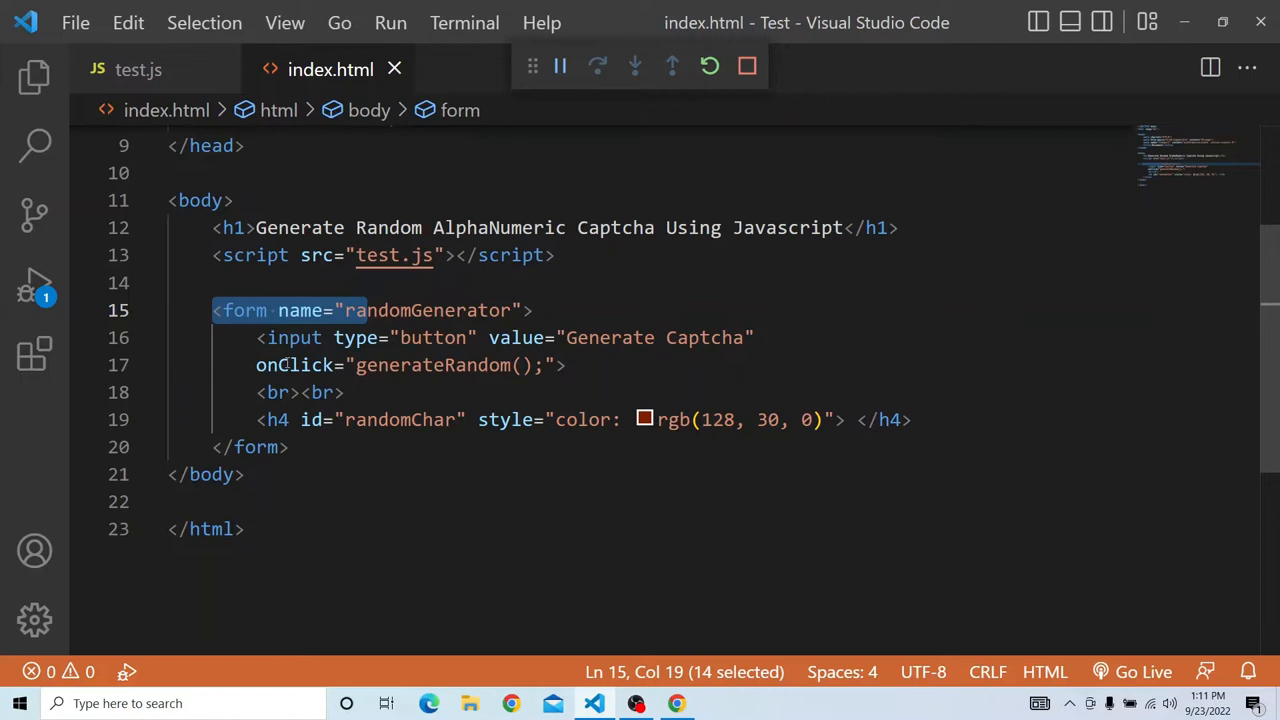
pyautogui.moveTo(508, 344)
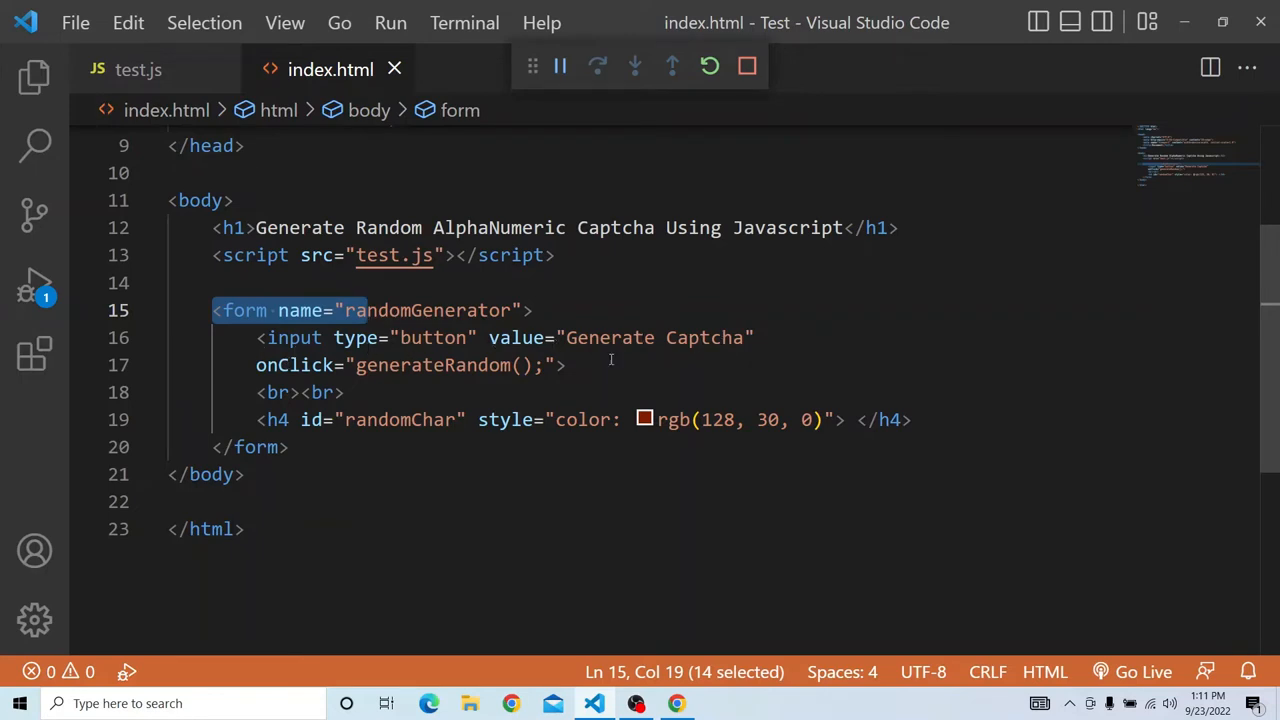
pyautogui.moveTo(612, 360)
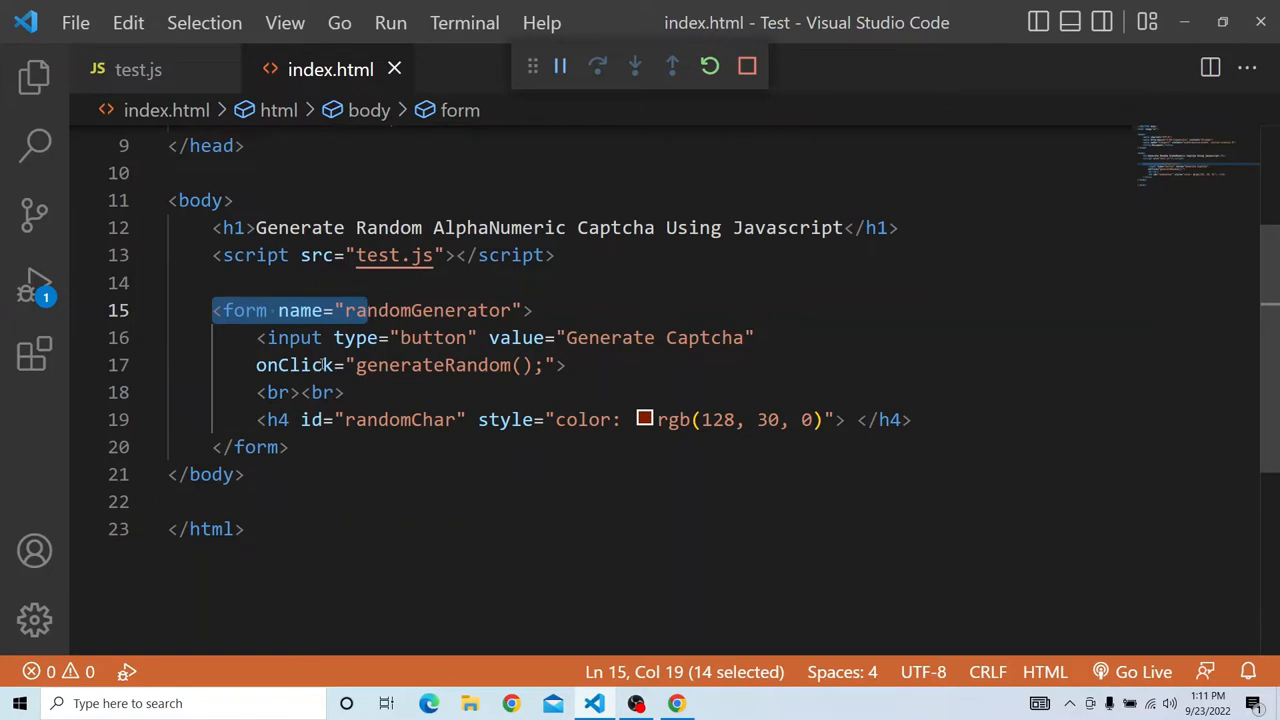
pyautogui.moveTo(356, 336)
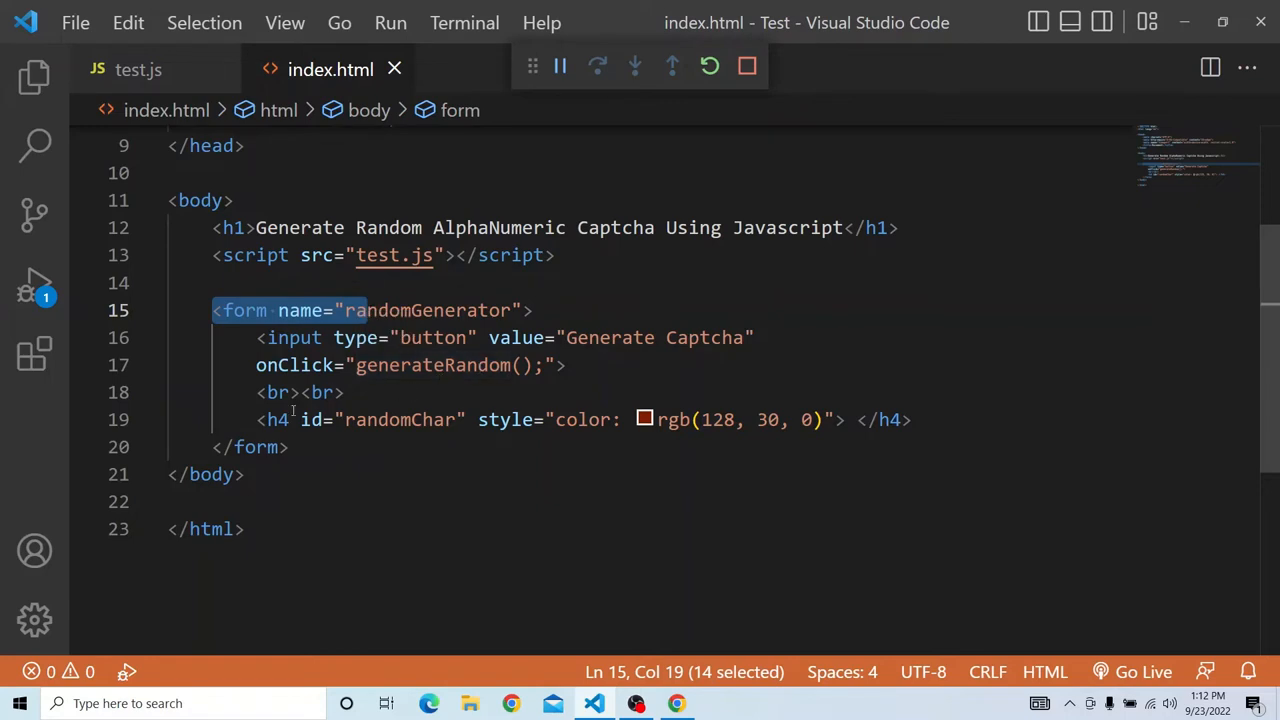
pyautogui.moveTo(480, 434)
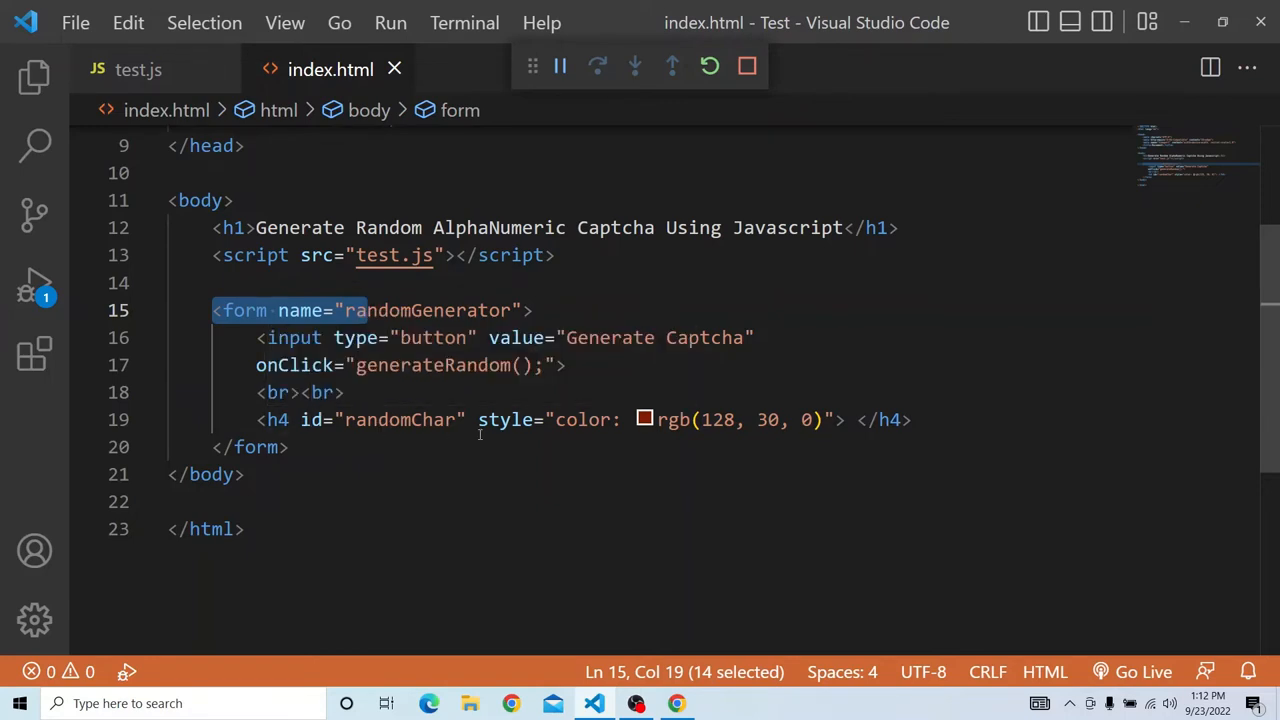
pyautogui.moveTo(314, 440)
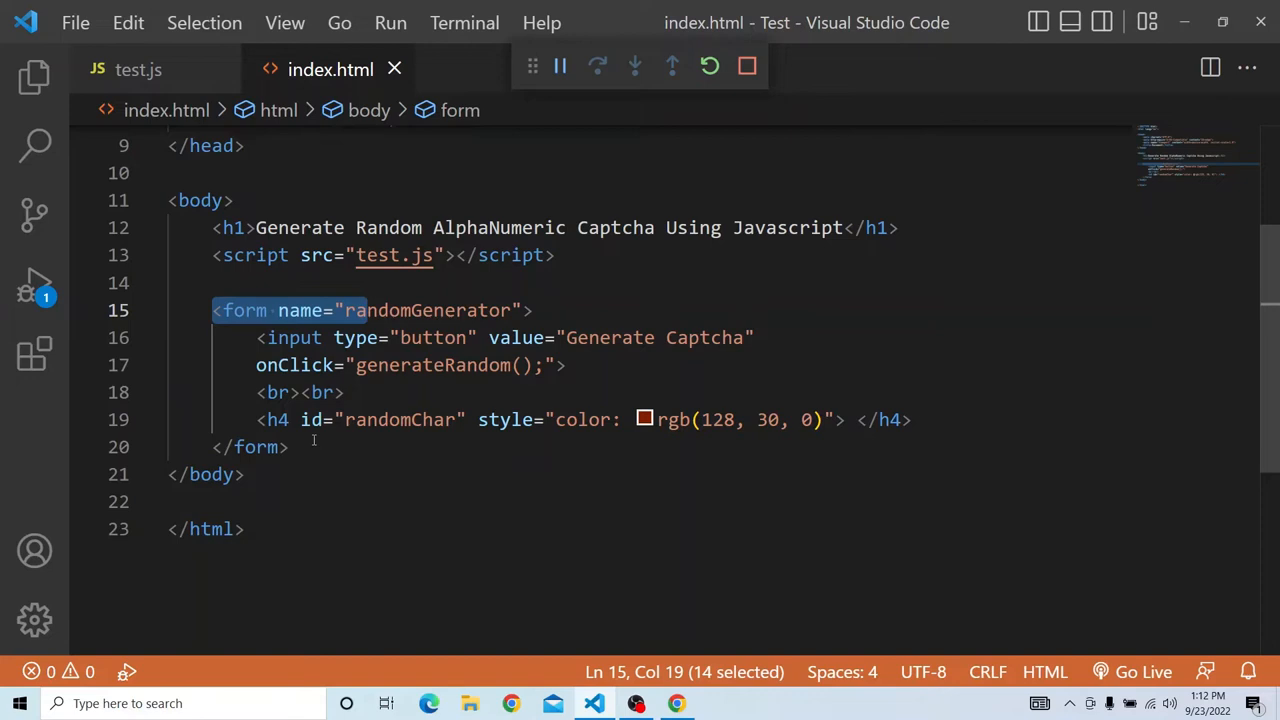
pyautogui.moveTo(450, 432)
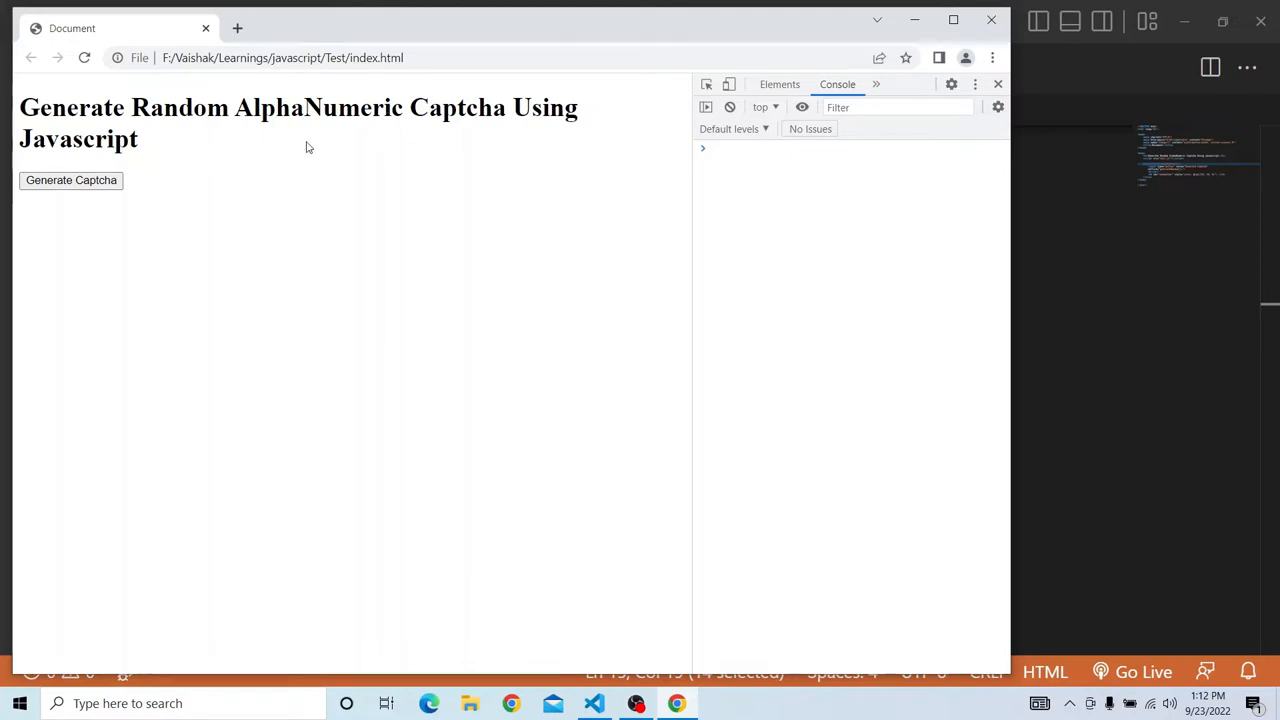
# Trigger the 'generateRandom is not defined' console error, then return to the editor.
pyautogui.click(72, 180)
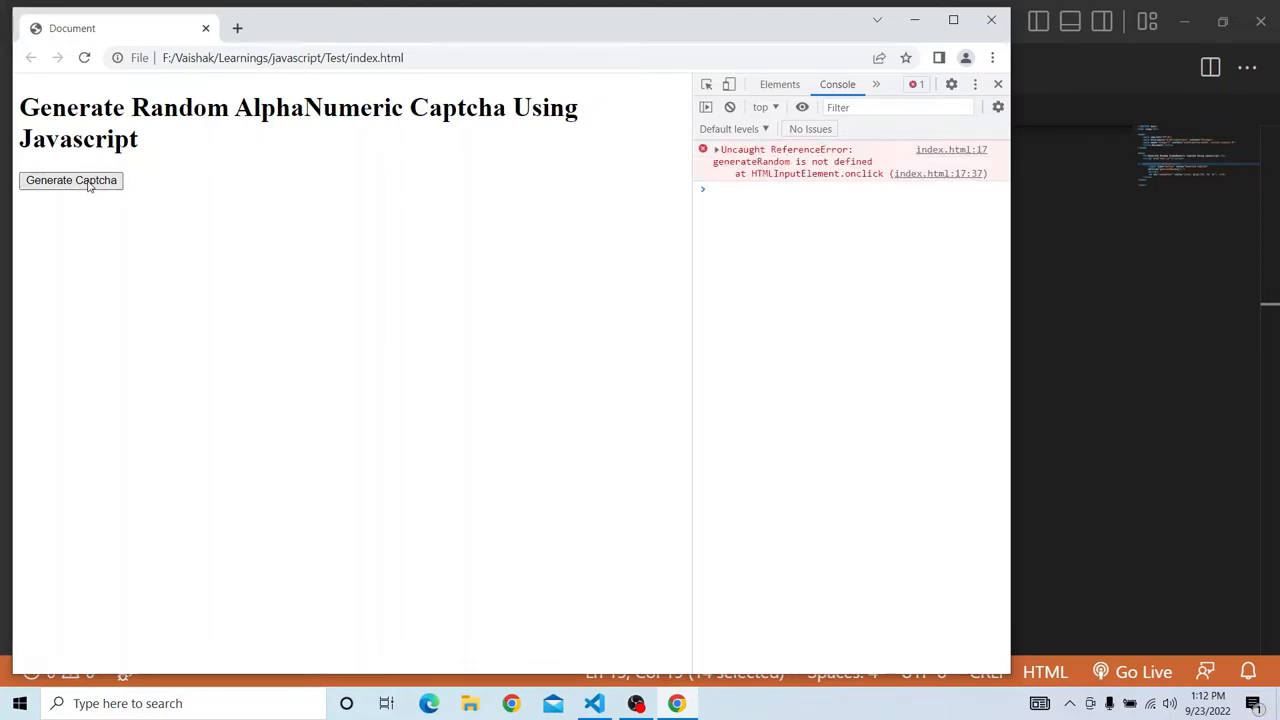
pyautogui.moveTo(56, 224)
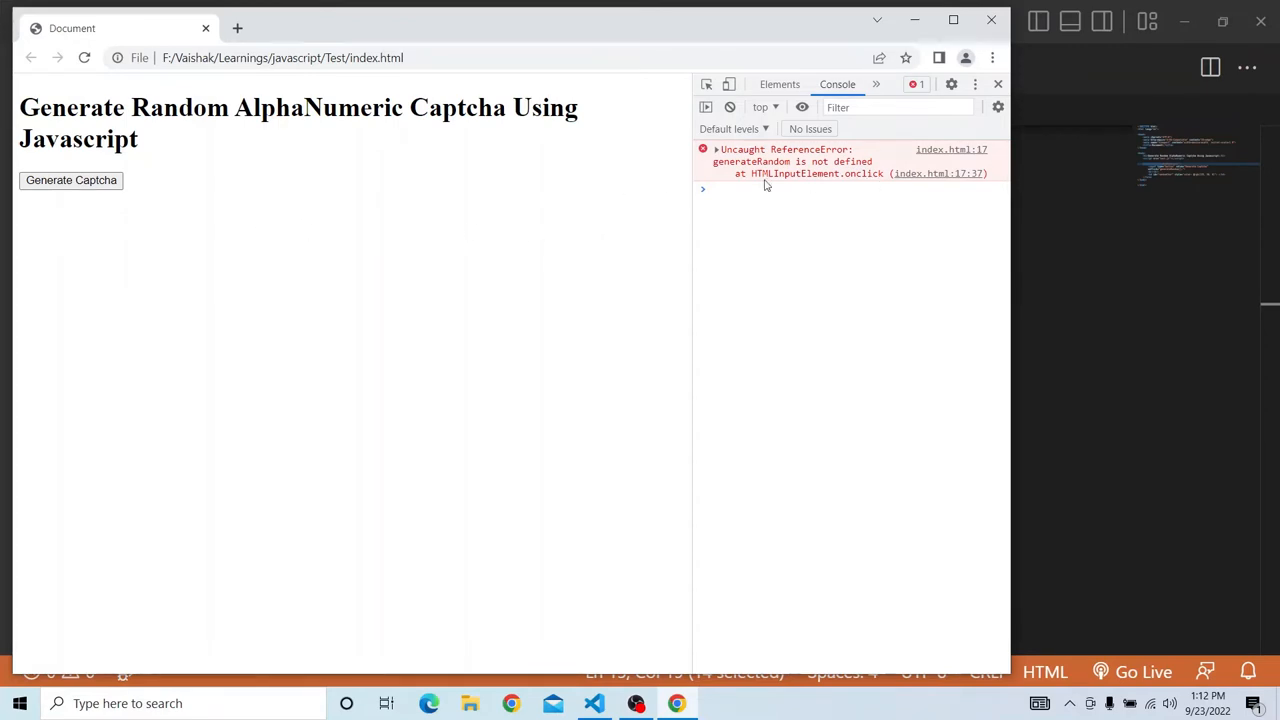
pyautogui.moveTo(830, 184)
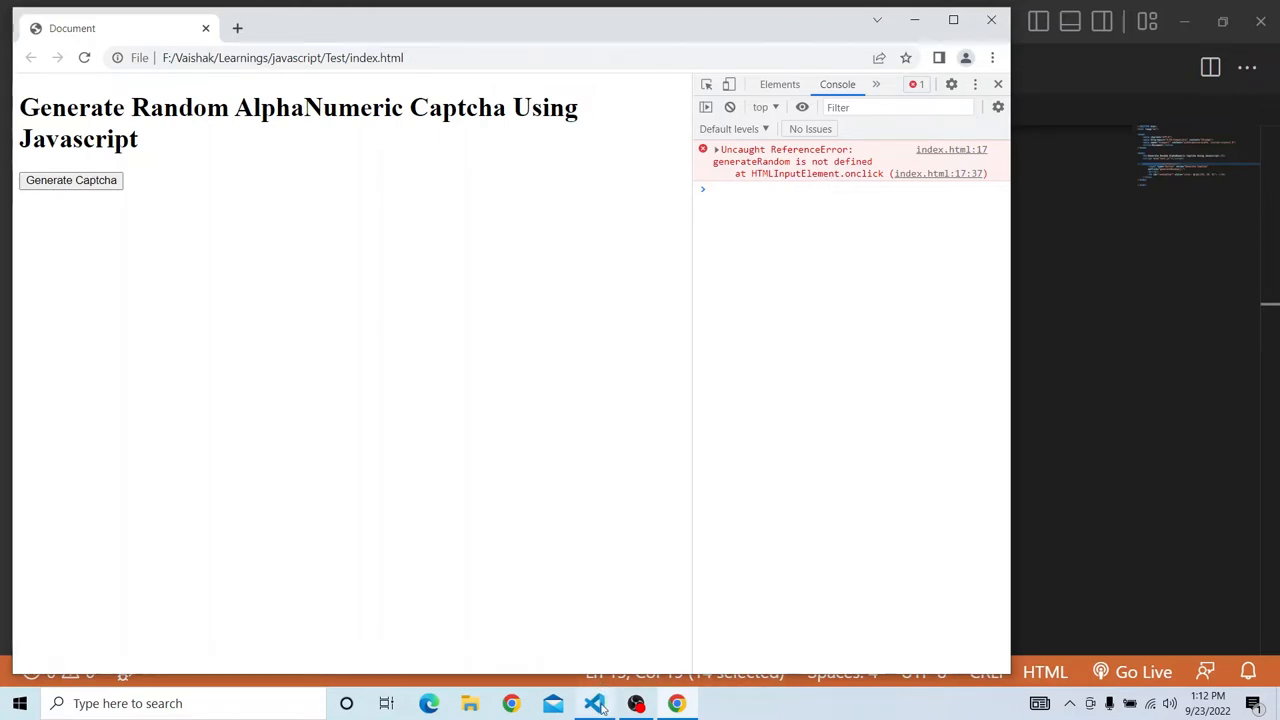
pyautogui.click(596, 704)
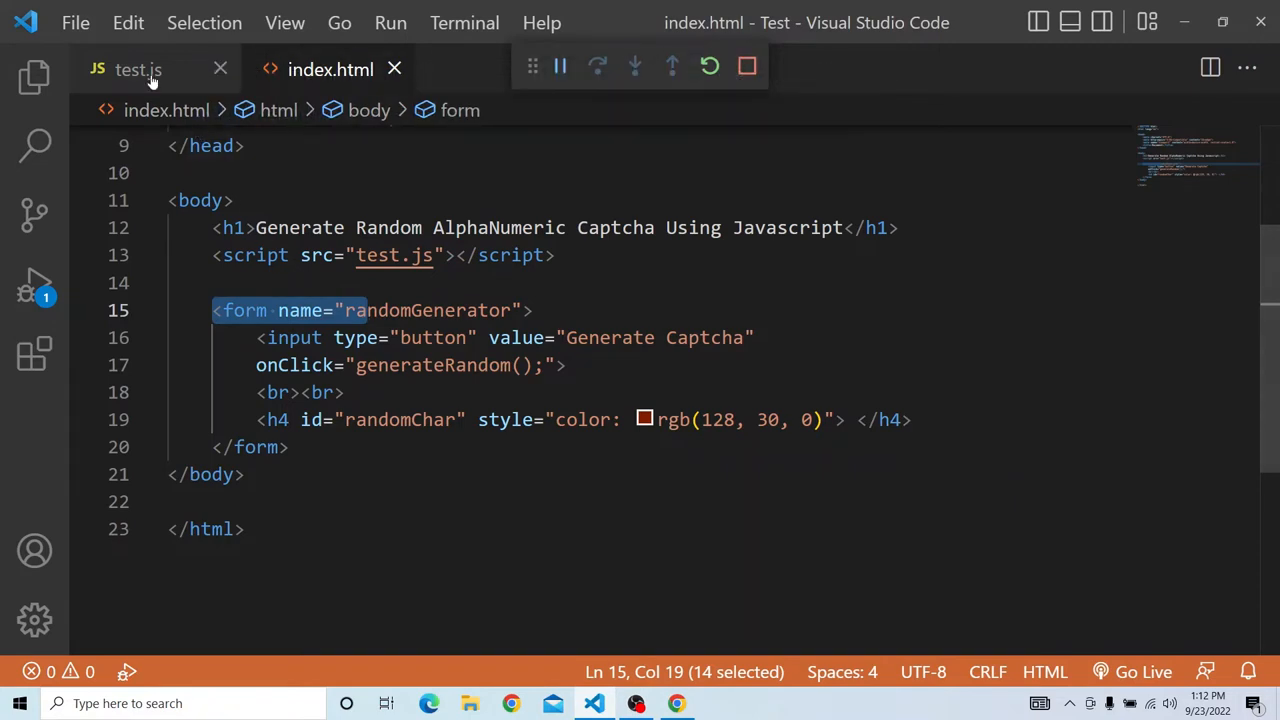
# In test.js start function generateRandom() with const chars holding digits, uppercase and lowercase letters.
pyautogui.click(138, 68)
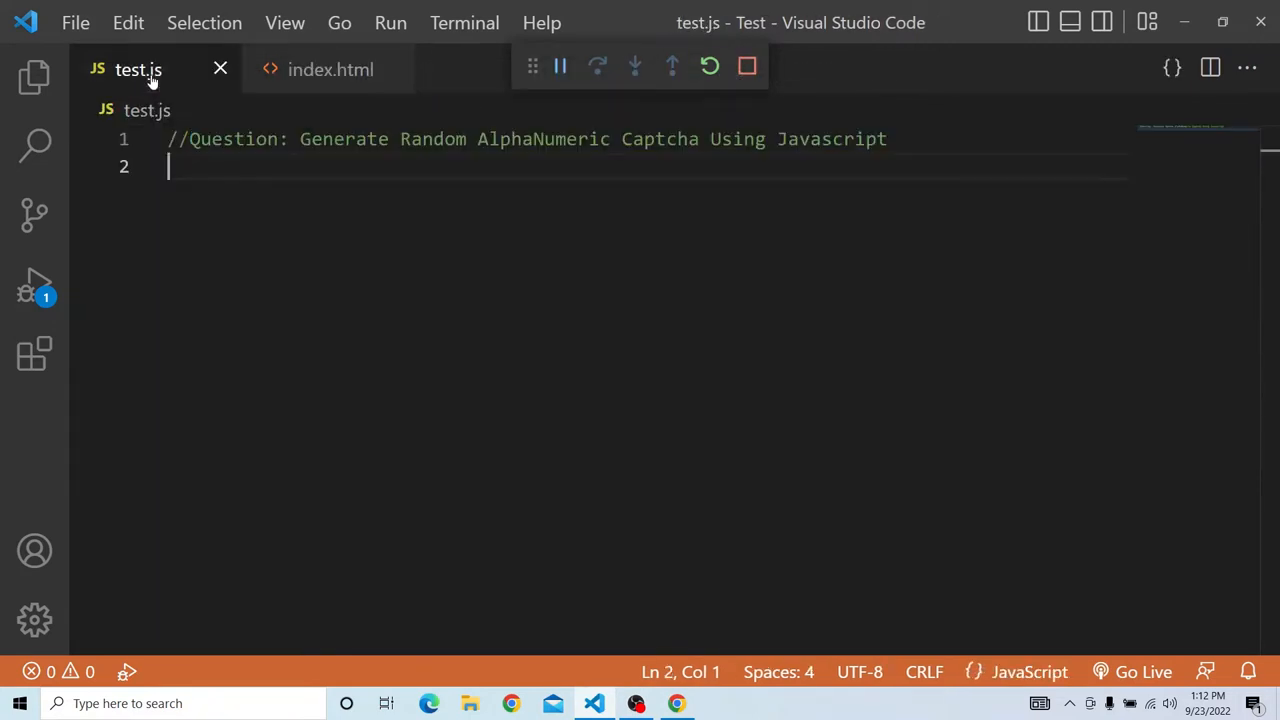
pyautogui.write('function')
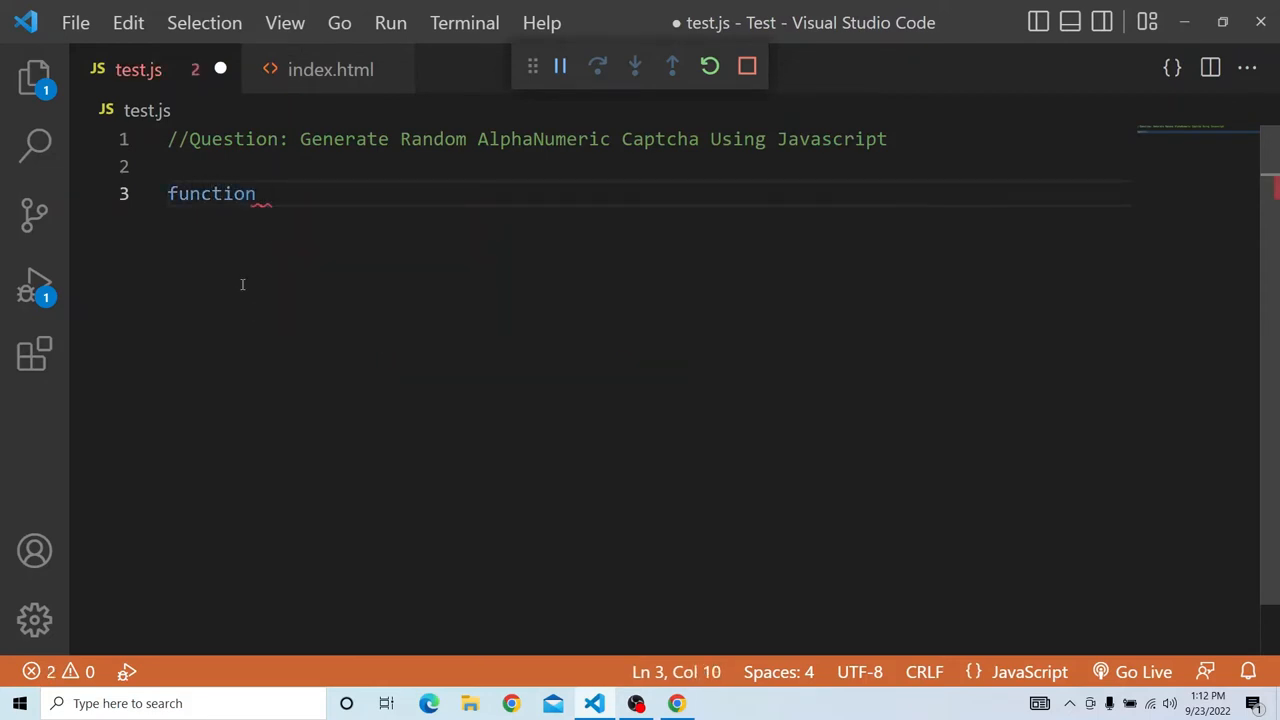
pyautogui.write('generateRandom')
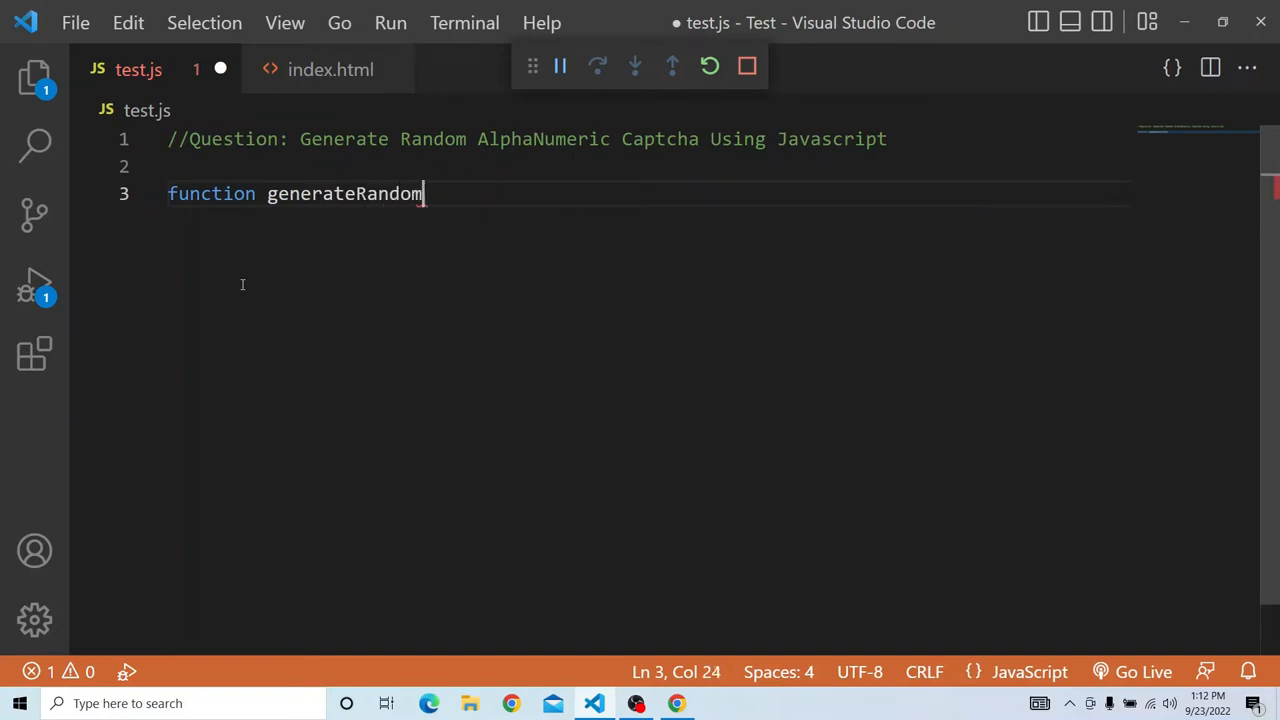
pyautogui.write('()')
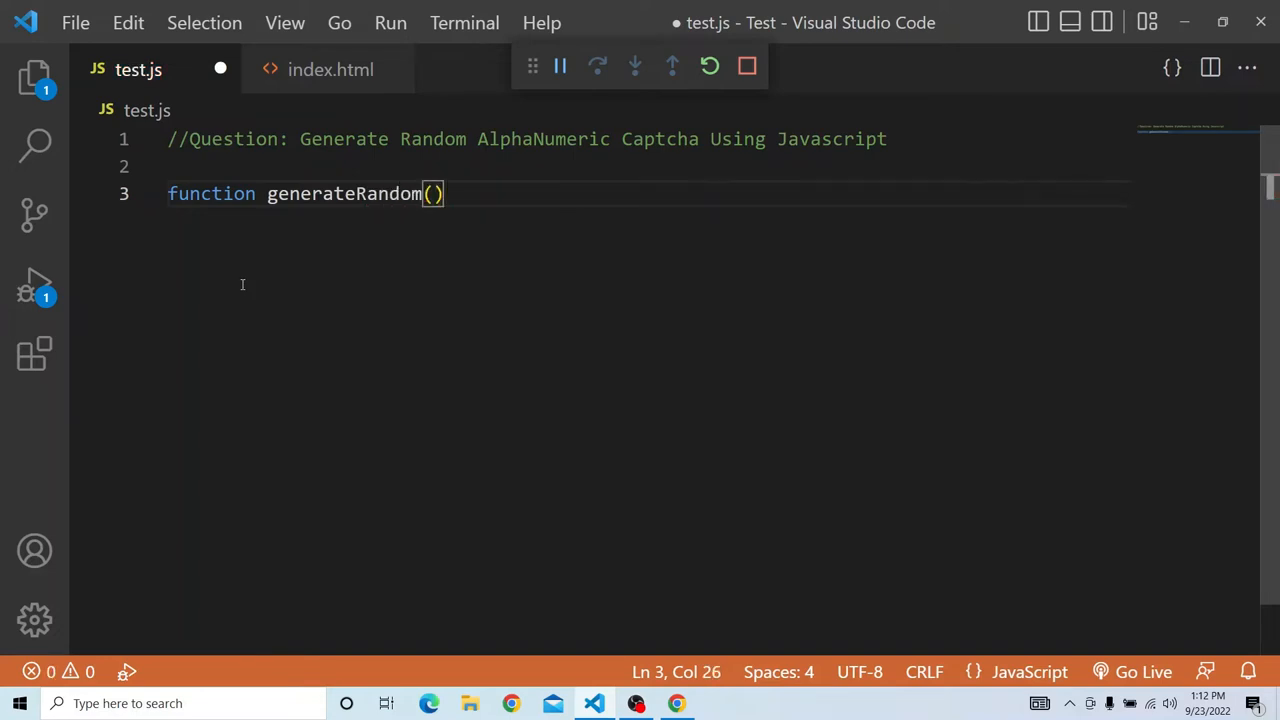
pyautogui.write('{')
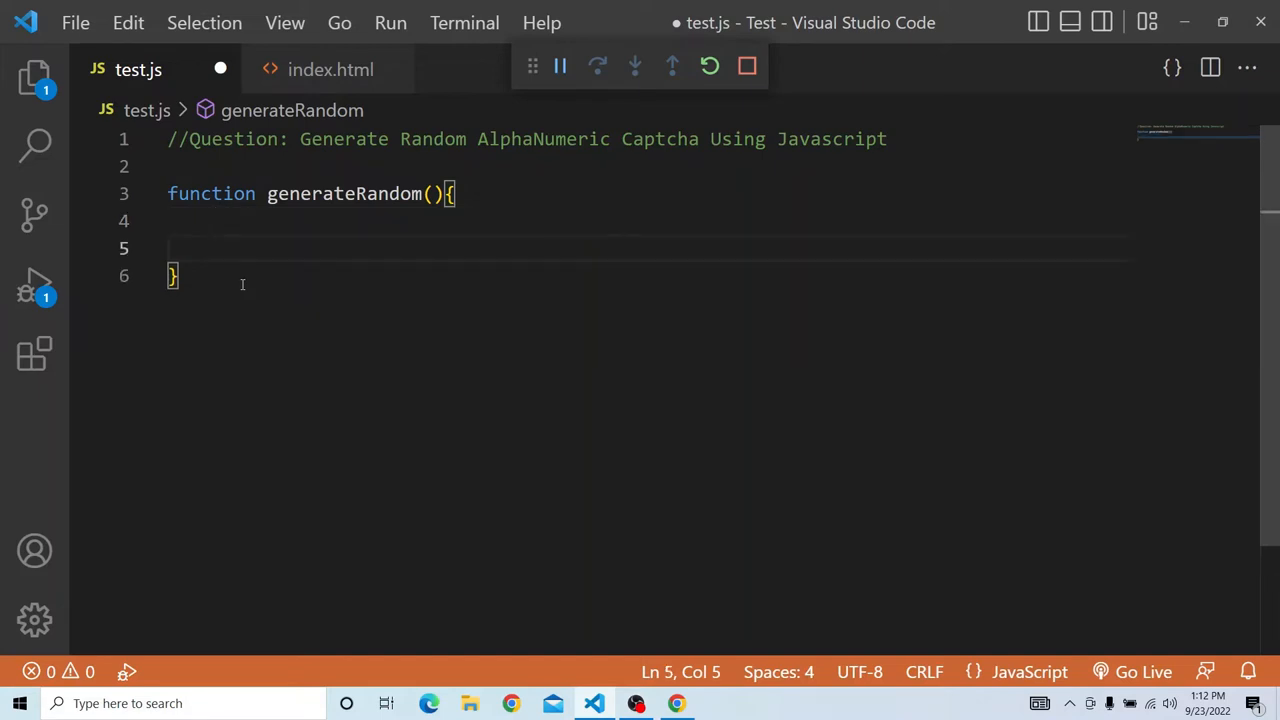
pyautogui.write('const chars = "0123456789ABCDEFGHIJKLMNOPQRSTUVWXTZabcdefghiklmnopqrstuvwxyz";')
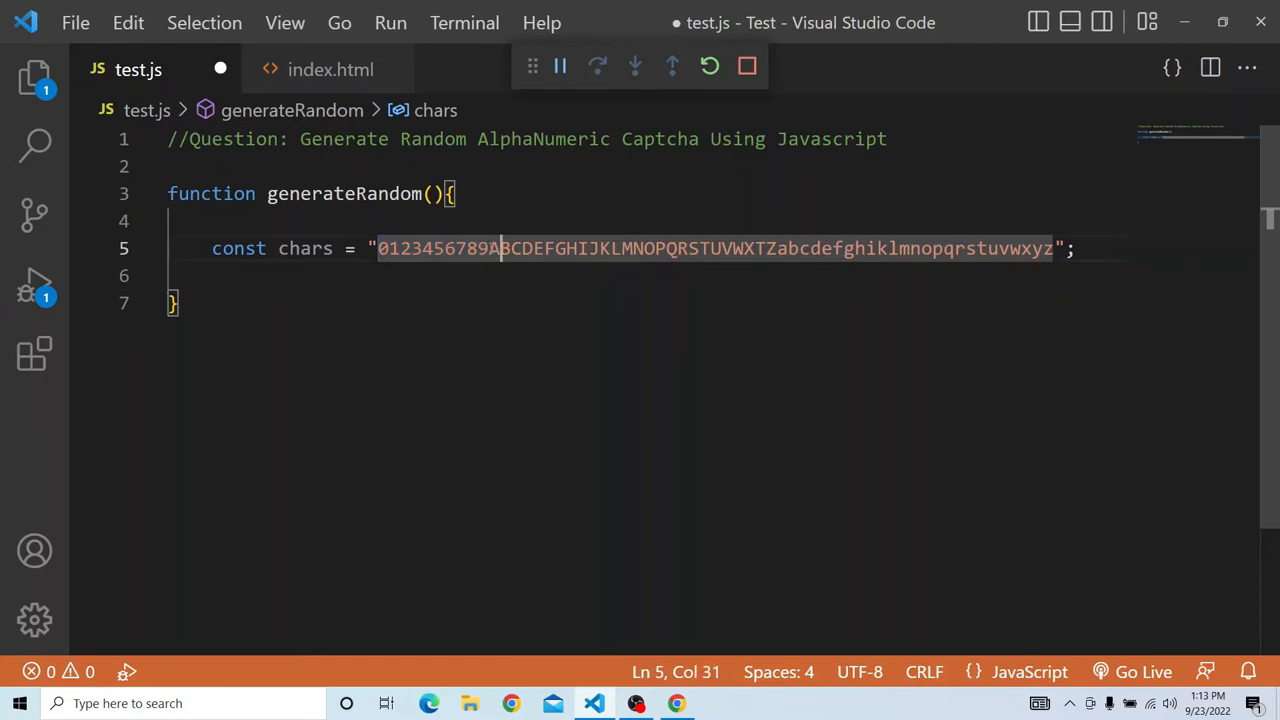
pyautogui.moveTo(500, 248); pyautogui.dragTo(768, 248)
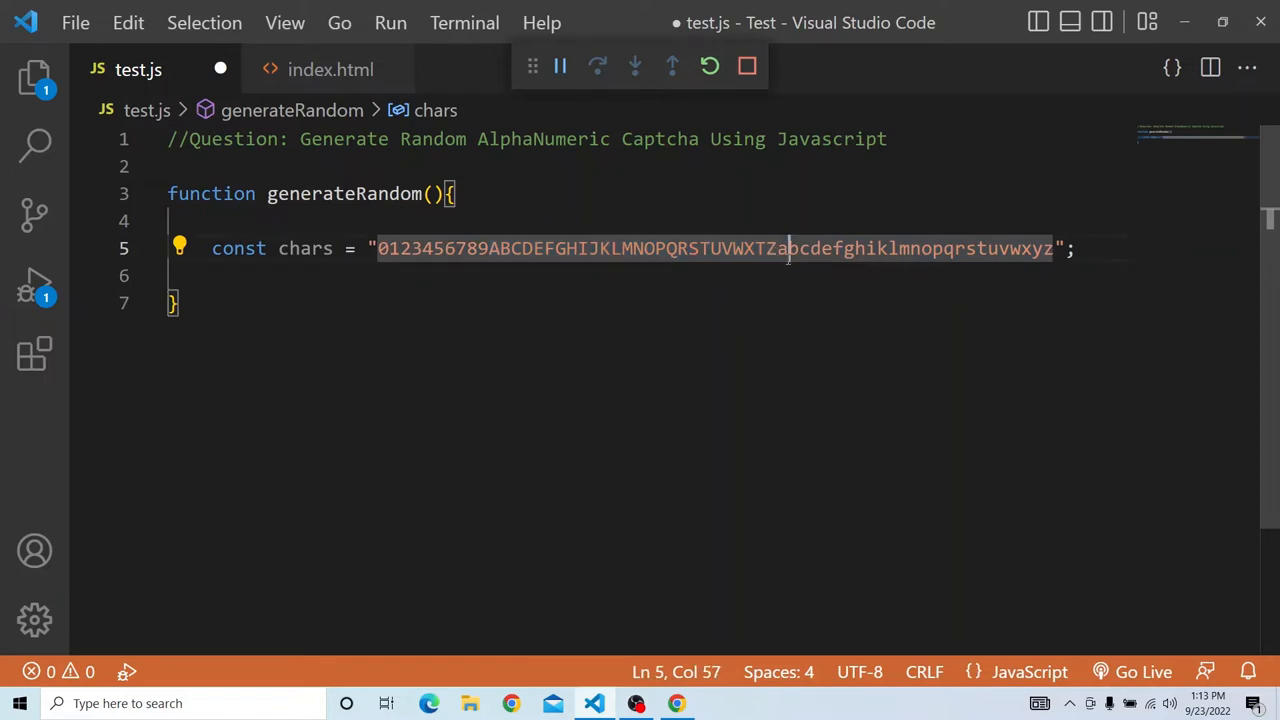
pyautogui.moveTo(588, 264)
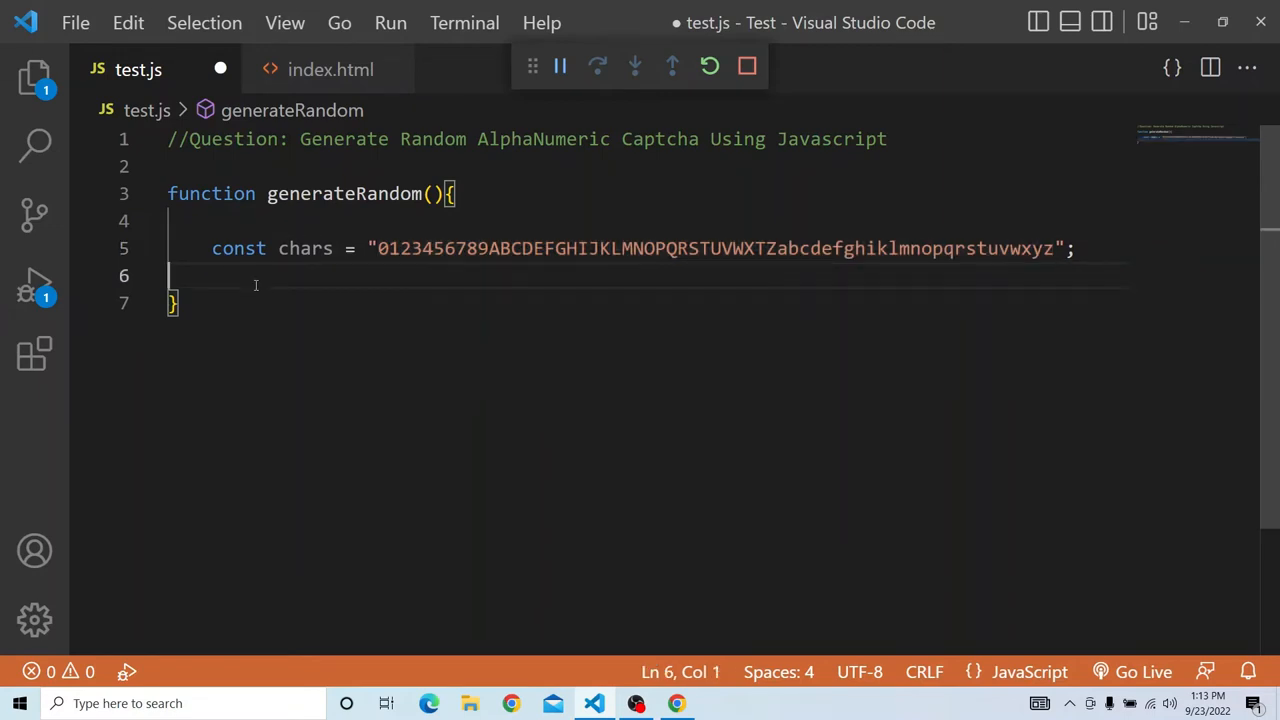
# Declare let strLength = 7; and let result = ''; inside generateRandom.
pyautogui.write('let')
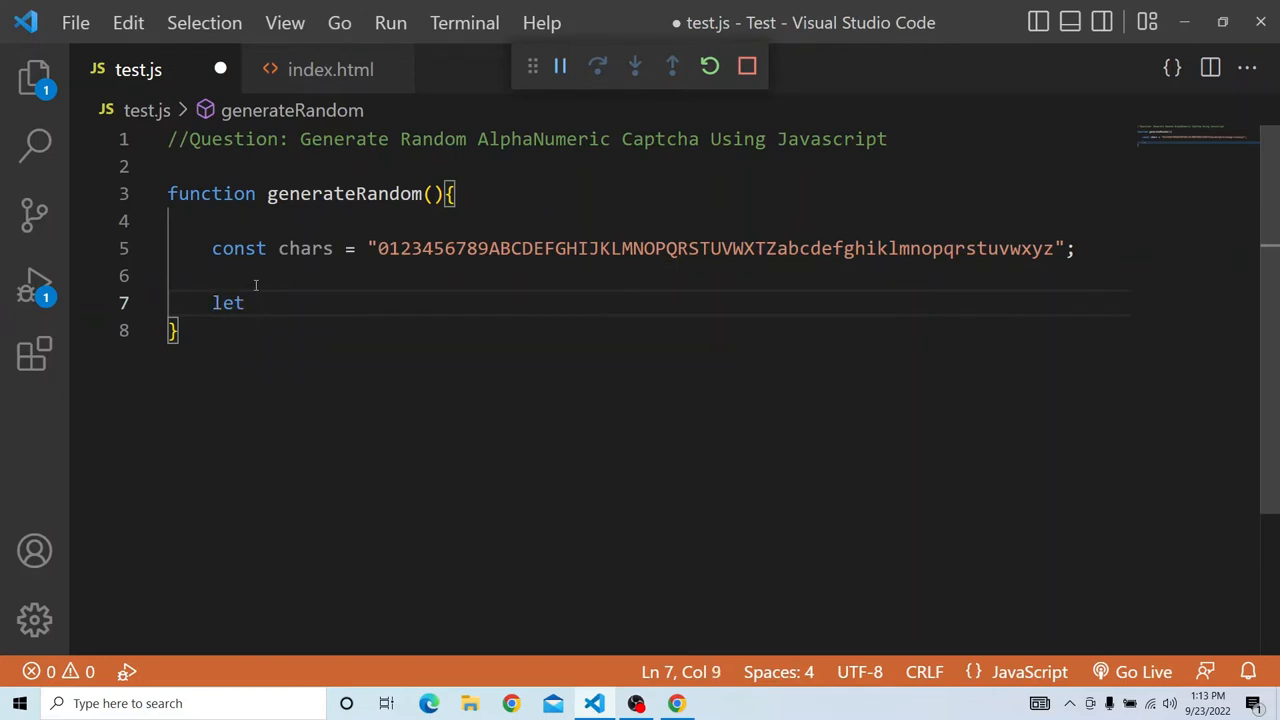
pyautogui.write('strL')
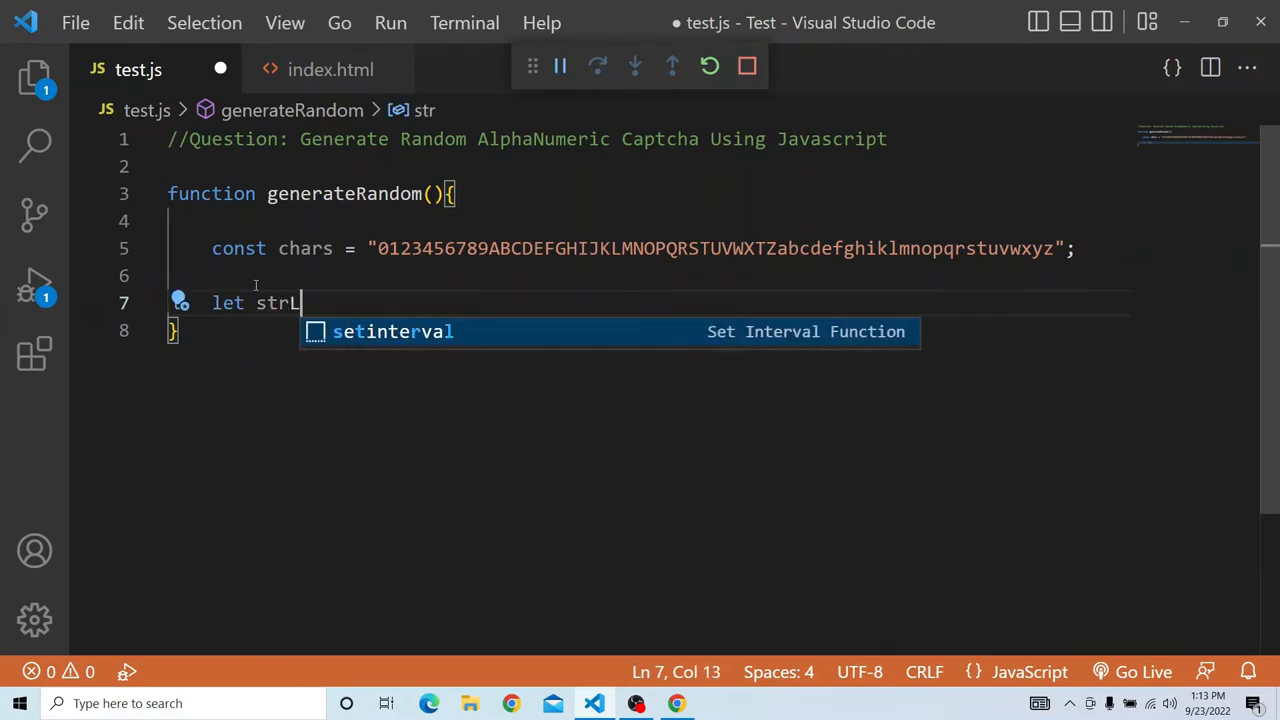
pyautogui.write('eng')
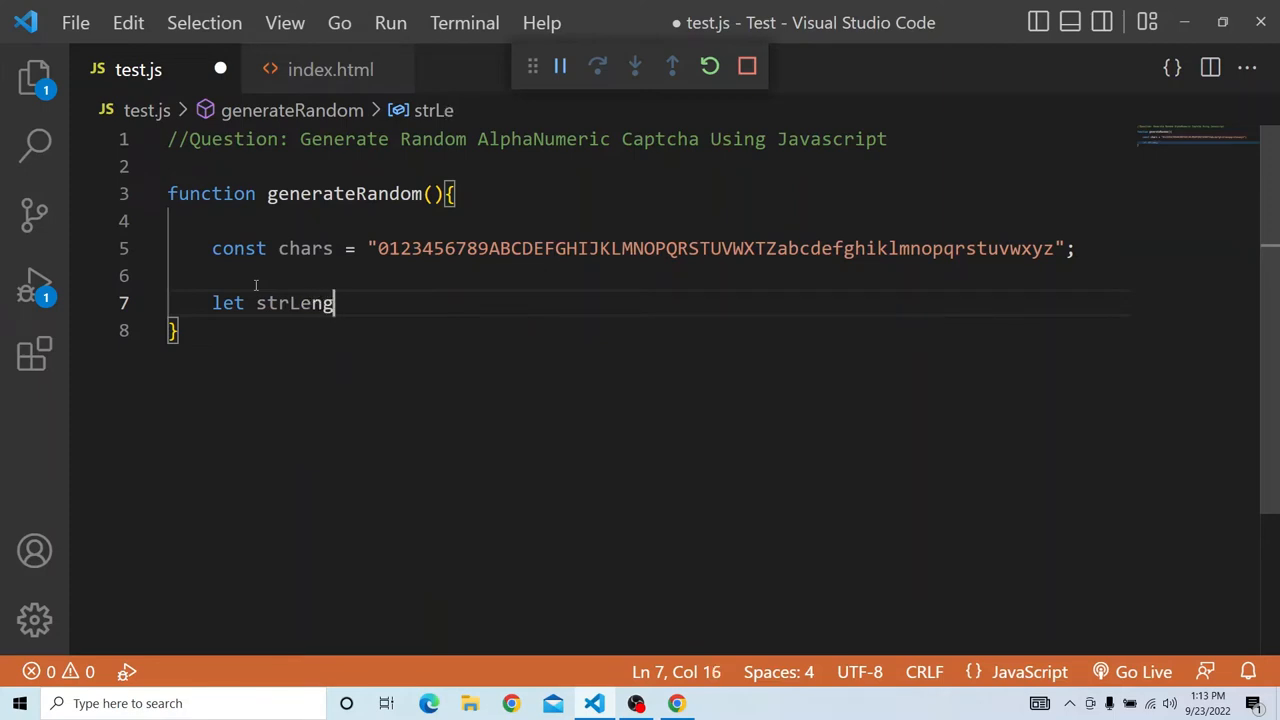
pyautogui.write('th =')
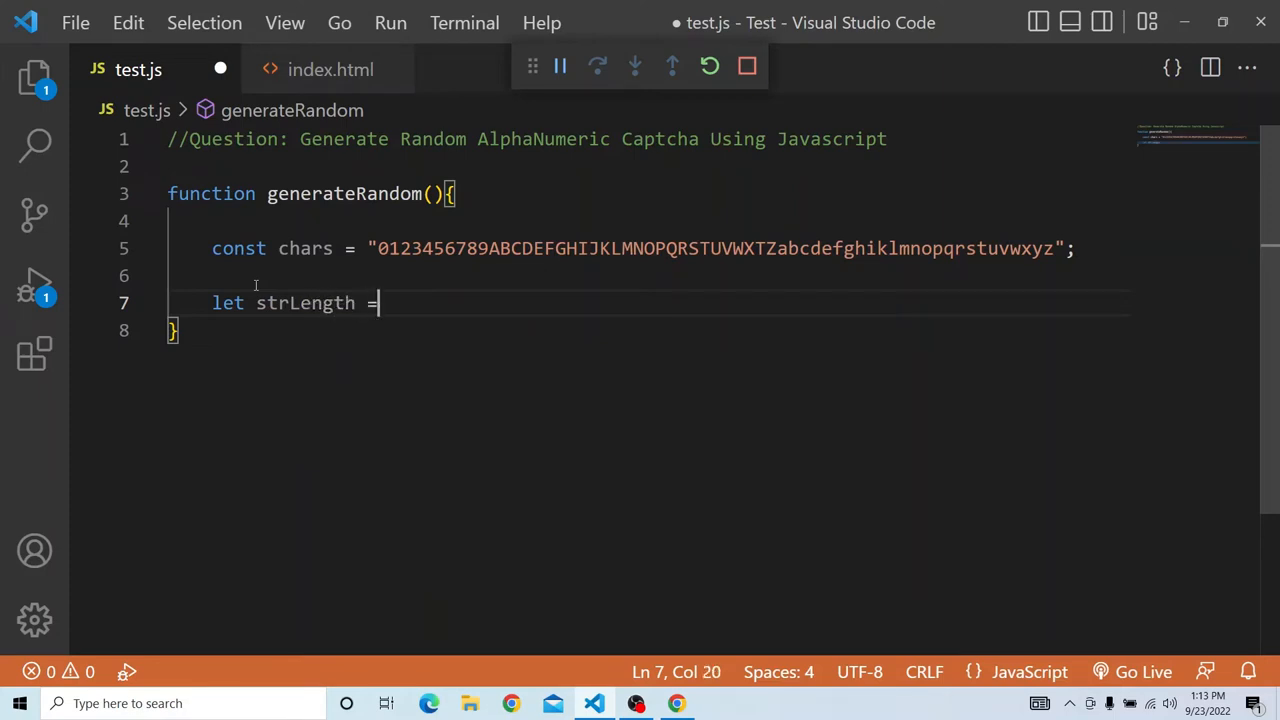
pyautogui.write('7;')
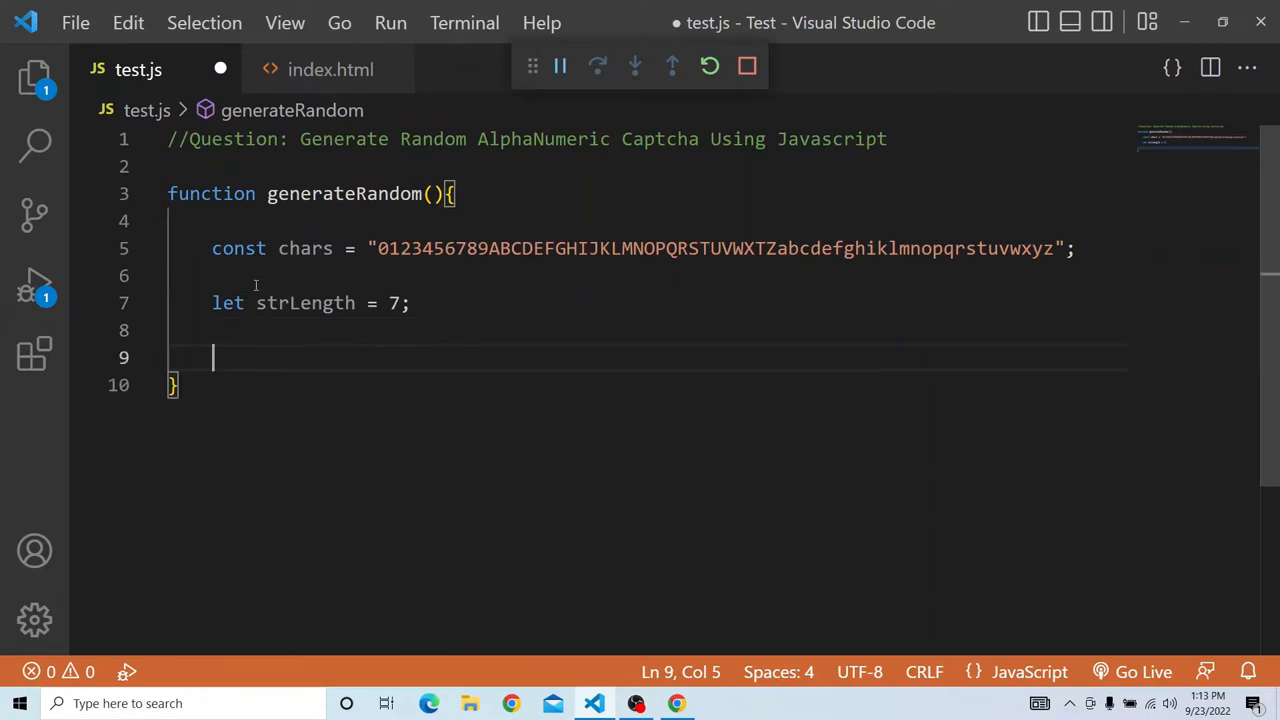
pyautogui.write('let result')
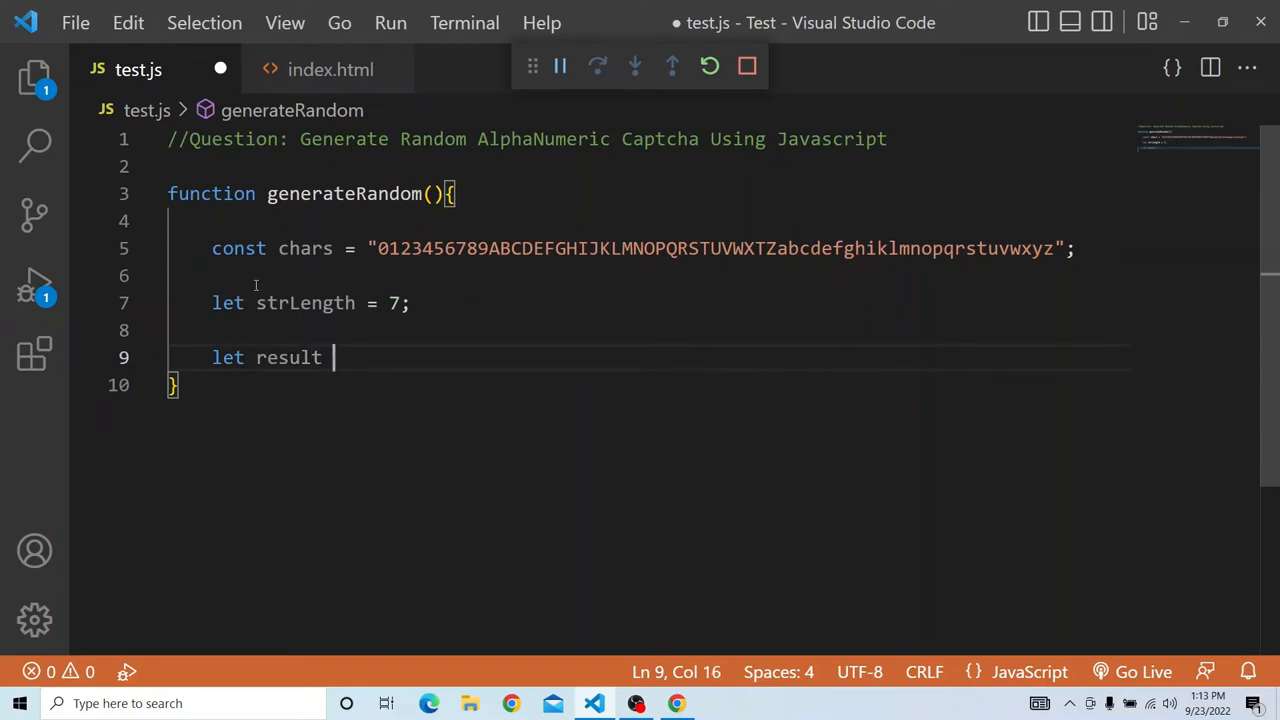
pyautogui.write("= '';")
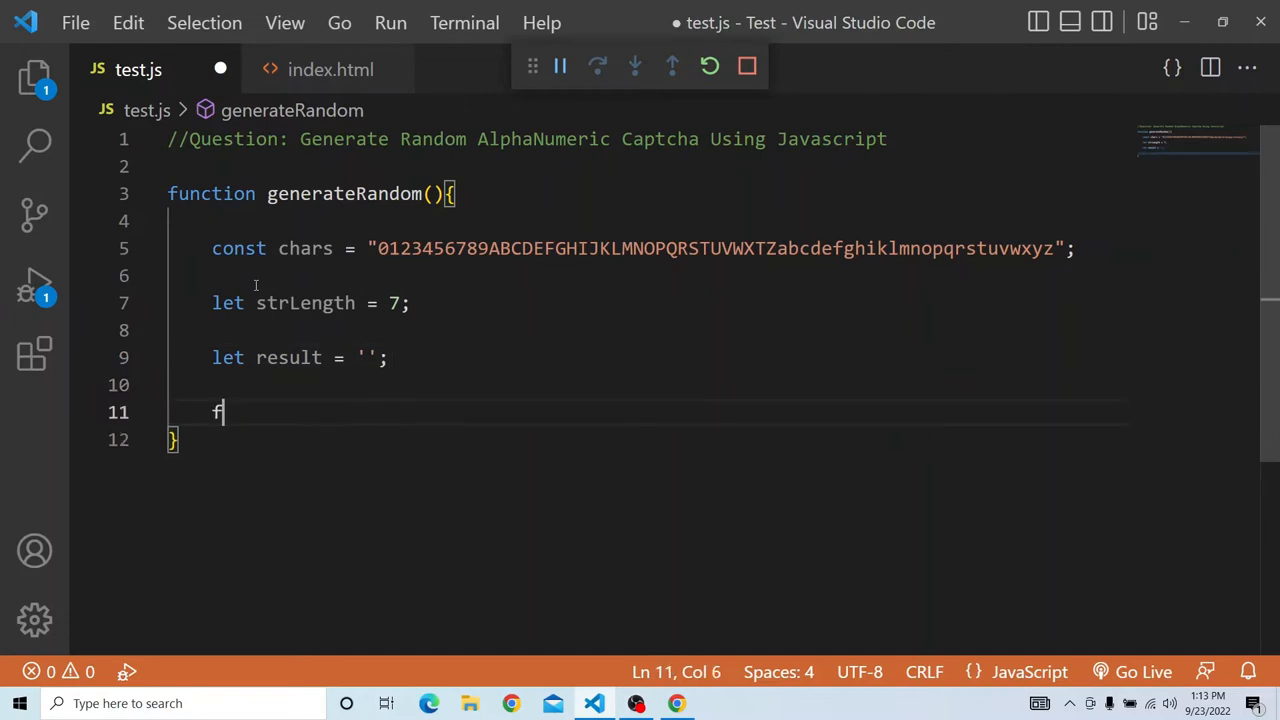
# Add a for loop running i from 0 while i < strLength.
pyautogui.write('or (i')
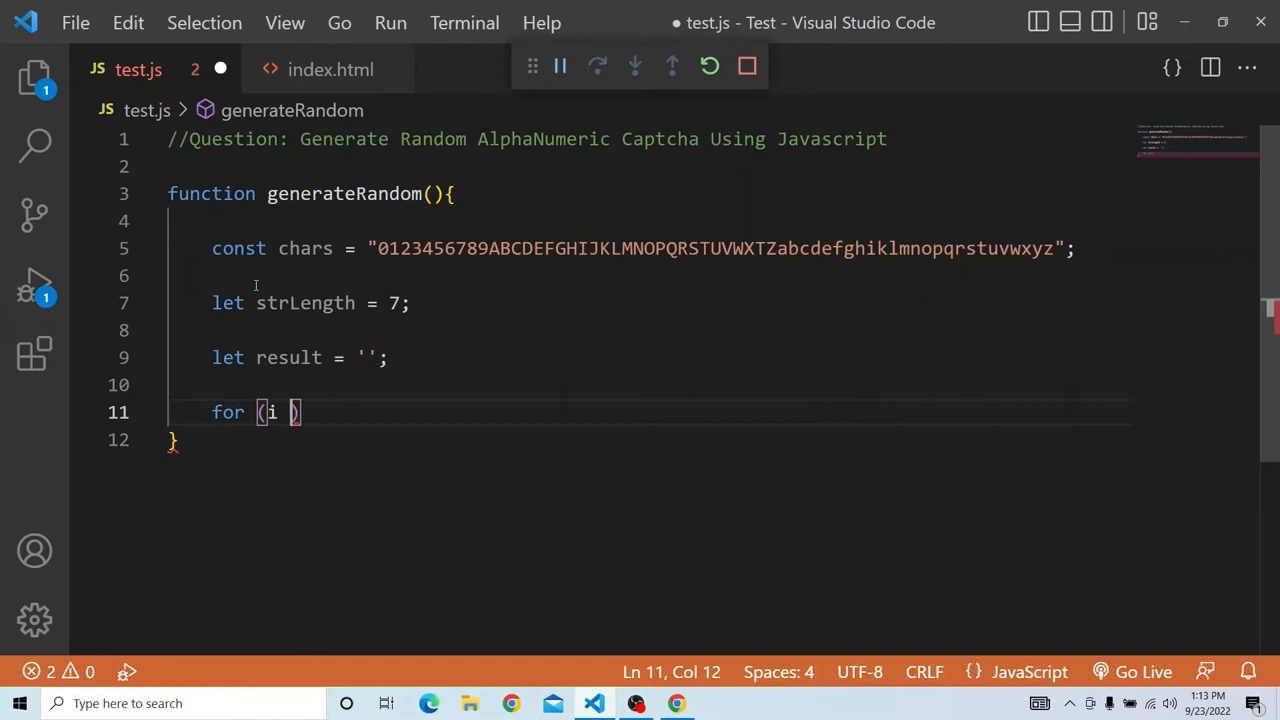
pyautogui.write('= 0; i')
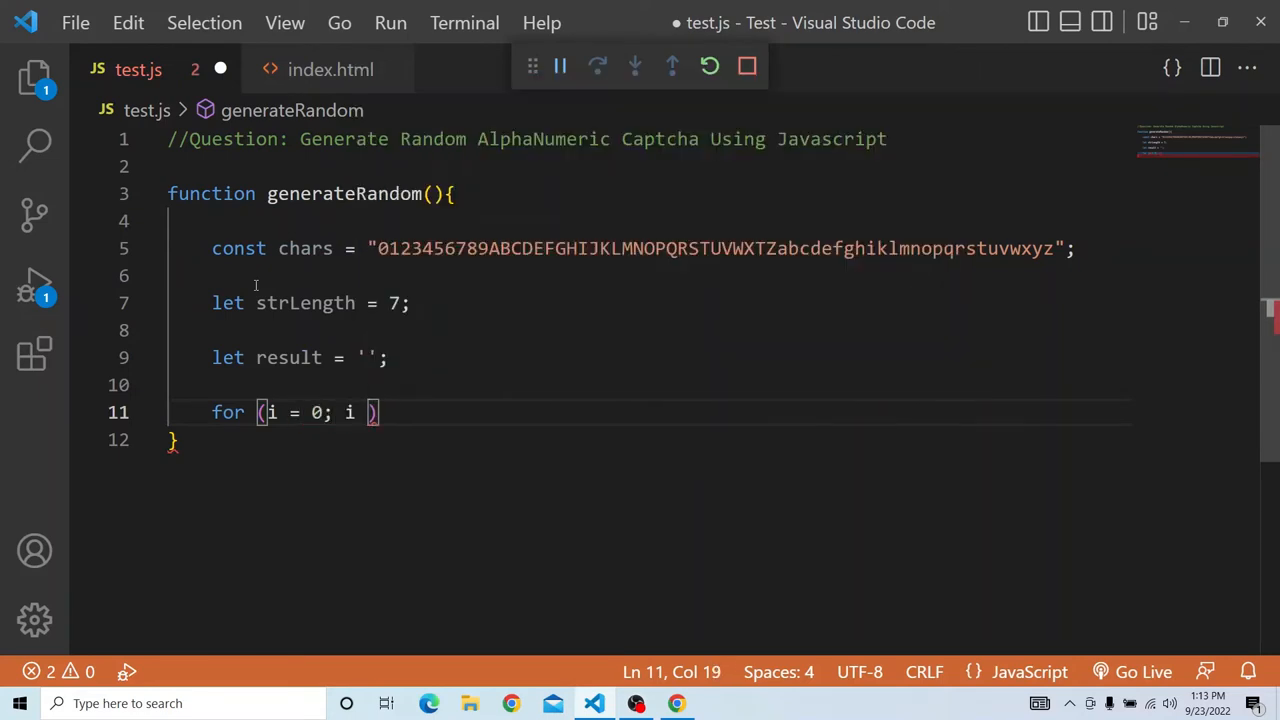
pyautogui.write('< strLength')
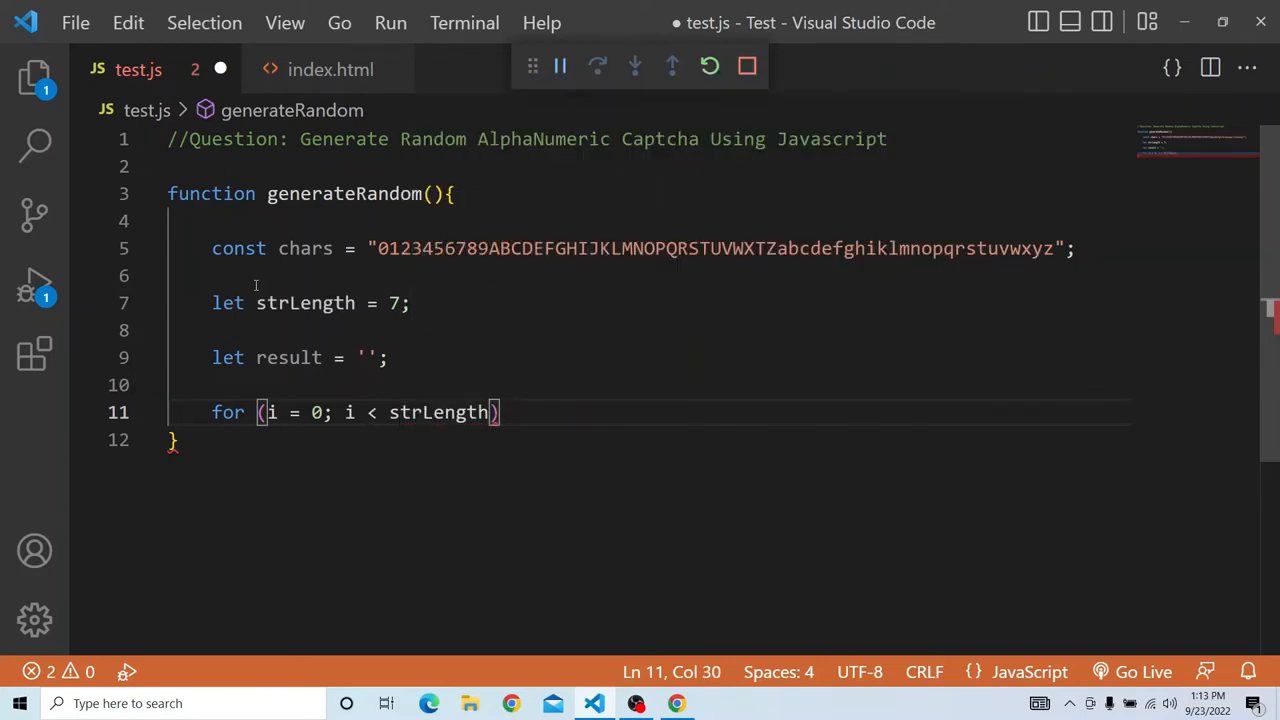
pyautogui.write('; i++')
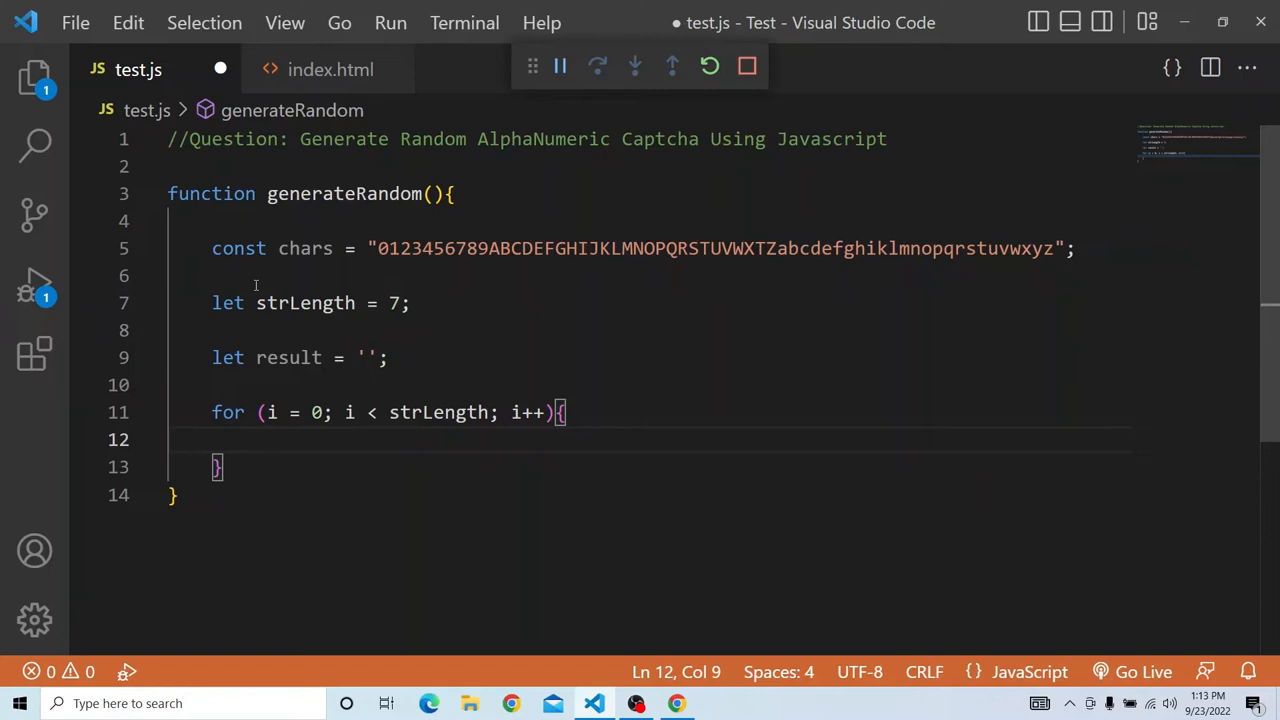
# In the loop compute randNum = Math.floor(Math.random() * chars.length);.
pyautogui.write('let')
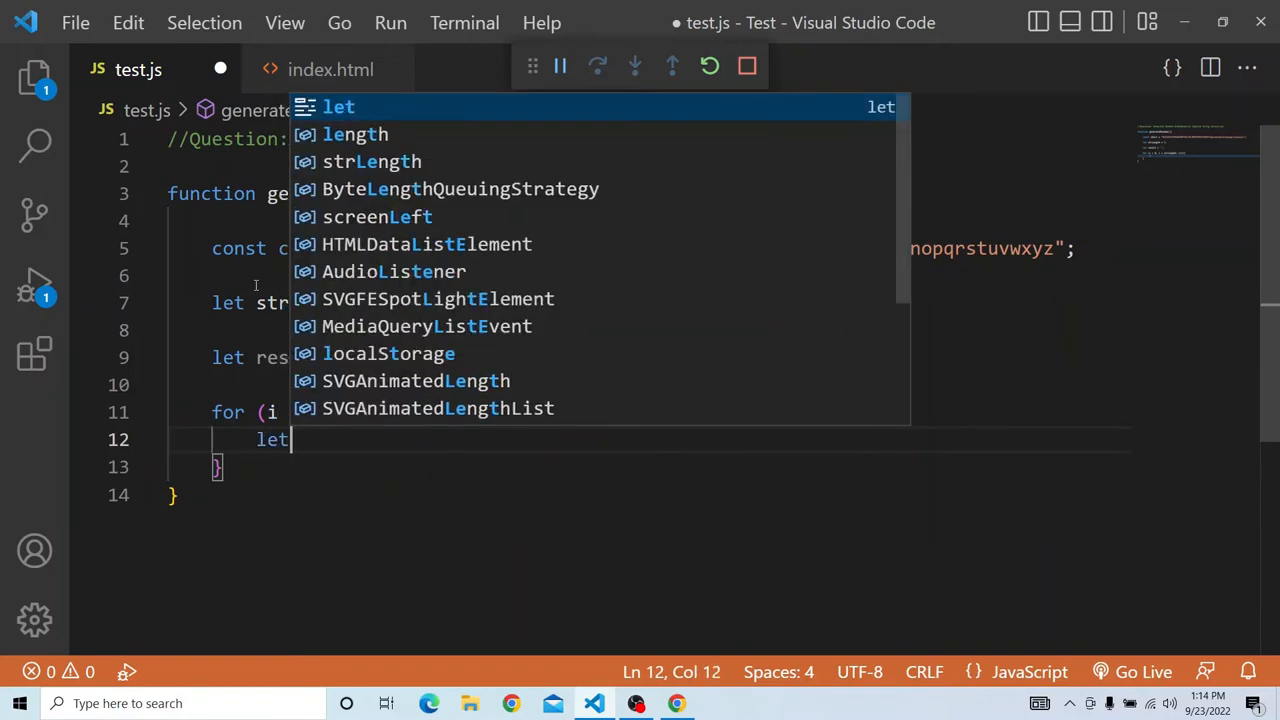
pyautogui.write('rand')
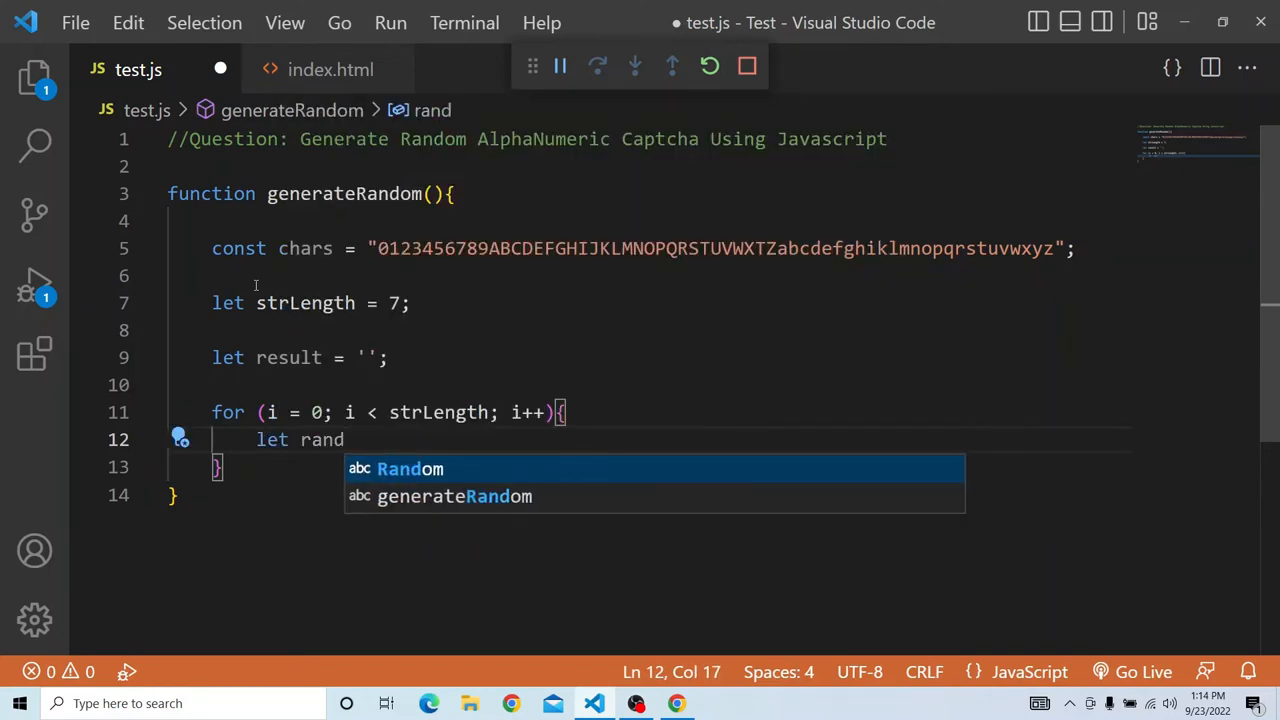
pyautogui.write('Num -')
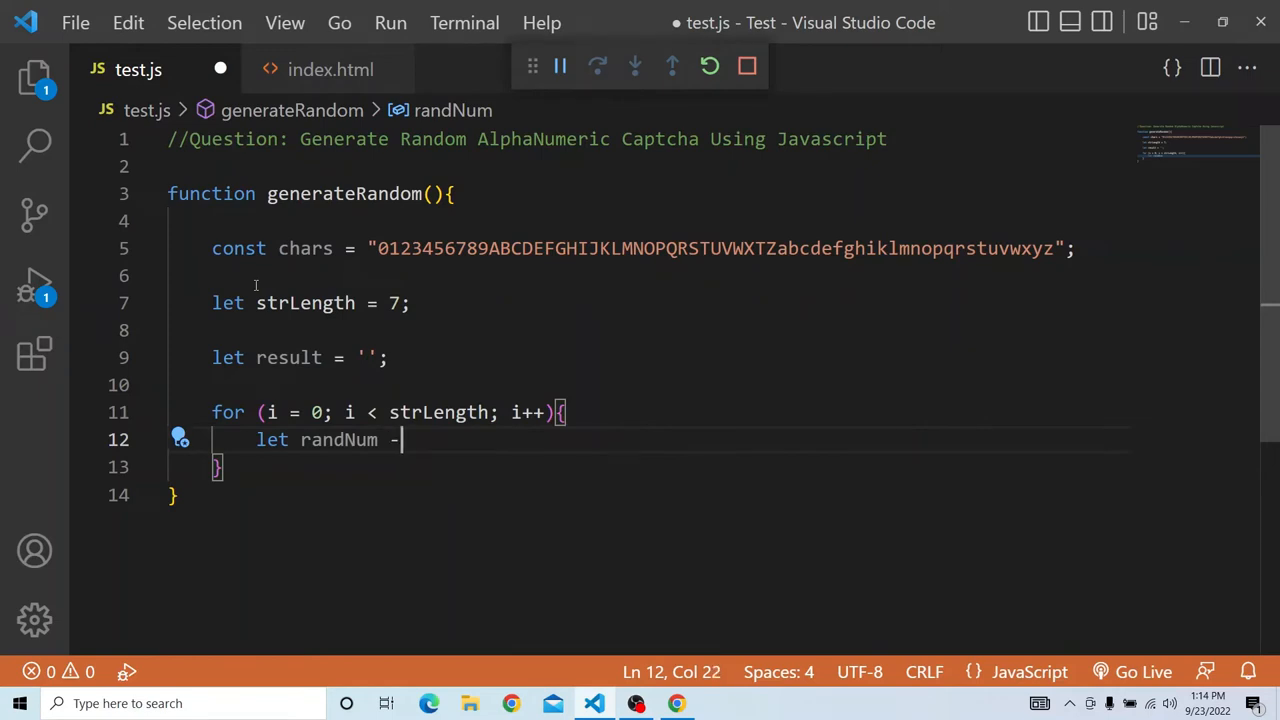
pyautogui.write('= M')
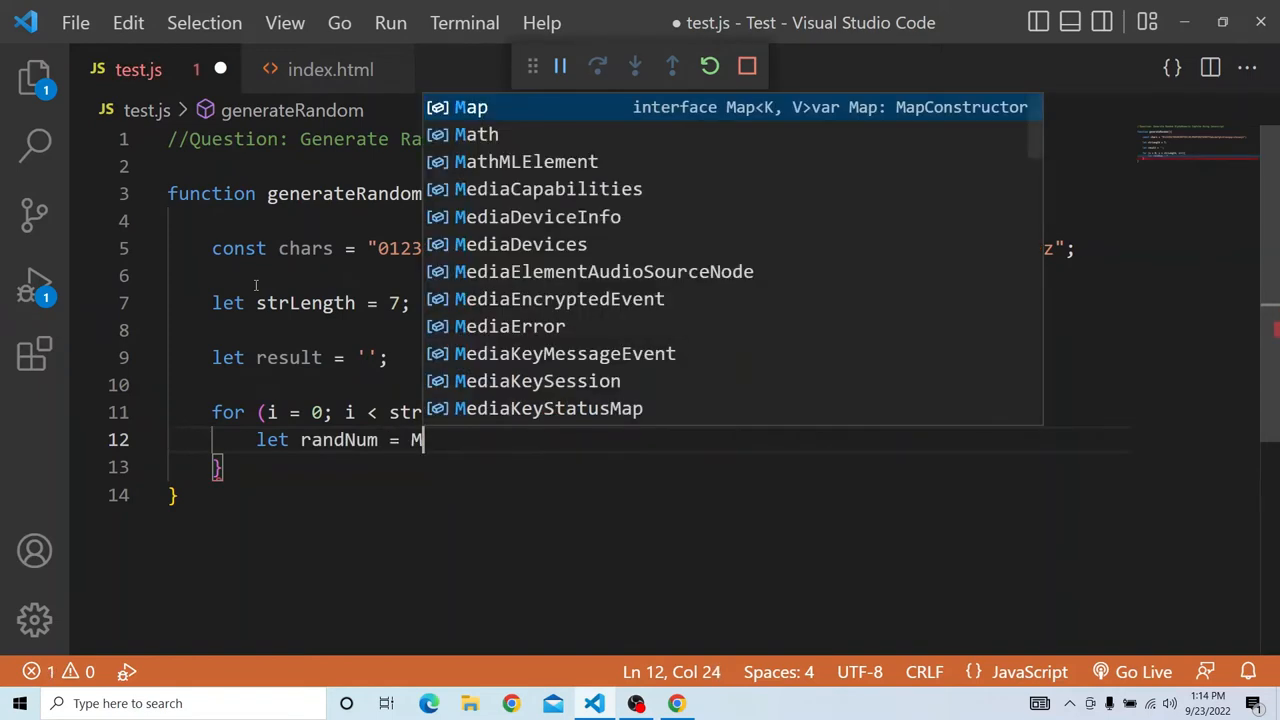
pyautogui.write('ath.random(')
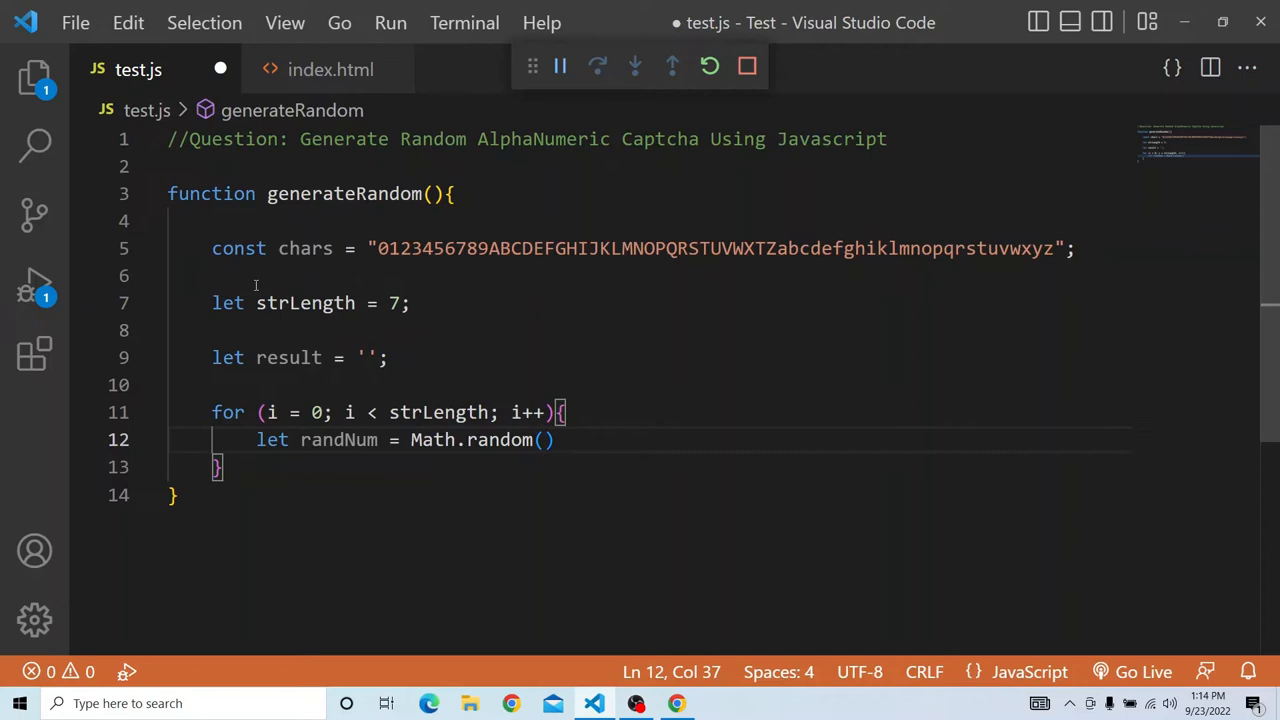
pyautogui.write('* chars')
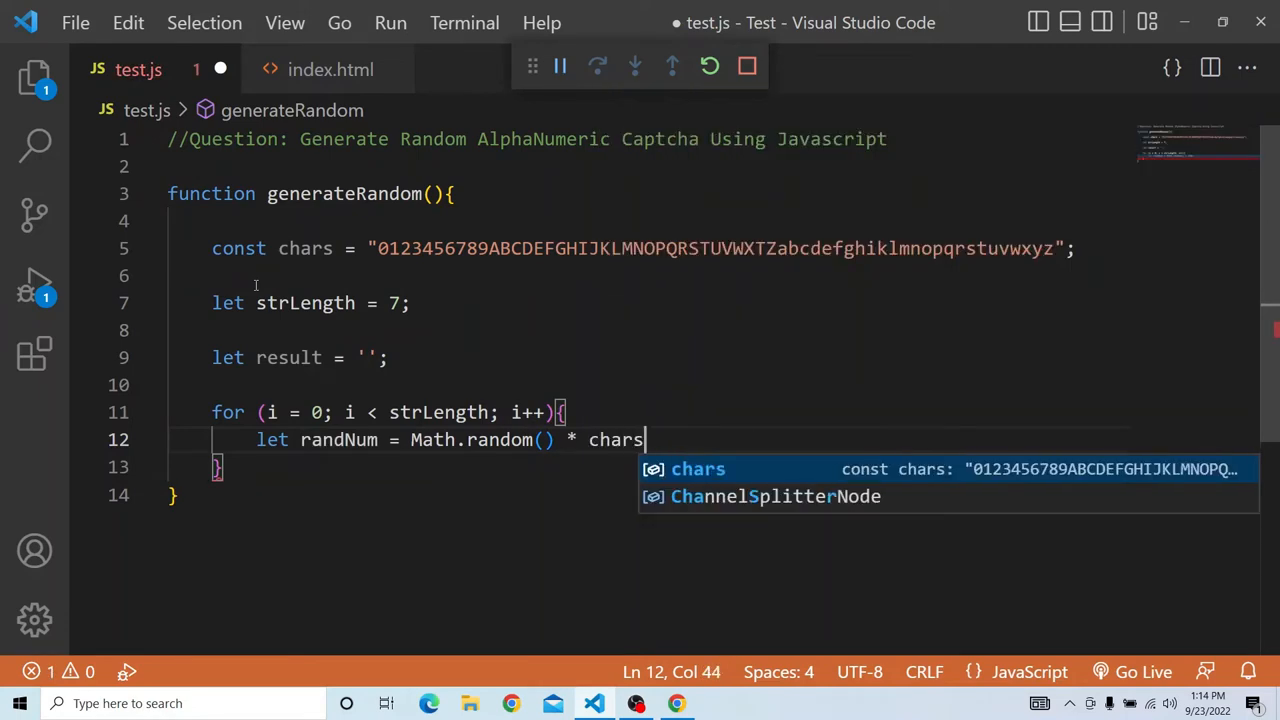
pyautogui.write('.length')
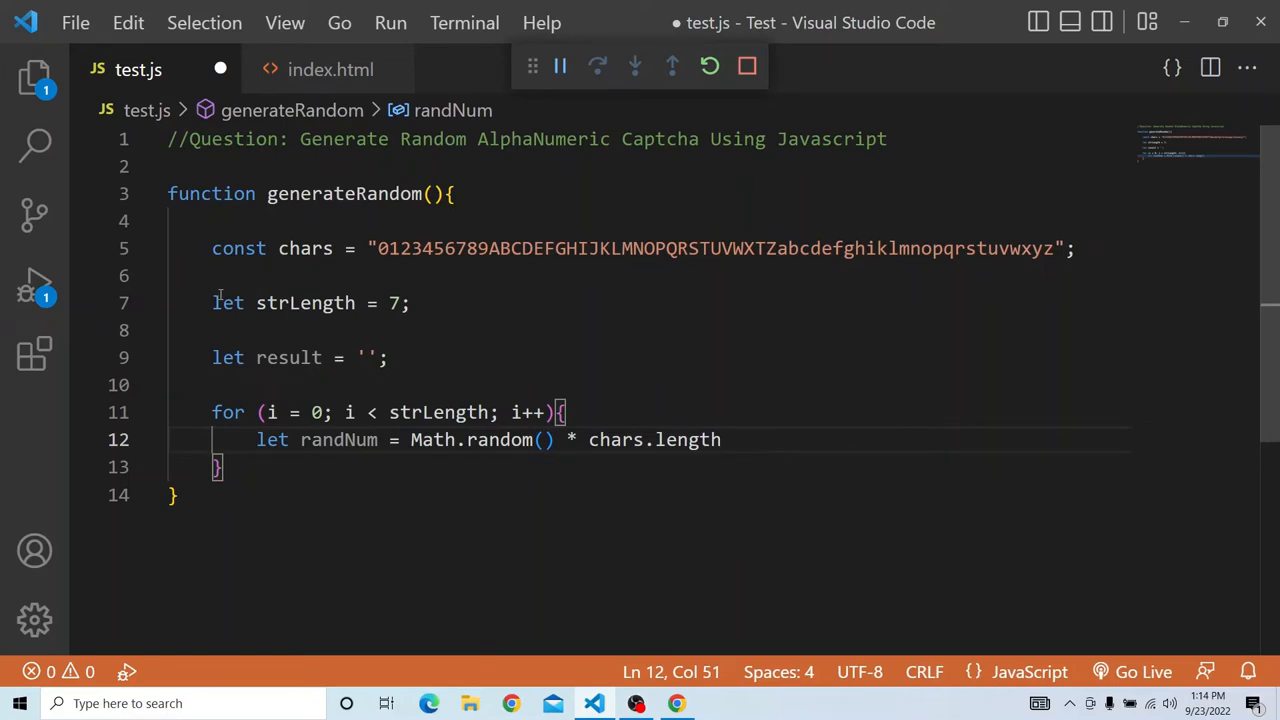
pyautogui.moveTo(496, 440)
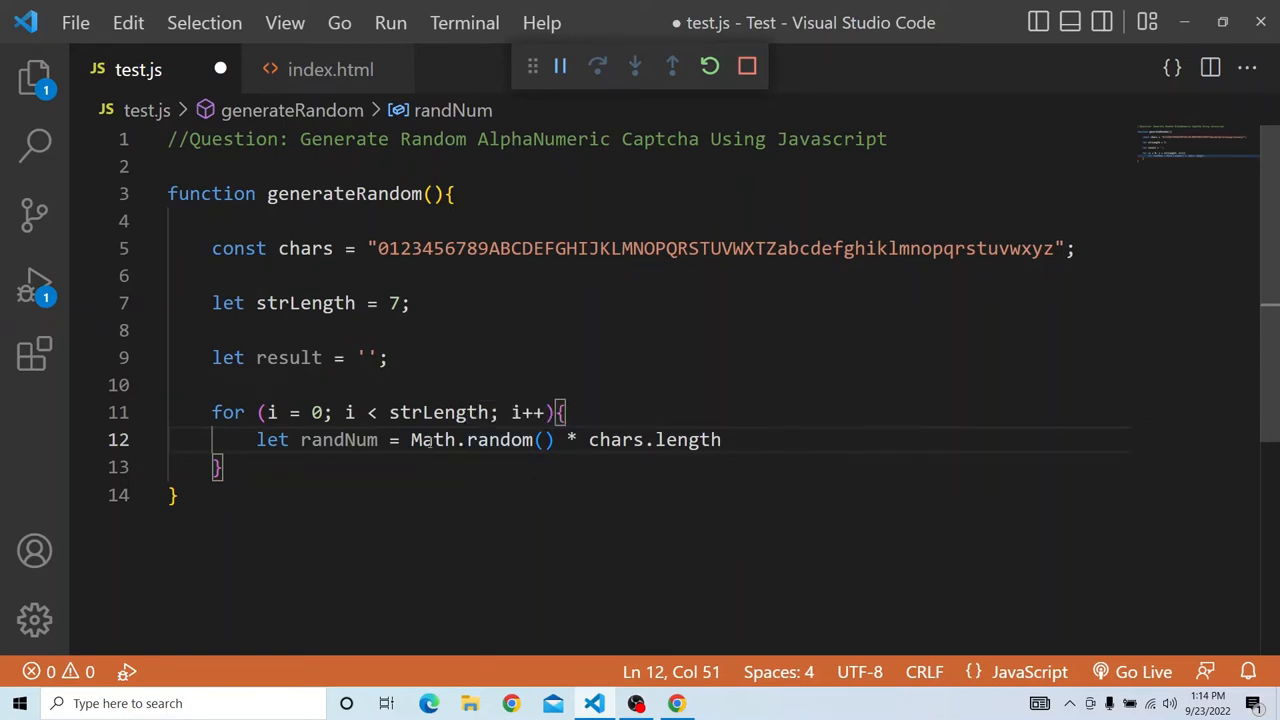
pyautogui.click(410, 440)
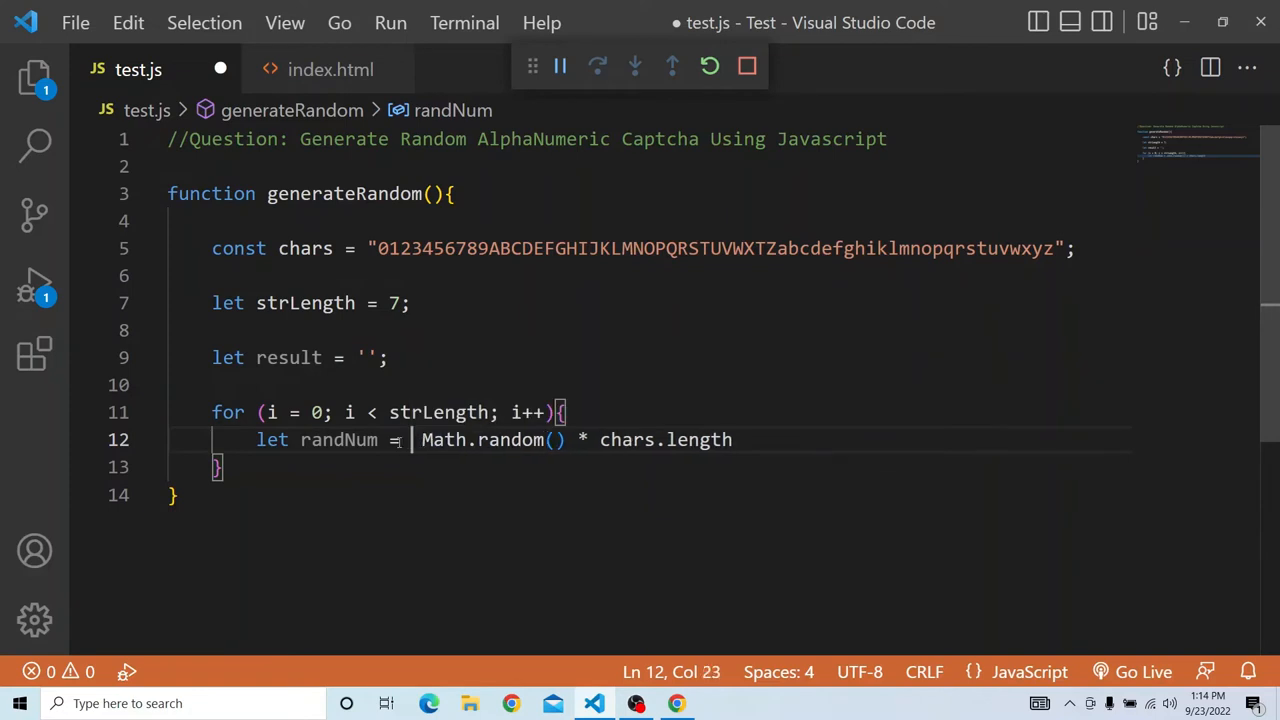
pyautogui.write('Math.floor(')
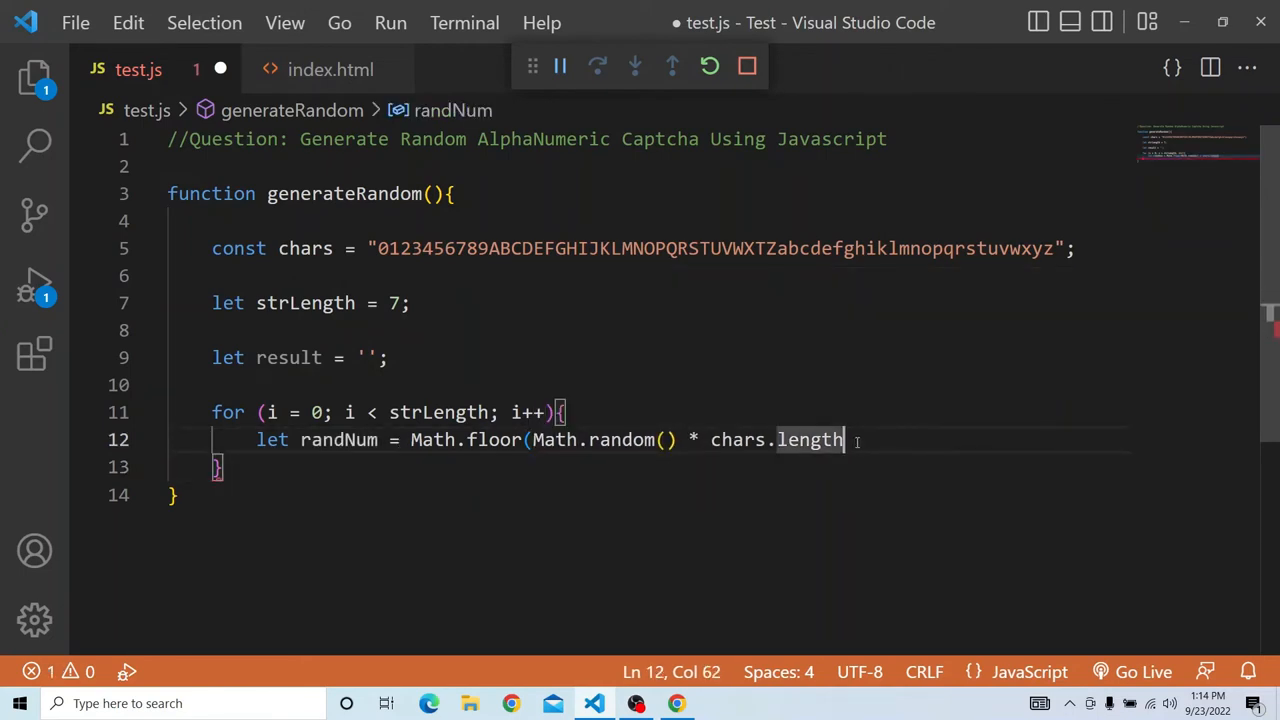
pyautogui.write(')')
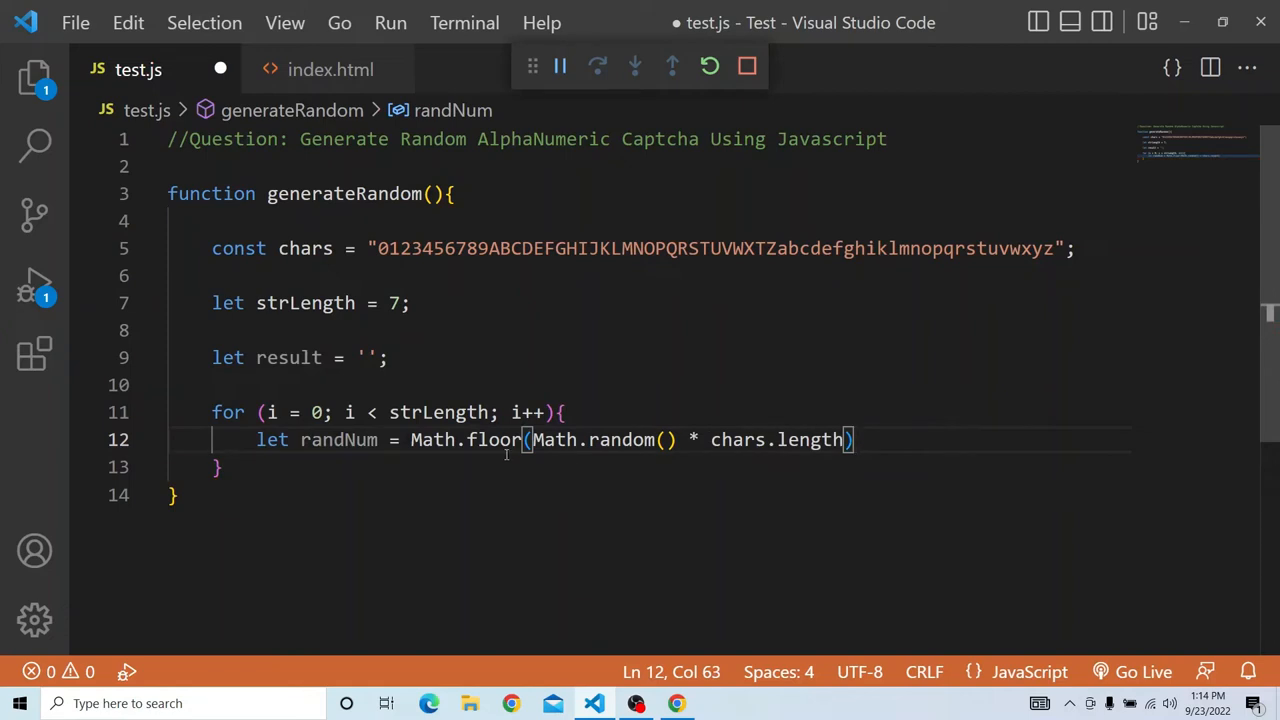
pyautogui.moveTo(492, 440)
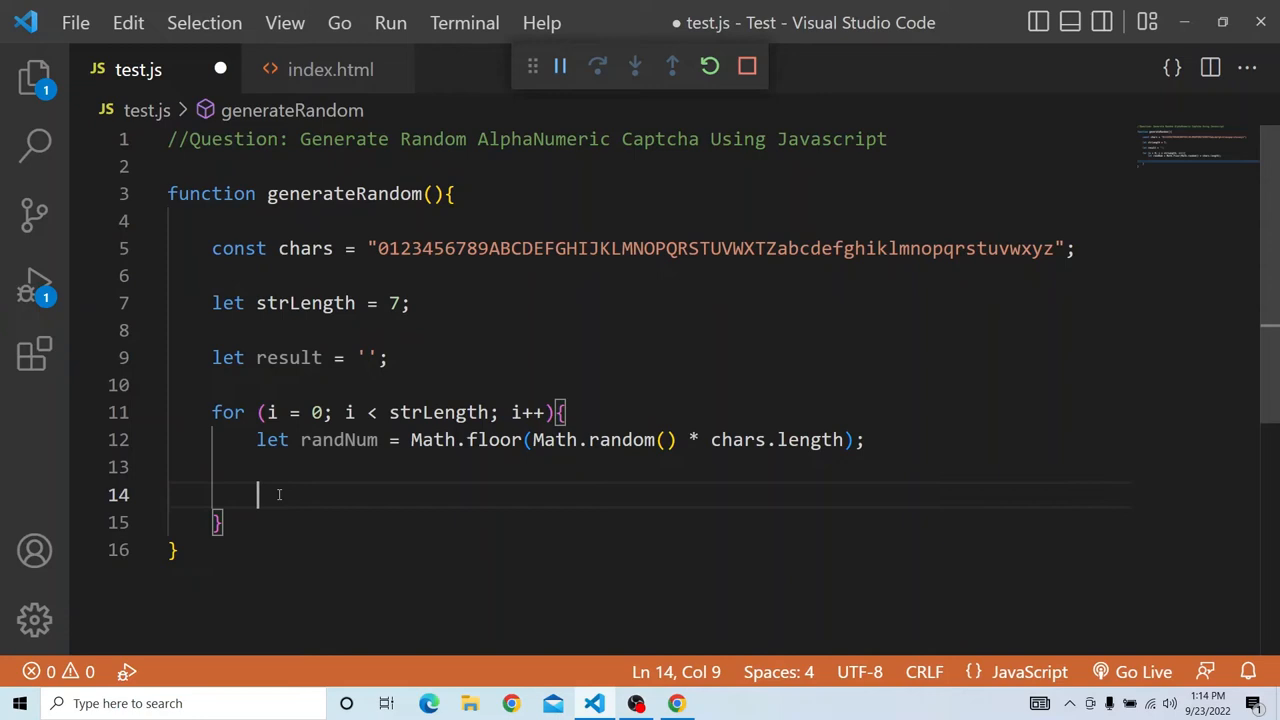
# Append chars.substring(randNum, randNum+1) to result on each loop pass.
pyautogui.write('result +=')
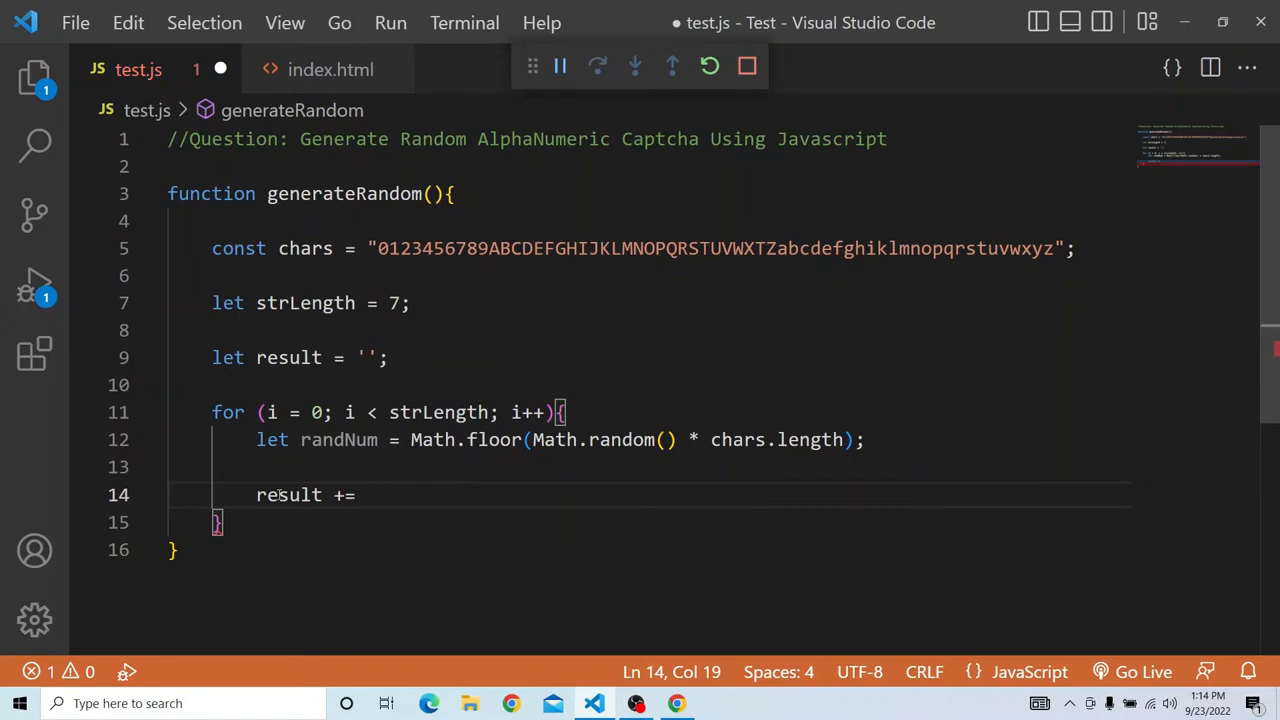
pyautogui.write('chars.')
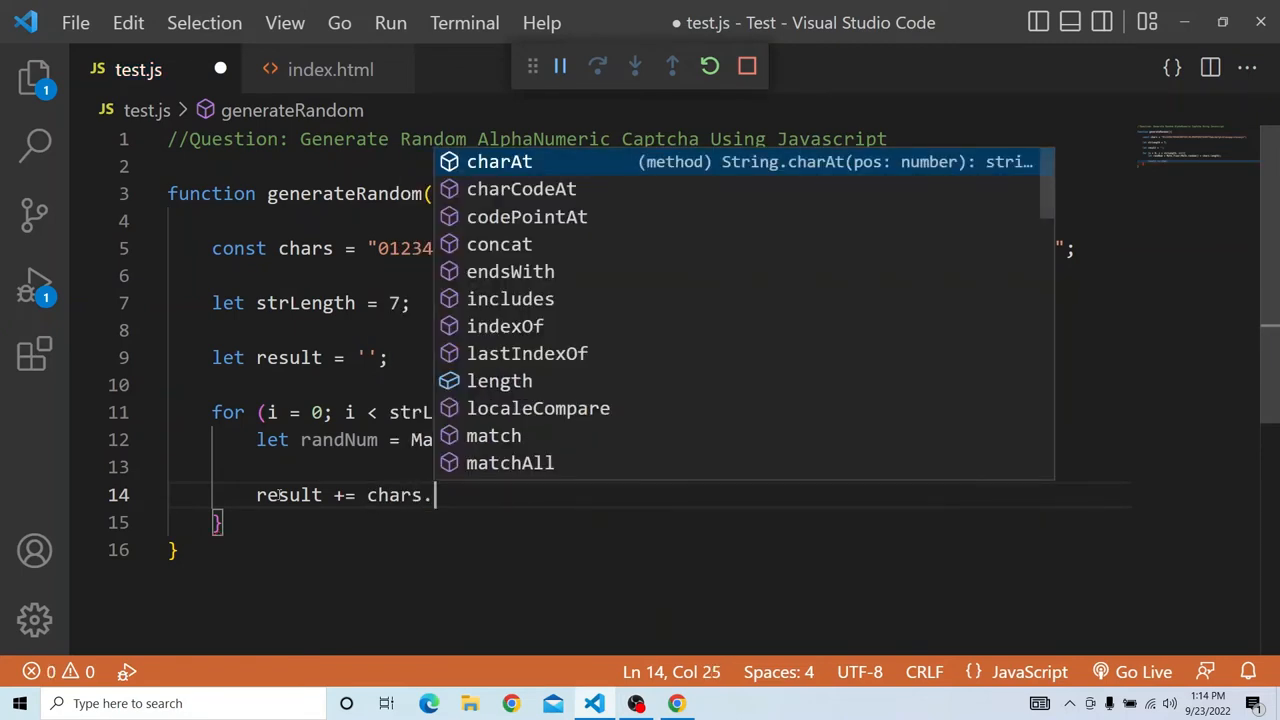
pyautogui.write('substring')
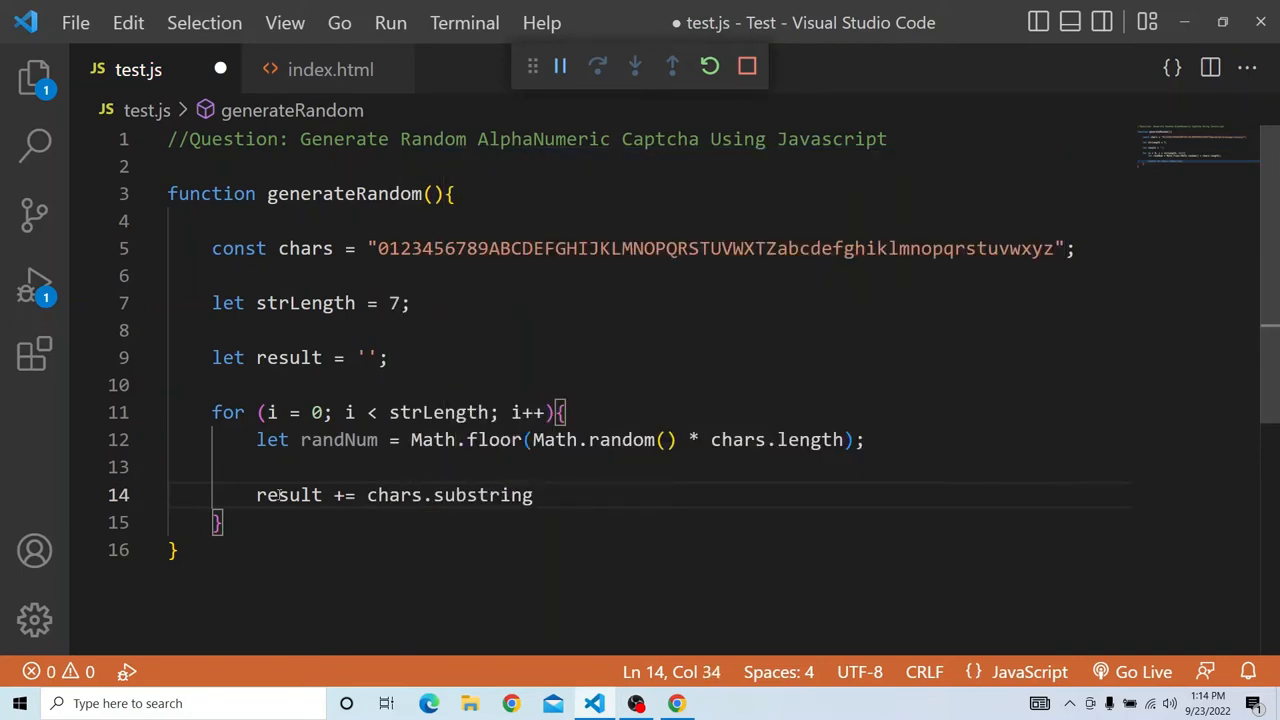
pyautogui.write('(')
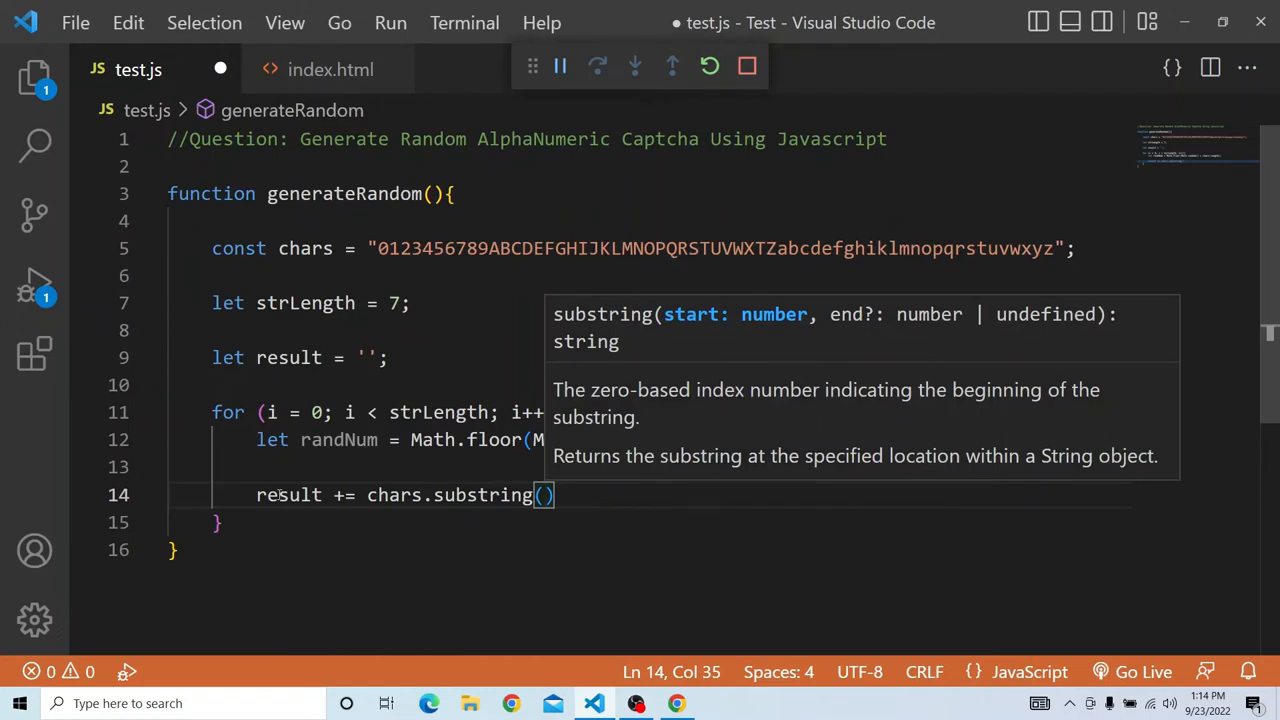
pyautogui.write('randNum,')
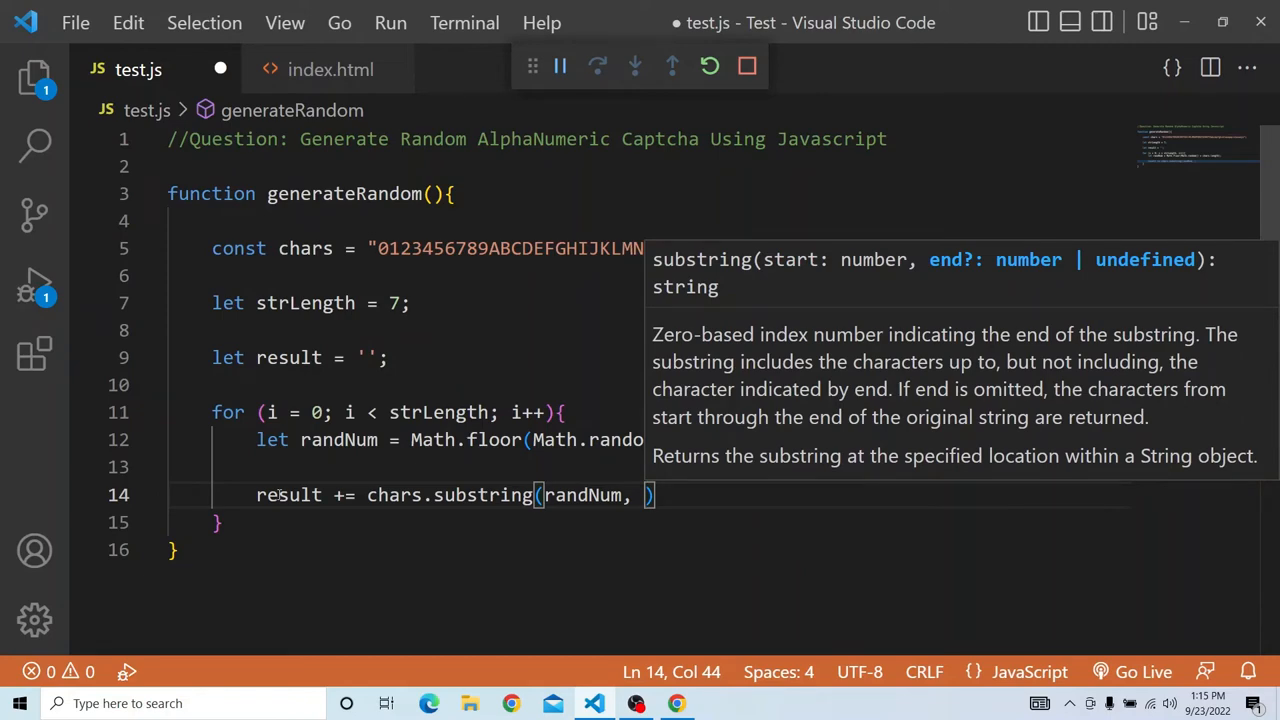
pyautogui.write('randNum+')
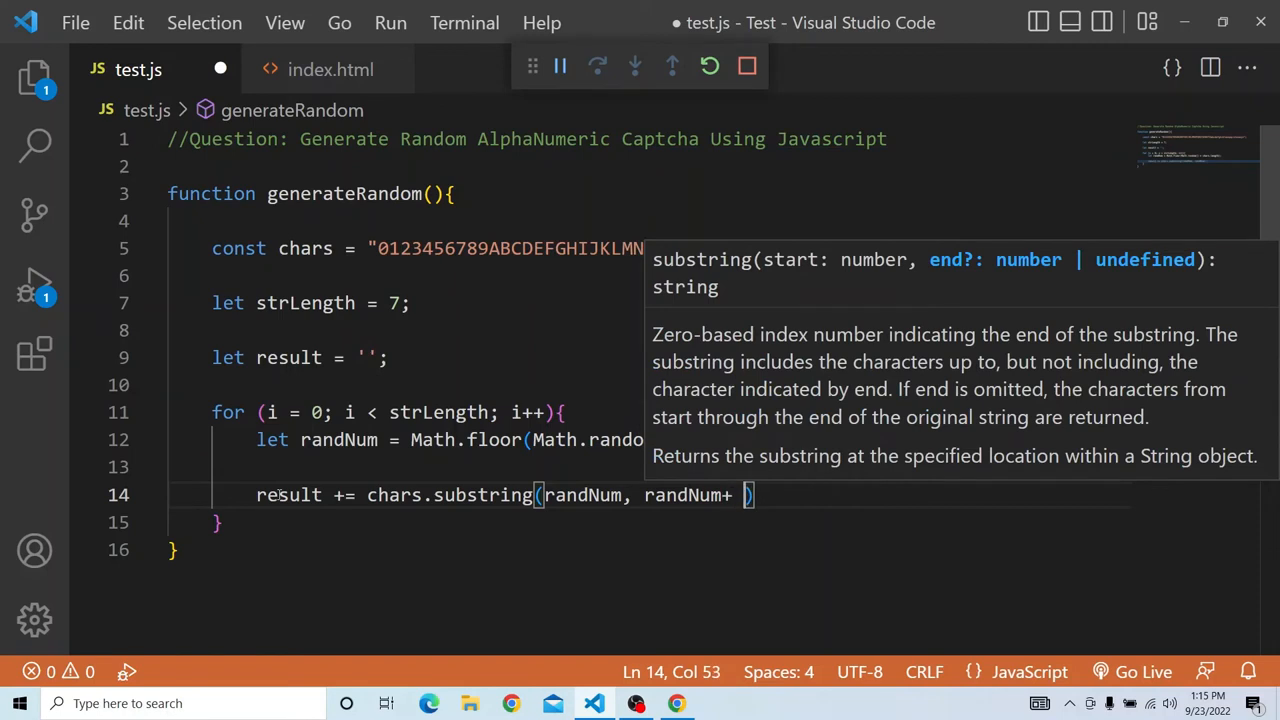
pyautogui.write('1')
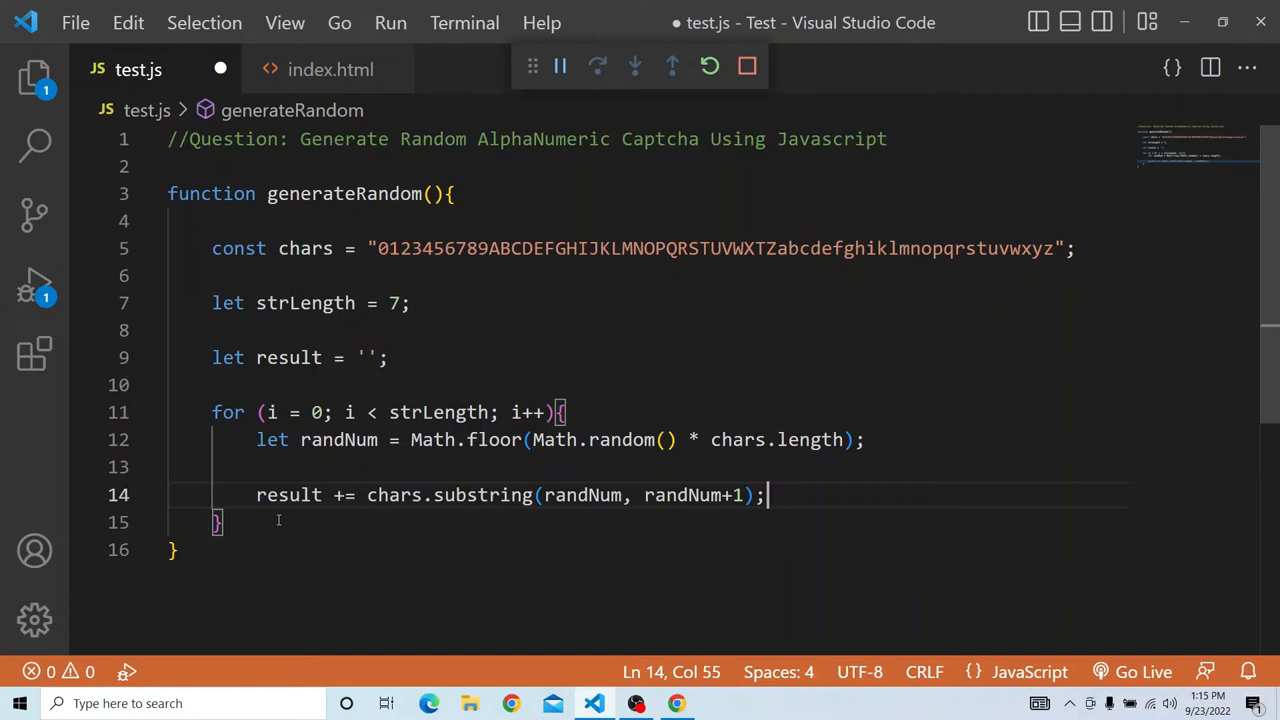
pyautogui.doubleClick(288, 496)
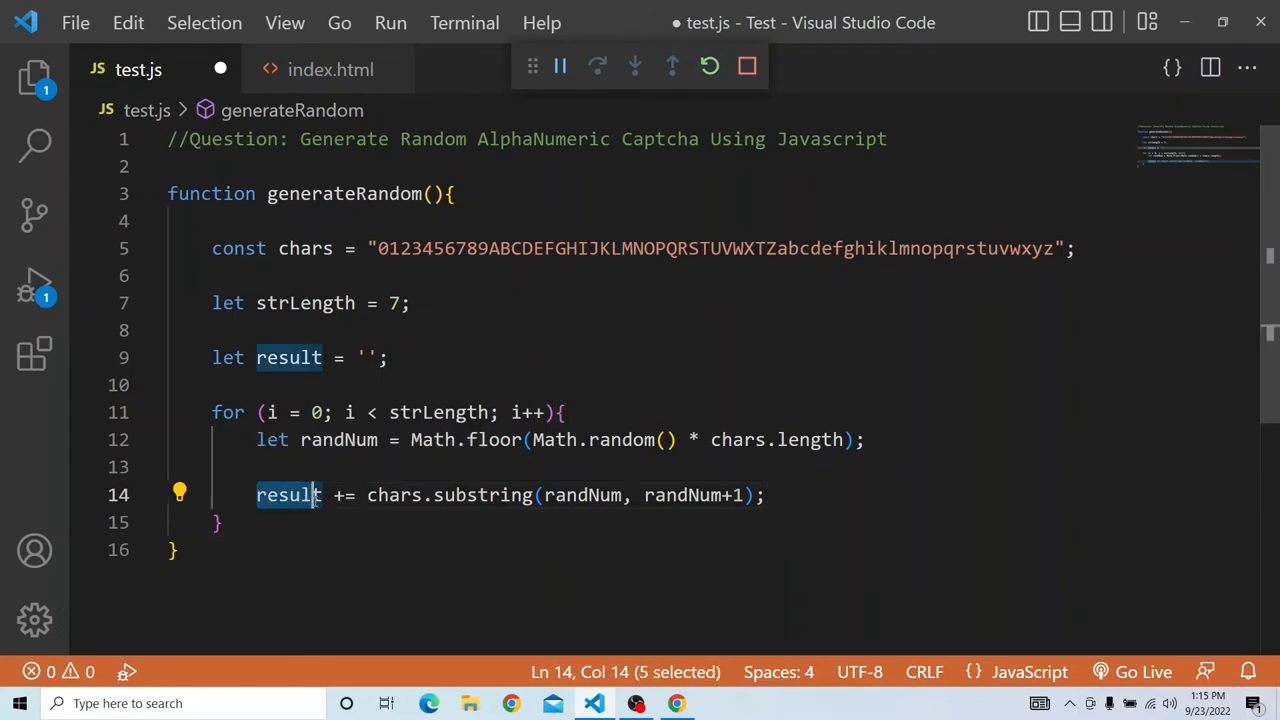
pyautogui.click(218, 520)
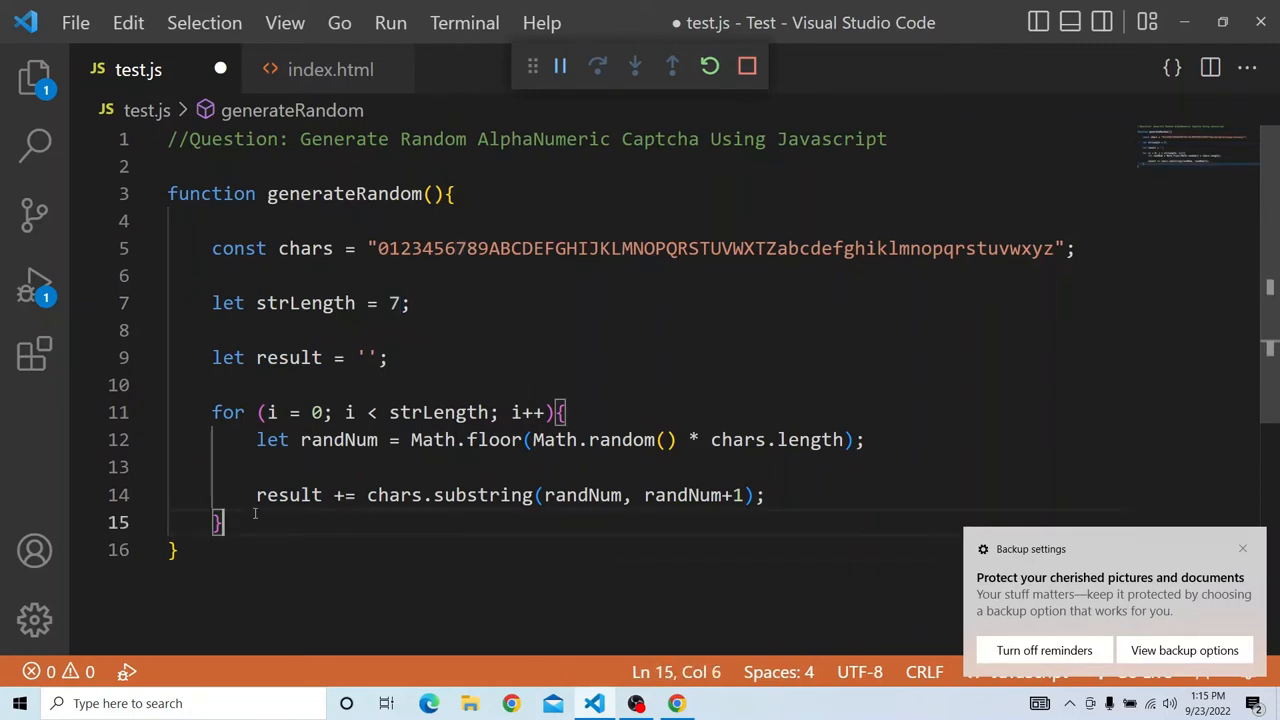
# Begin document.getElementById('randomChar') after the loop, copying the id from index.html.
pyautogui.press('enter')
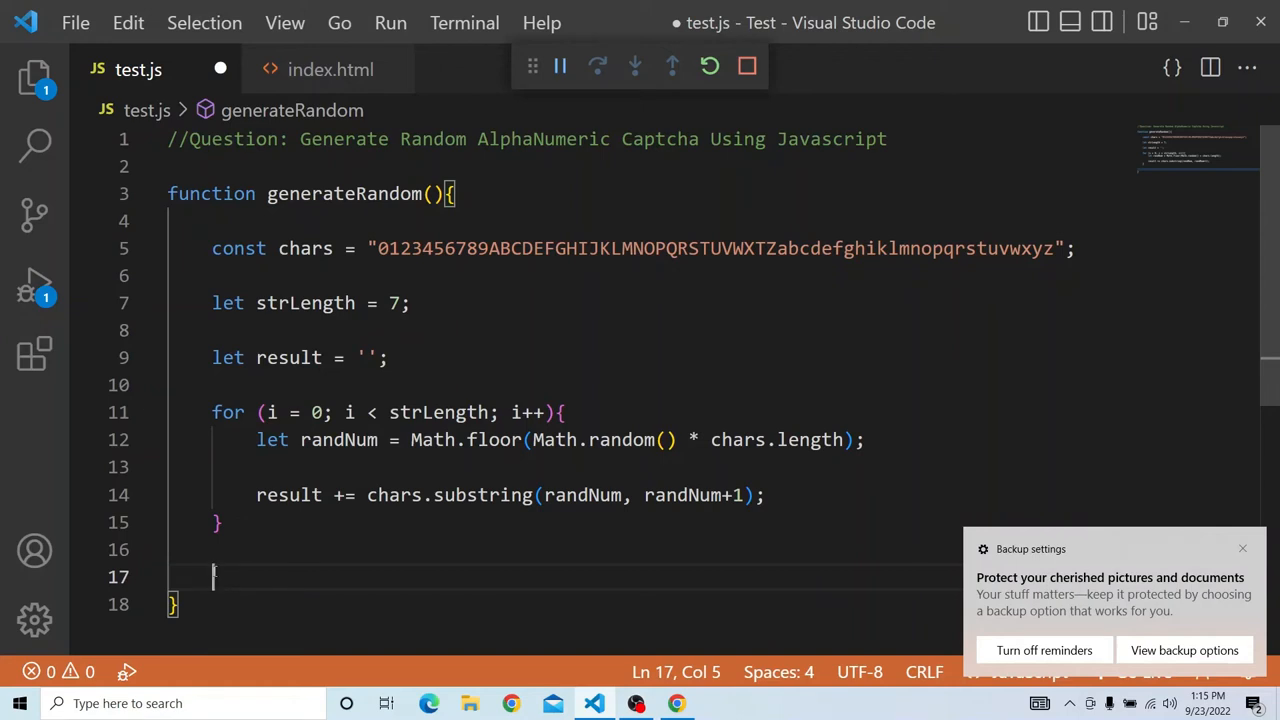
pyautogui.write('document')
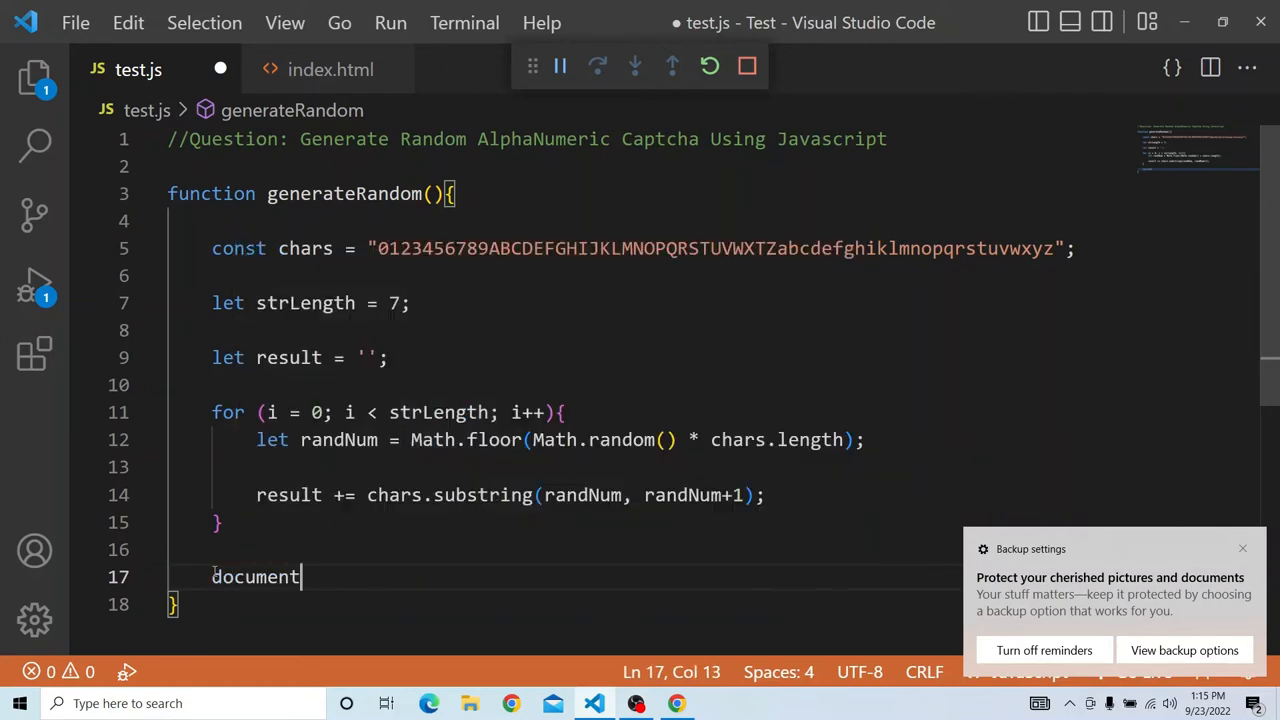
pyautogui.write('.getElementById')
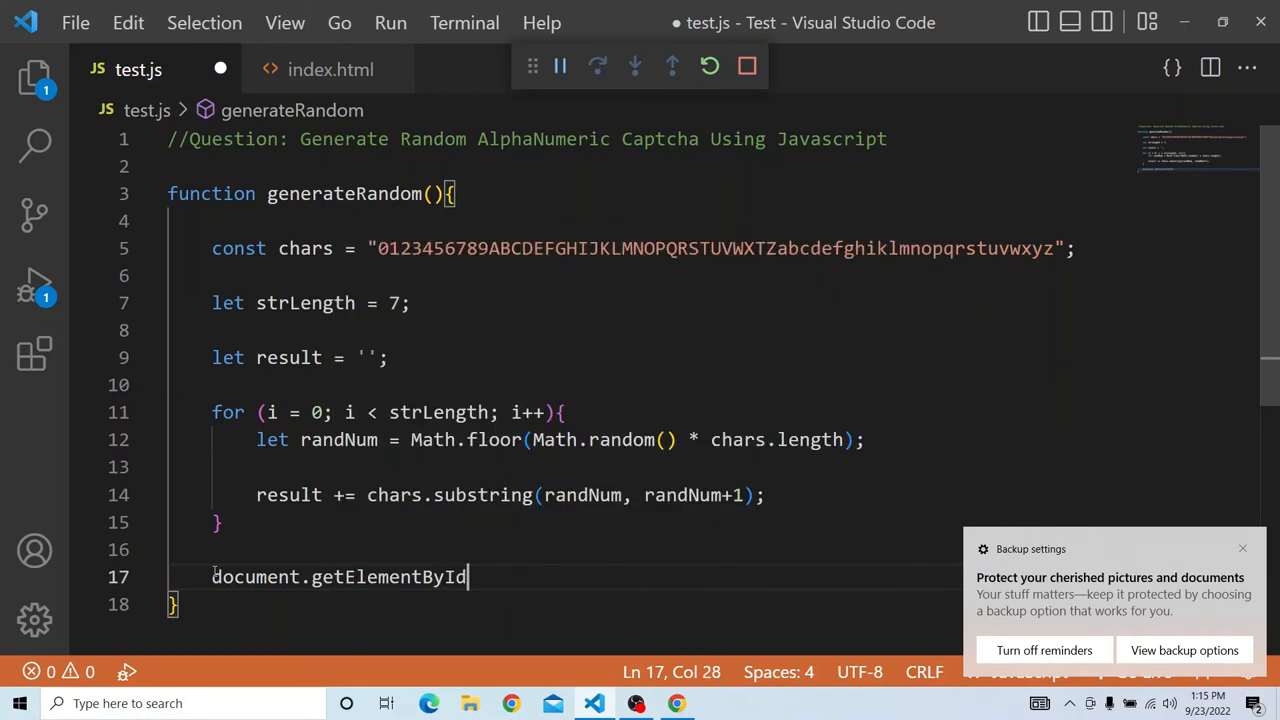
pyautogui.write("('')")
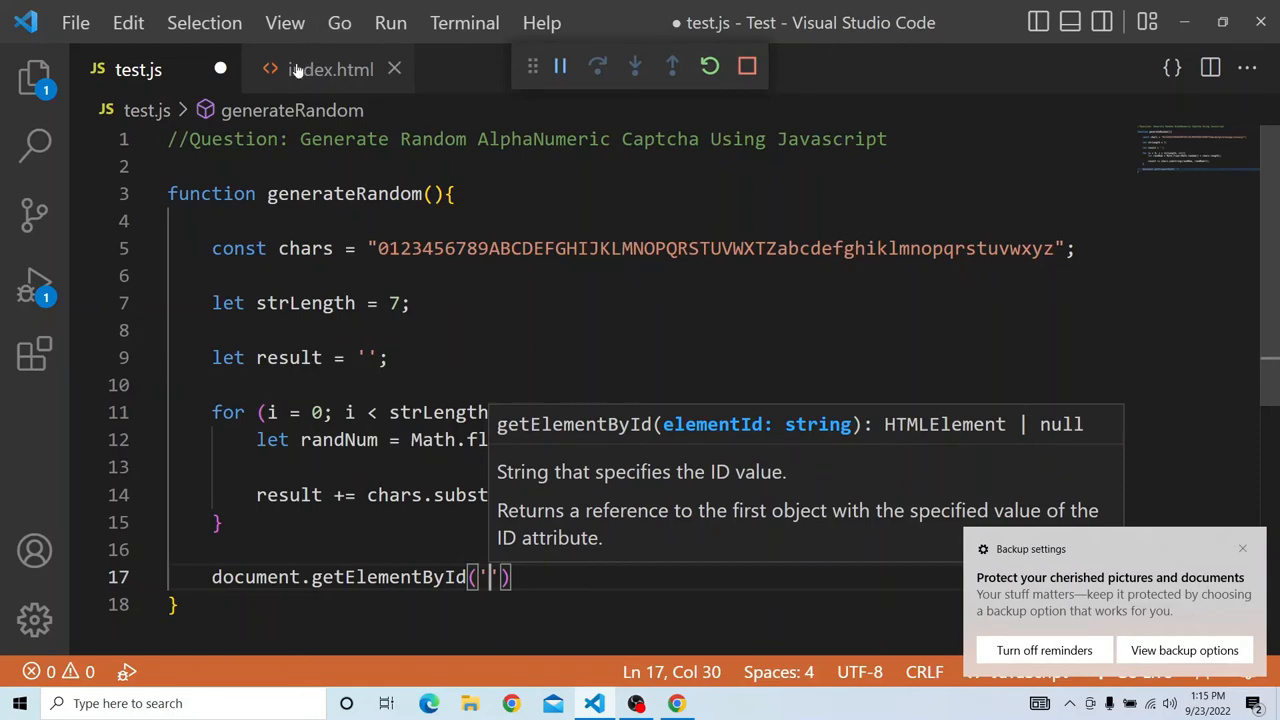
pyautogui.click(330, 68)
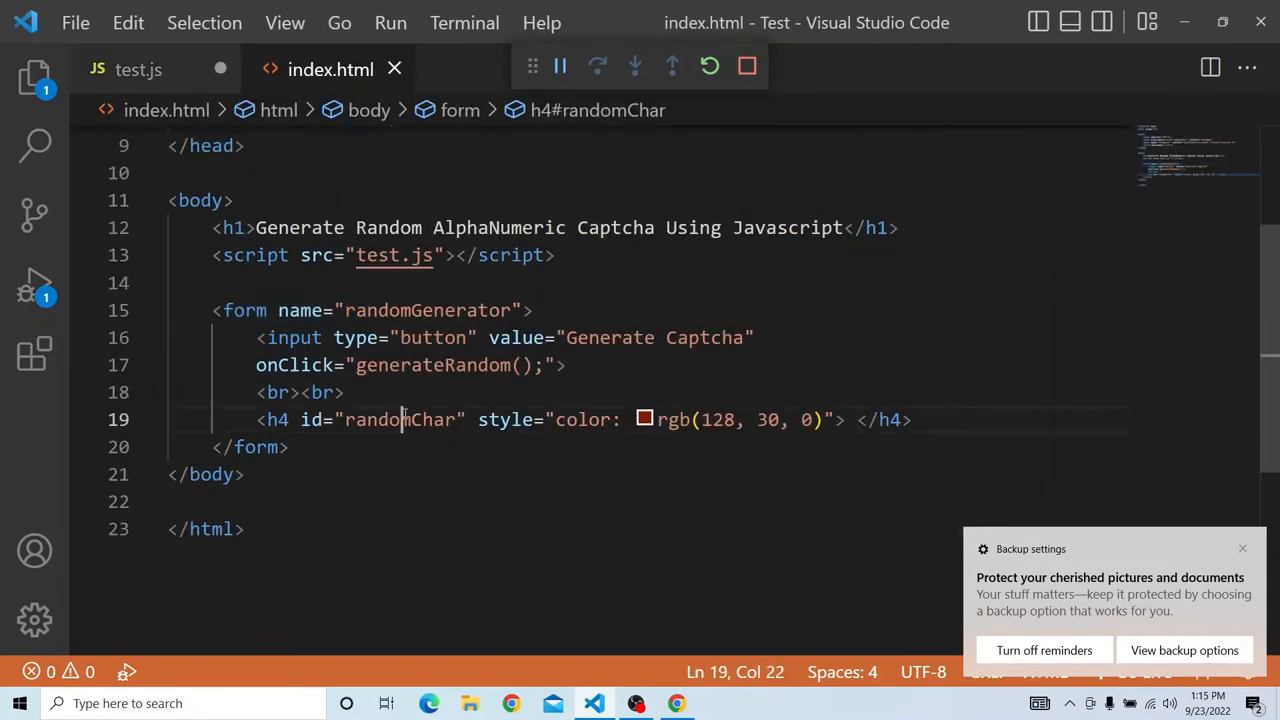
pyautogui.doubleClick(400, 420)
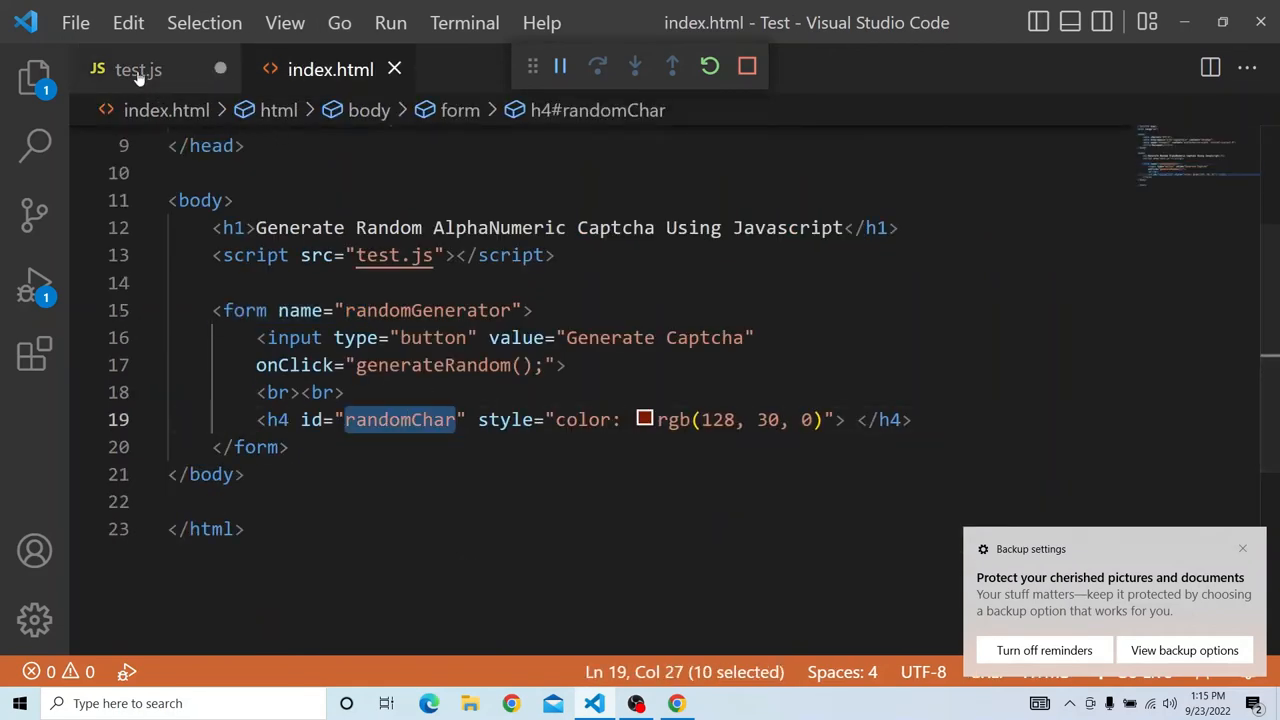
pyautogui.click(138, 68)
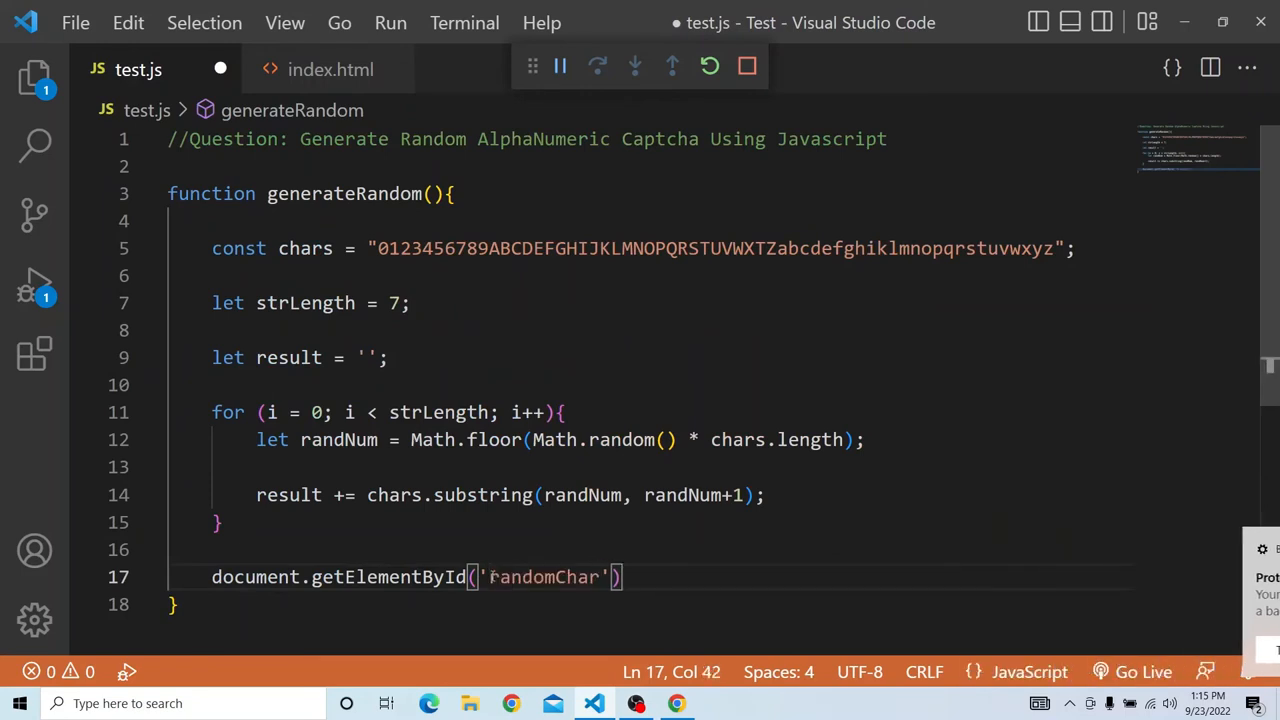
# Finish the line with .innerHTML = result; and save test.js.
pyautogui.write('.innerHTML =')
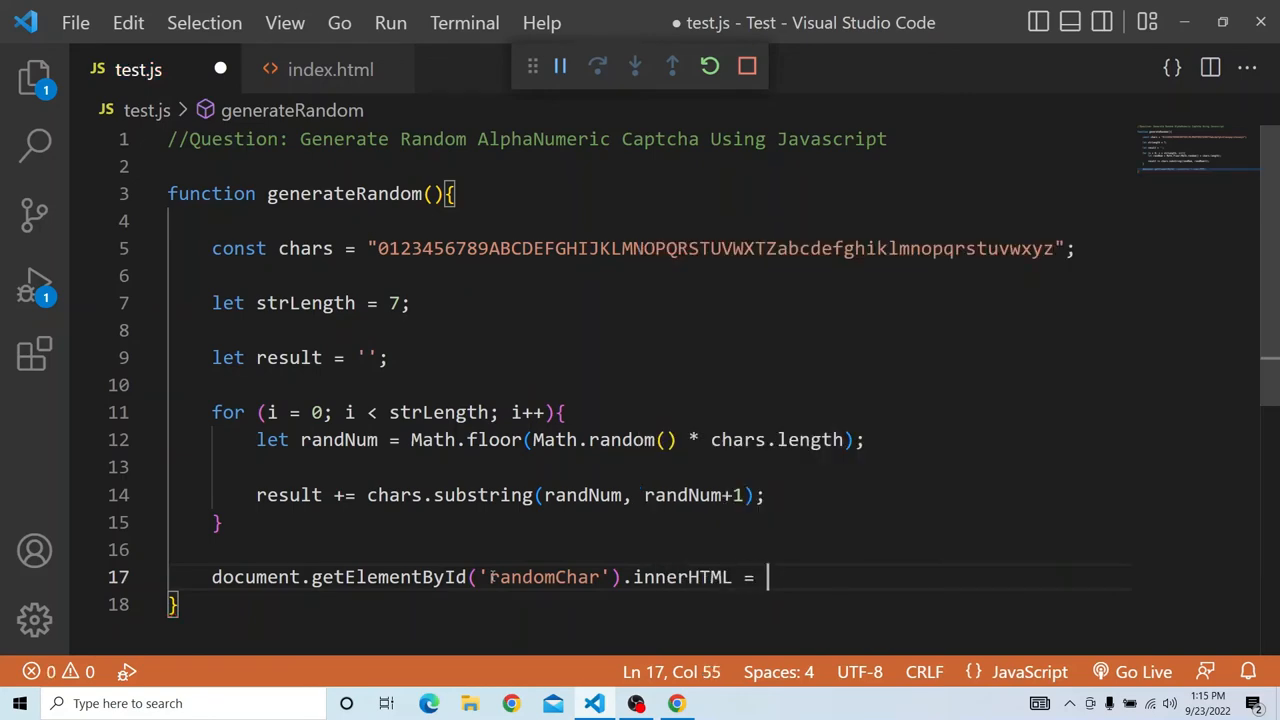
pyautogui.write('result;')
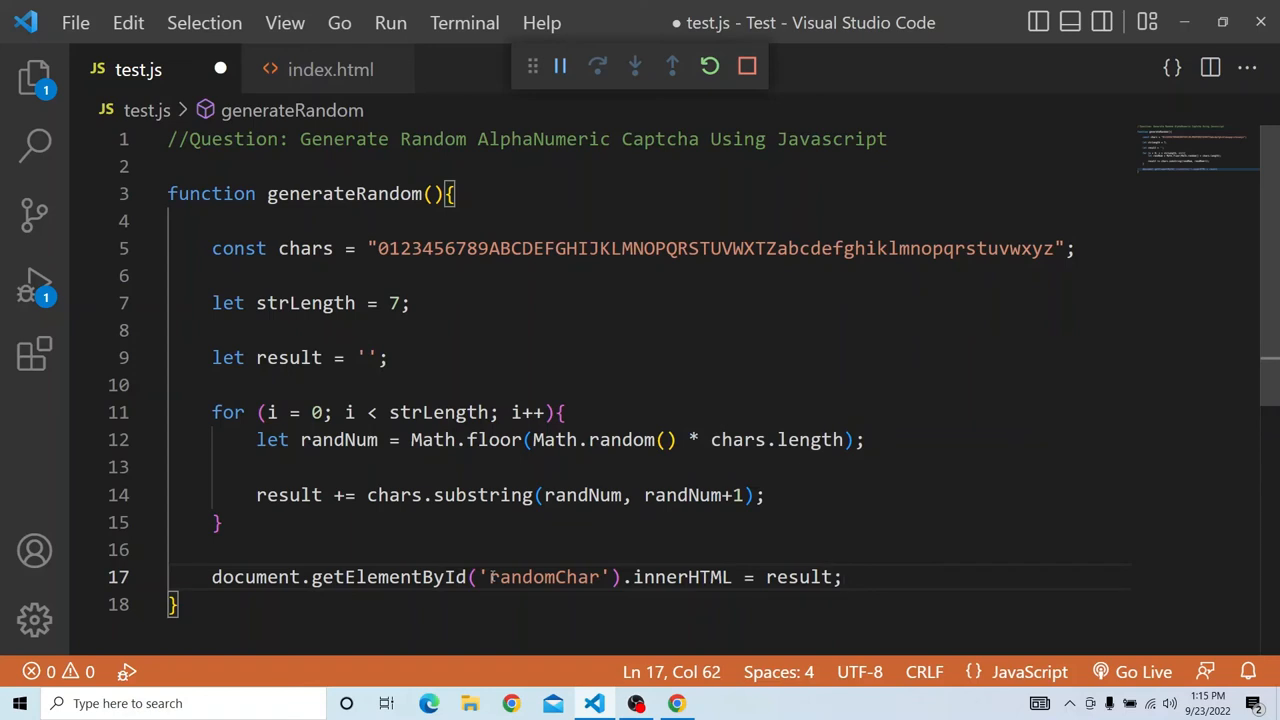
pyautogui.press('ctrl+s')
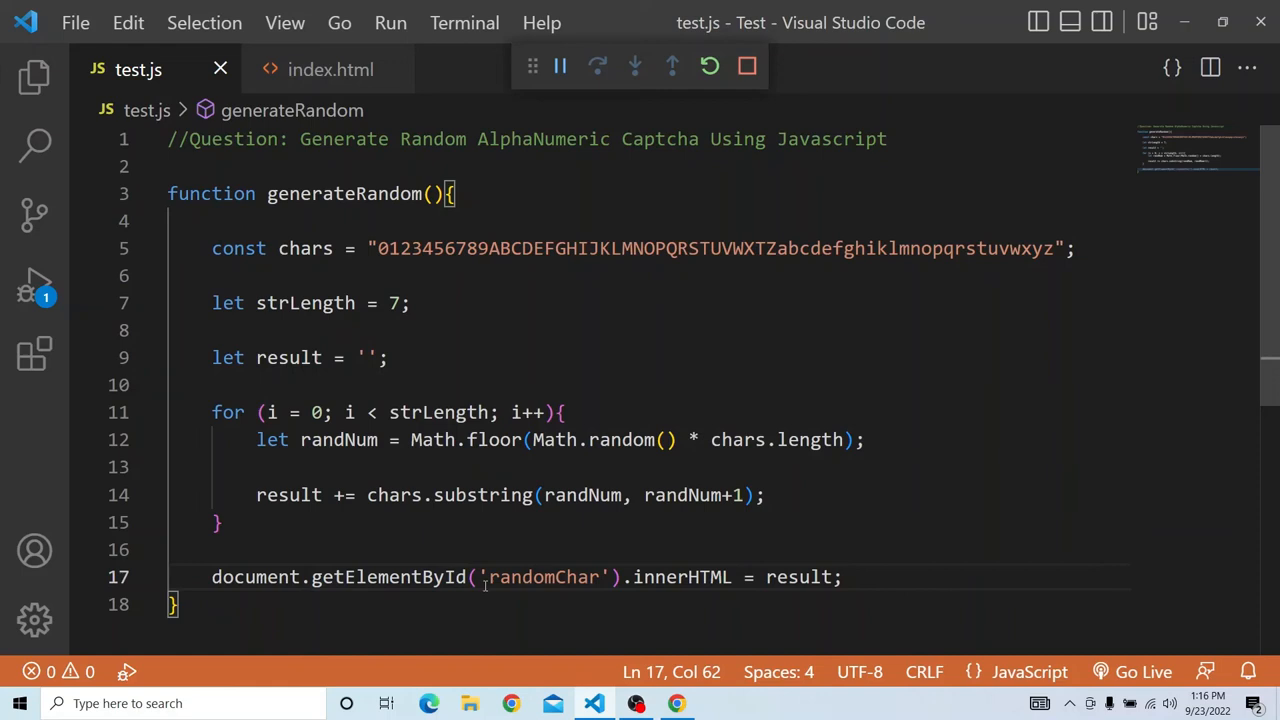
pyautogui.moveTo(680, 576)
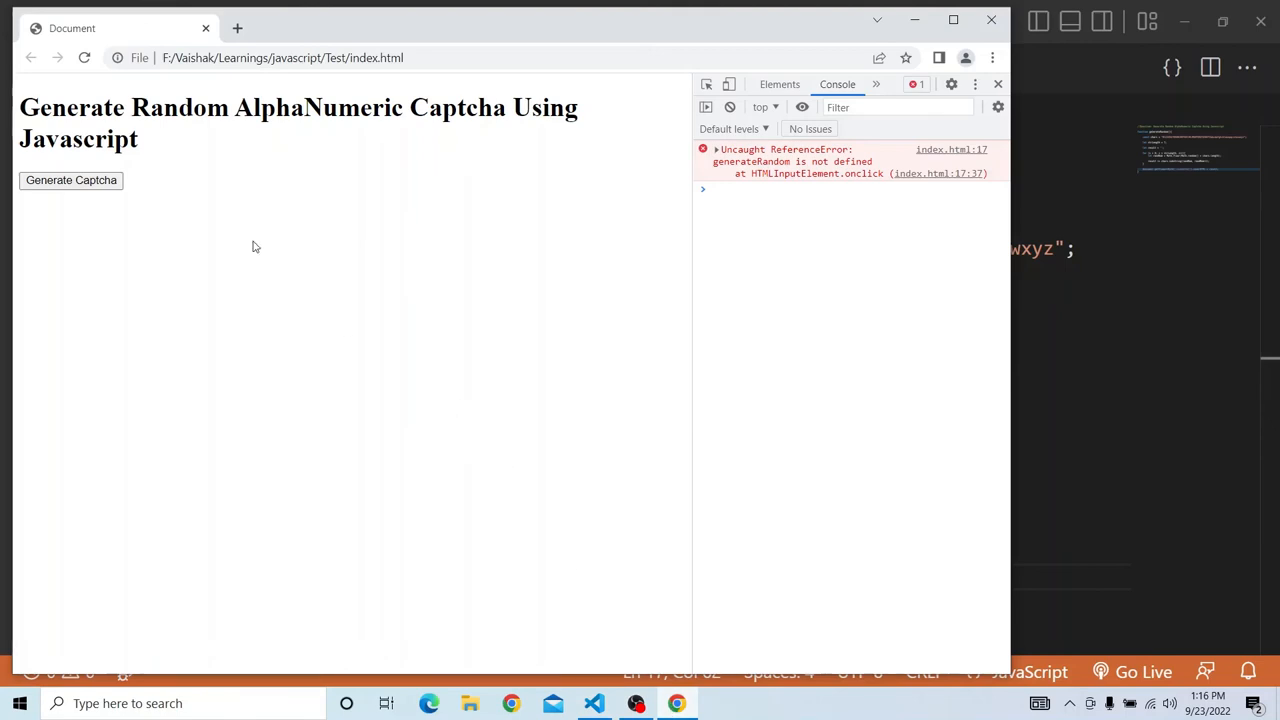
# Reload the page and generate several different seven-character captchas under the heading.
pyautogui.click(72, 180)
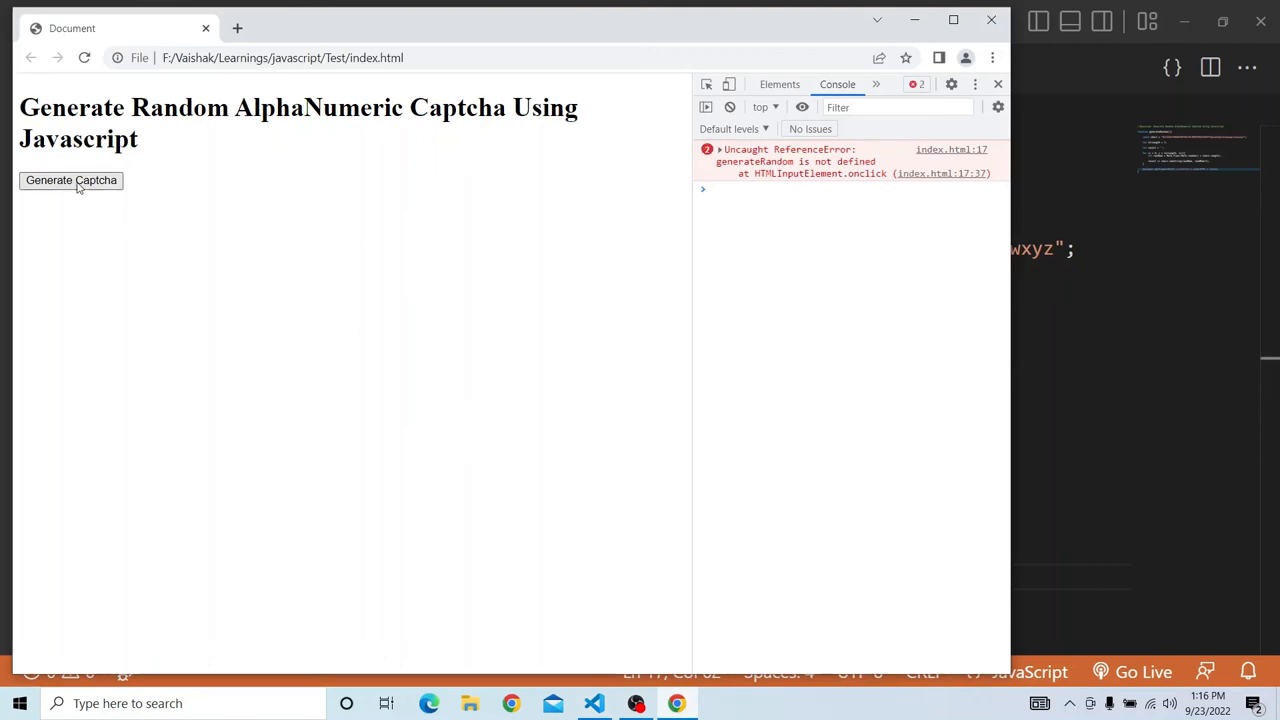
pyautogui.click(72, 180)
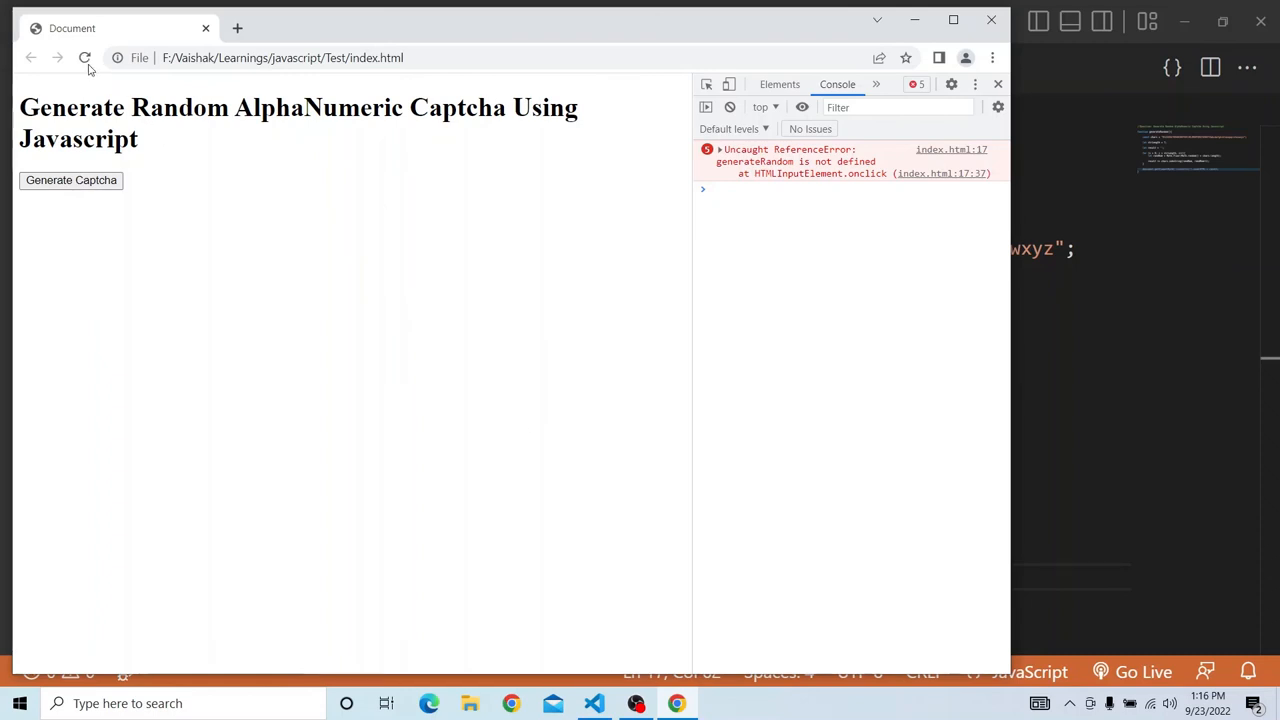
pyautogui.click(70, 180)
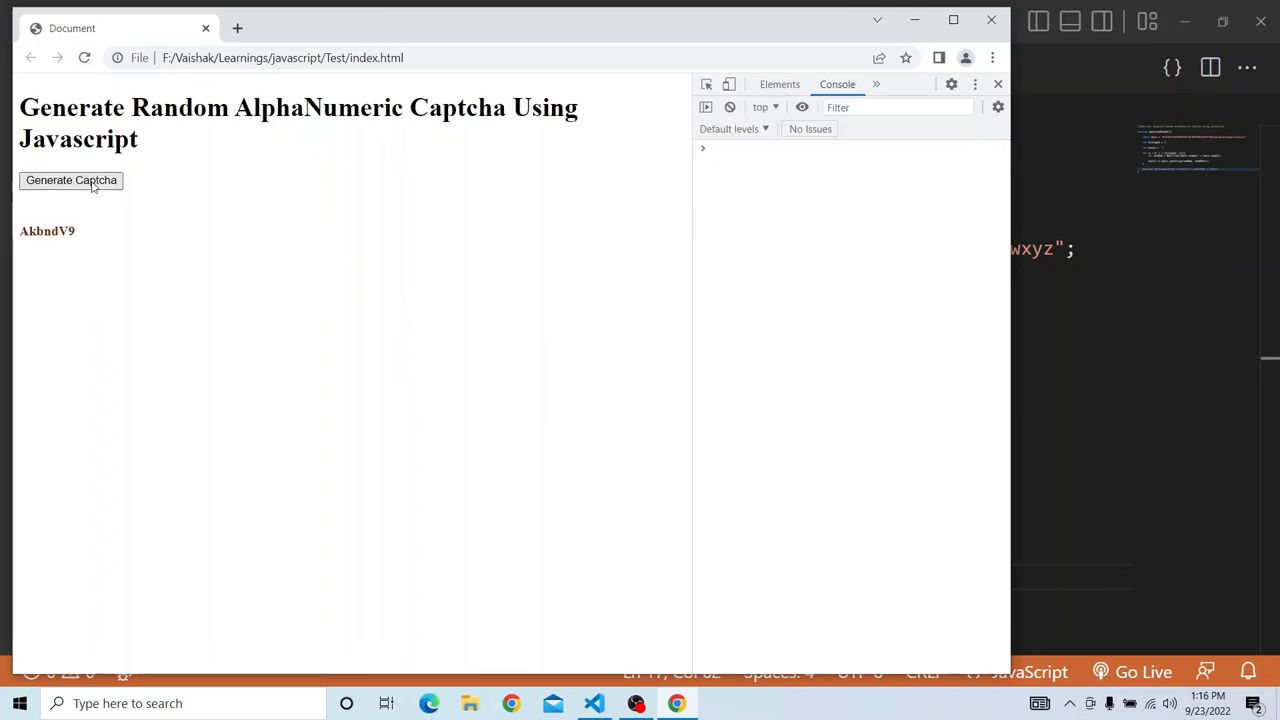
pyautogui.click(72, 180)
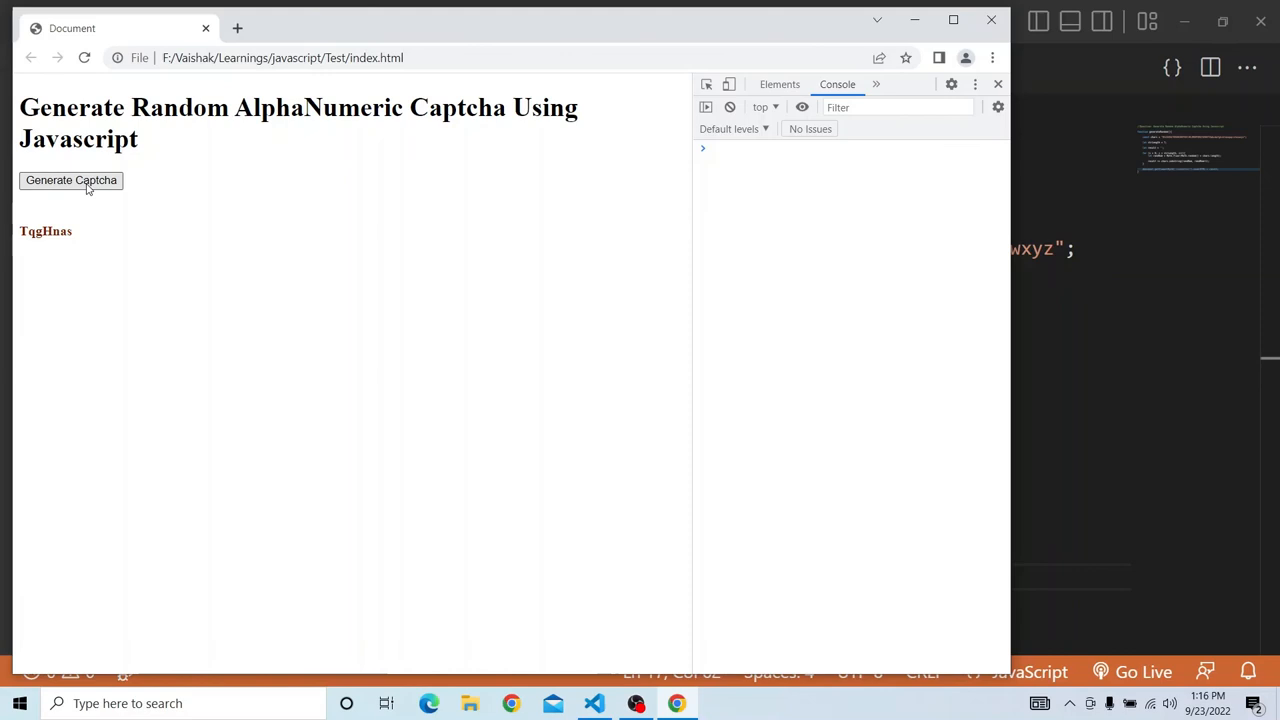
pyautogui.click(72, 180)
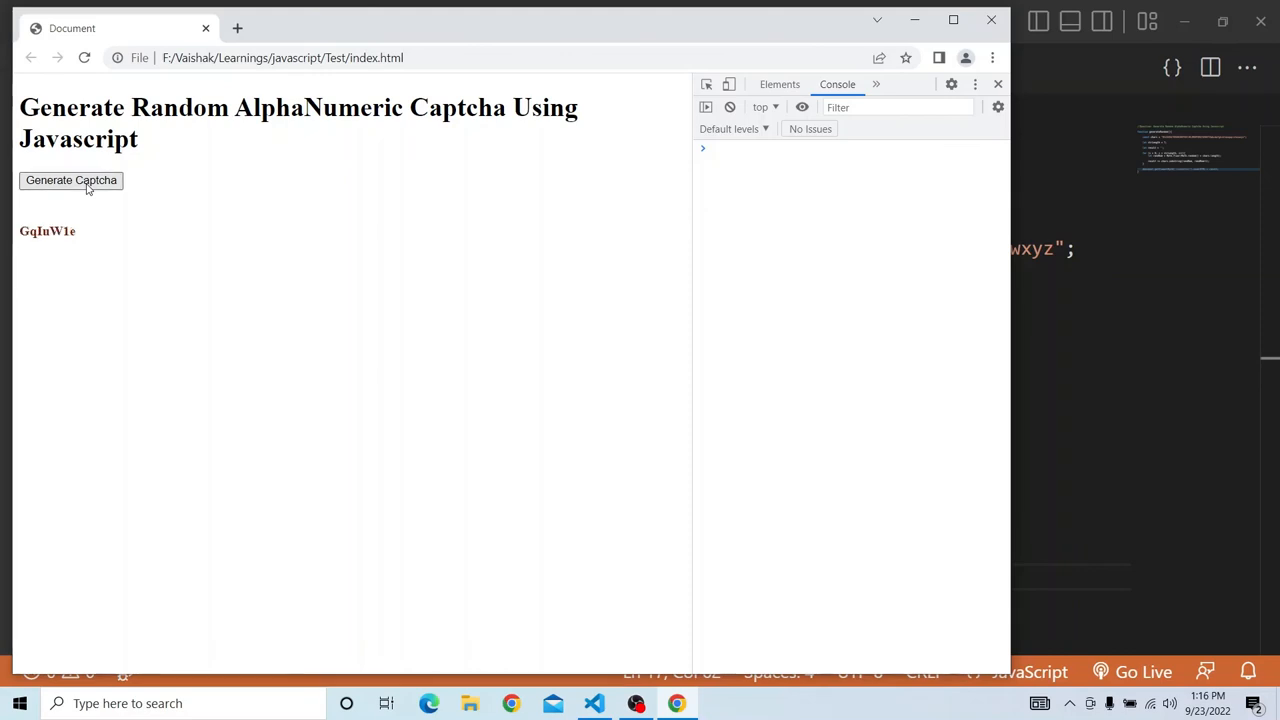
pyautogui.click(72, 180)
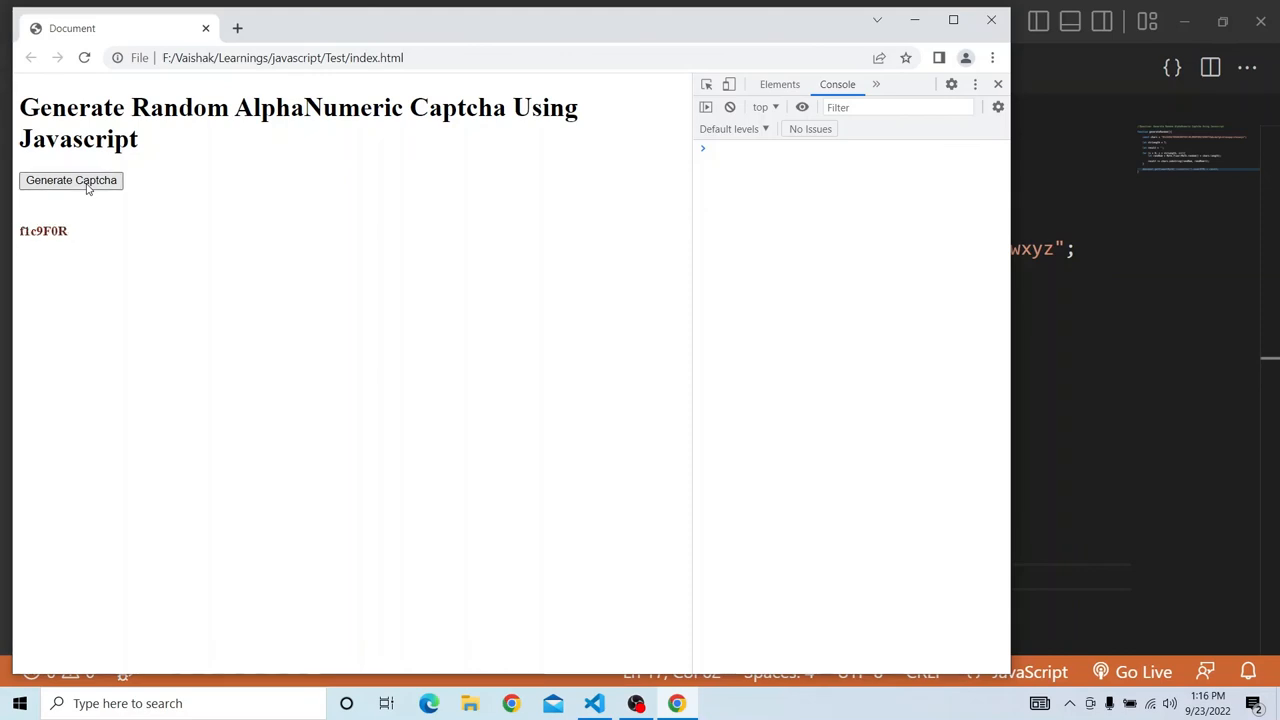
pyautogui.click(72, 180)
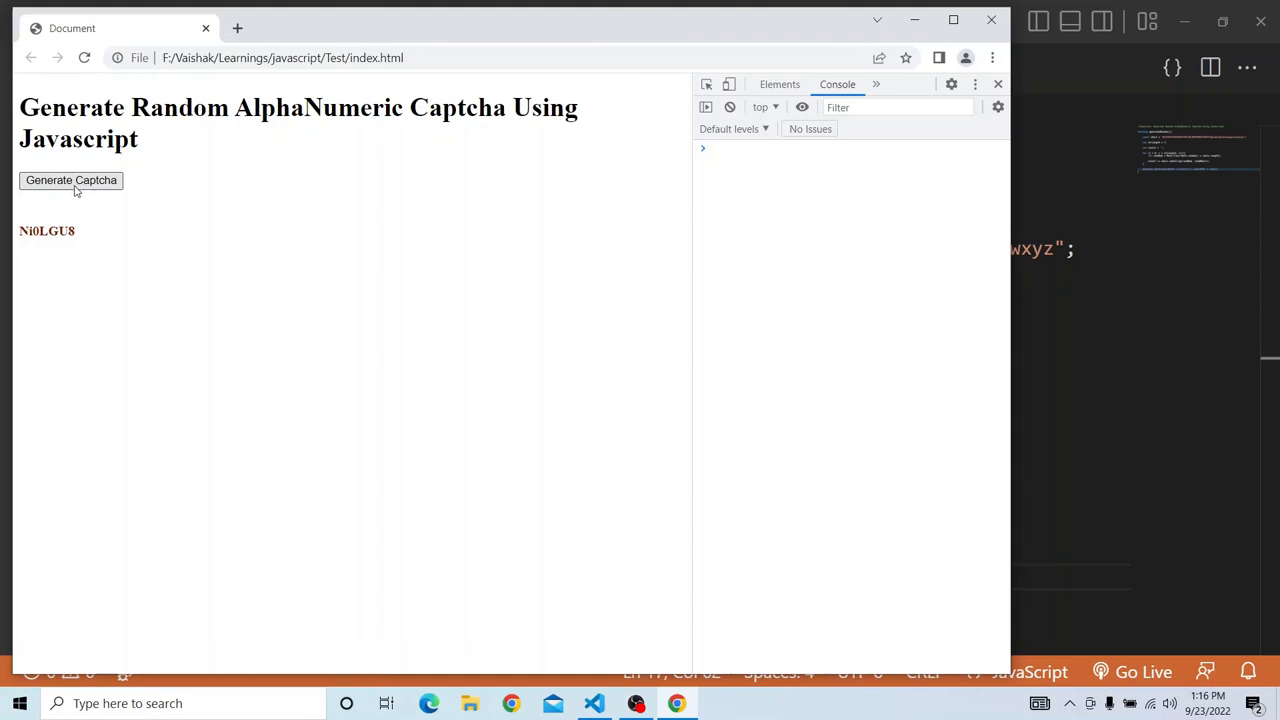
pyautogui.click(72, 180)
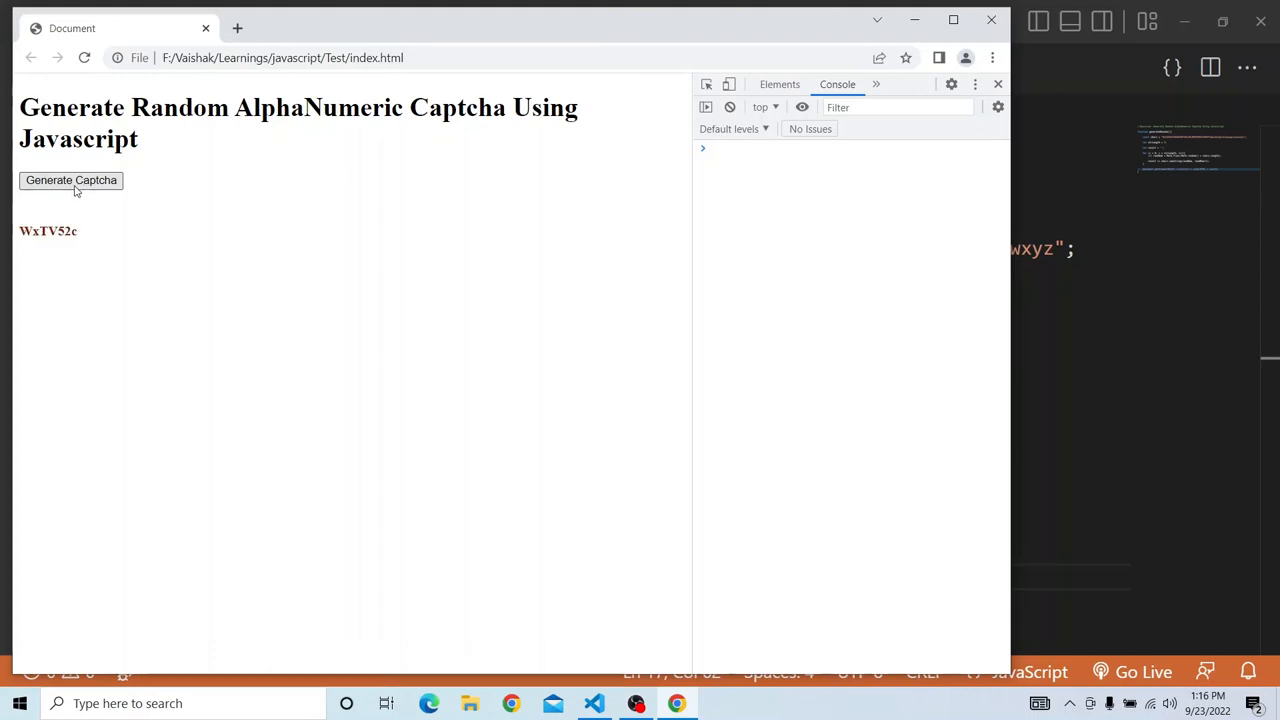
pyautogui.moveTo(156, 188)
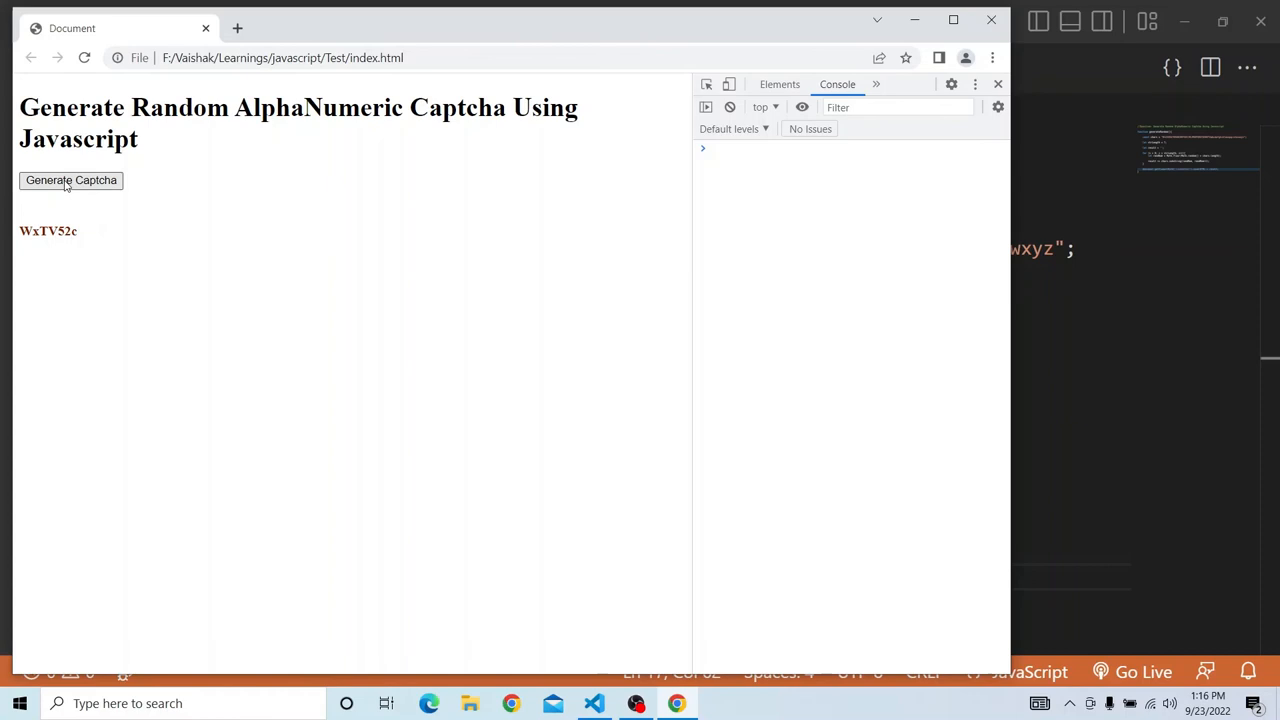
pyautogui.moveTo(88, 198)
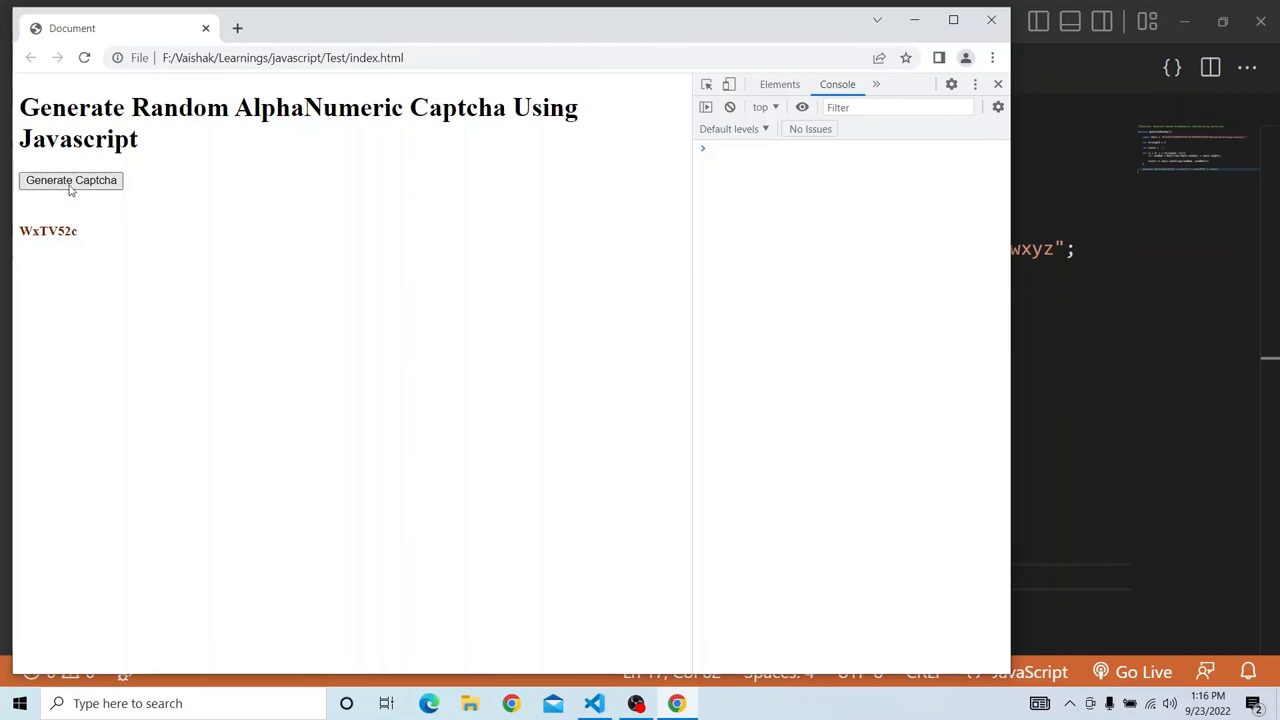
pyautogui.click(72, 180)
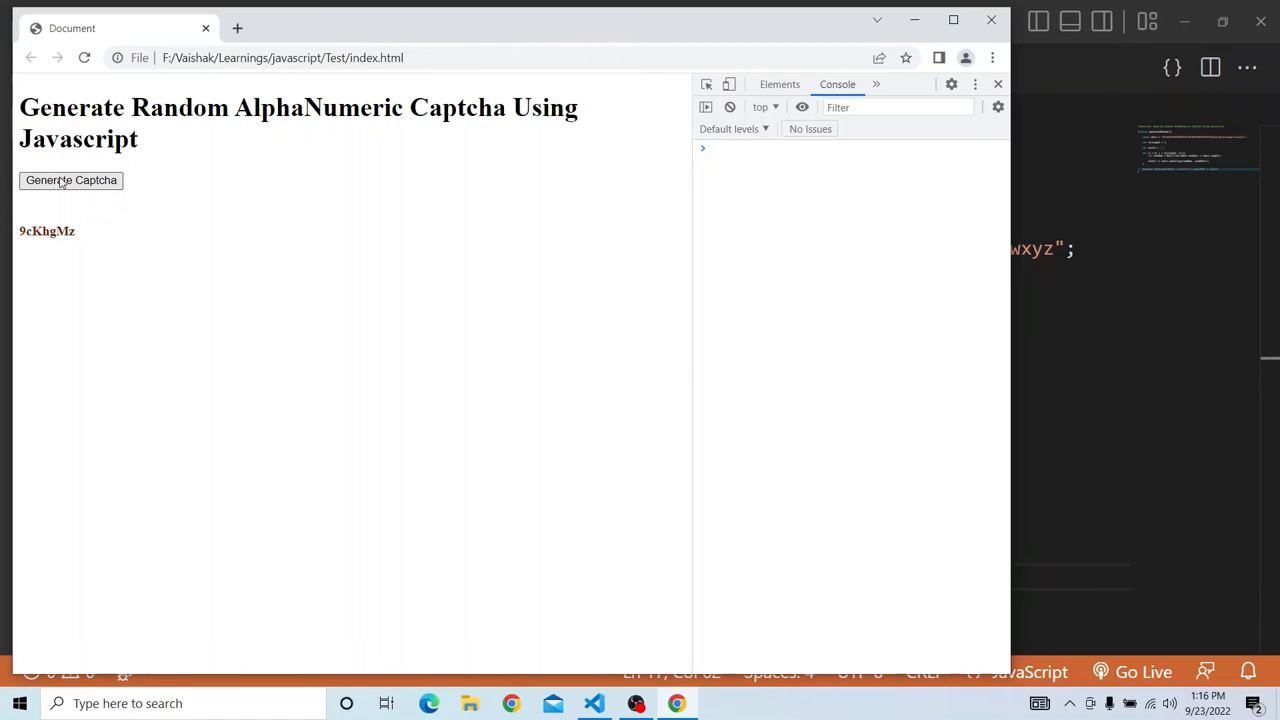
pyautogui.moveTo(72, 218)
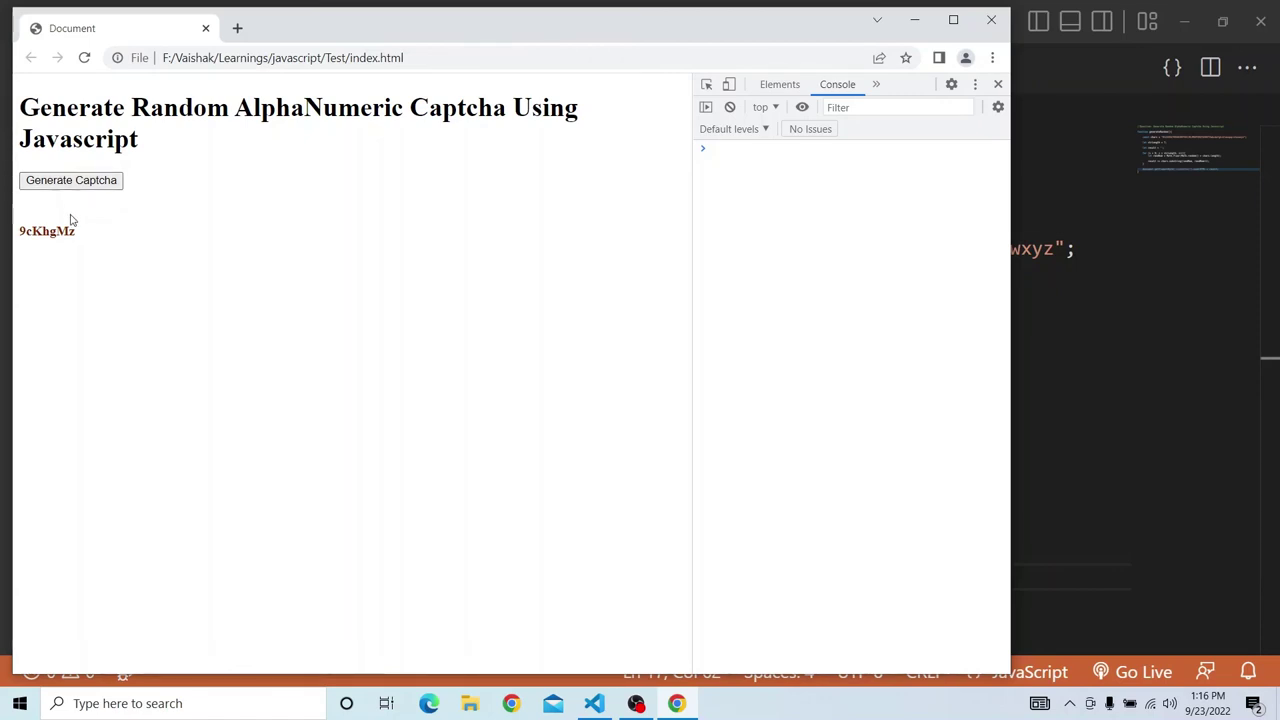